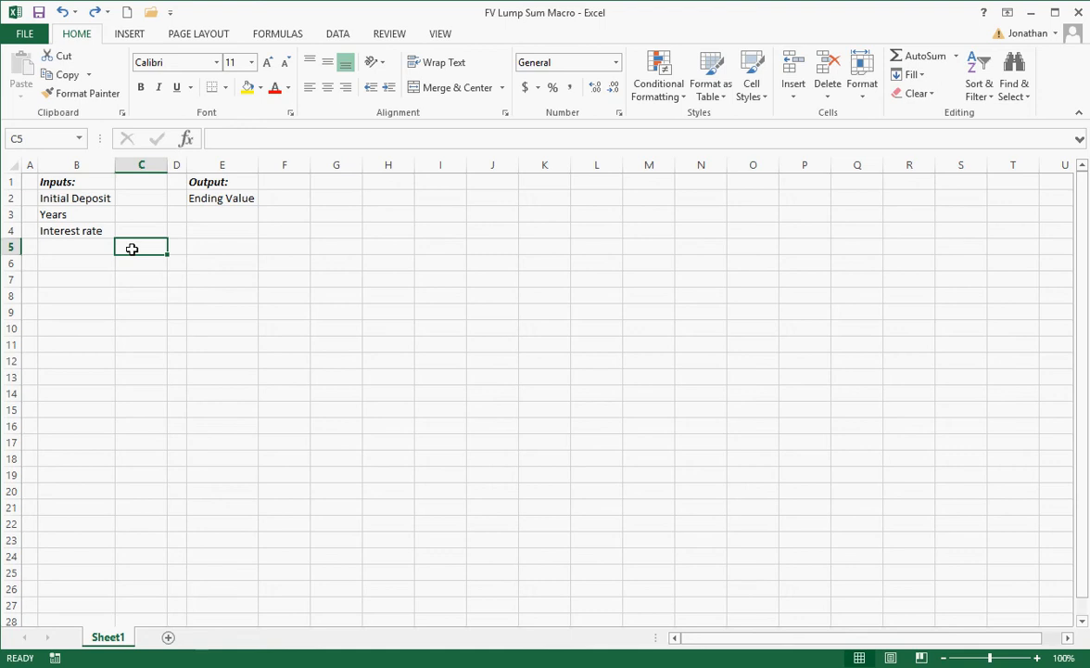
# Format C2 and F2 as Accounting and the interest rate cell C4 as Percentage.
pyautogui.click(141, 197)
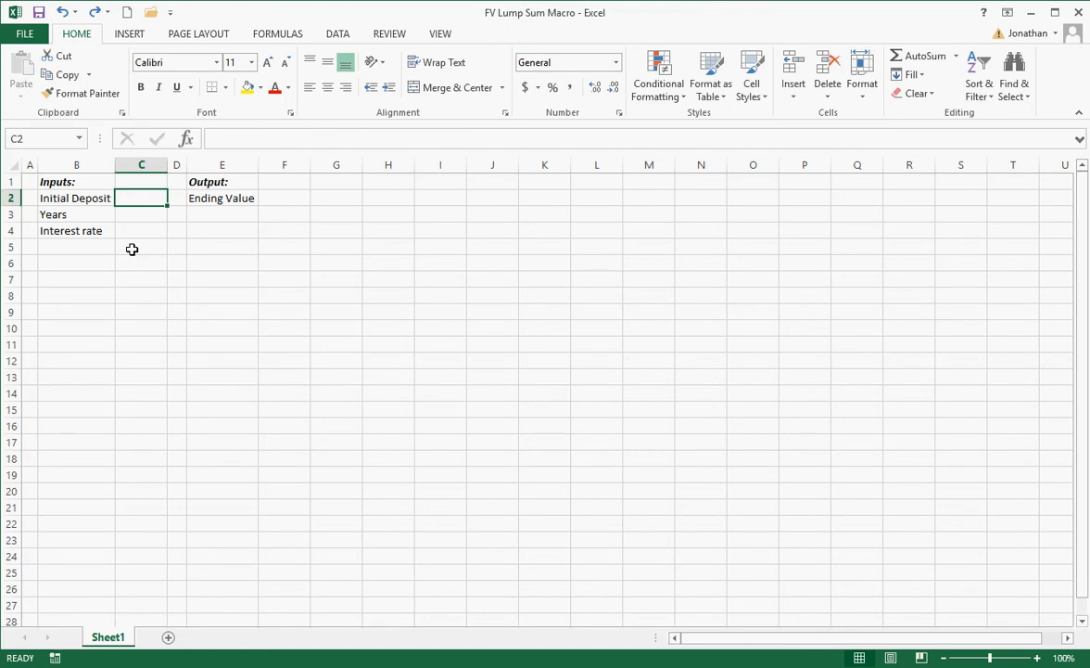
pyautogui.moveTo(137, 230)
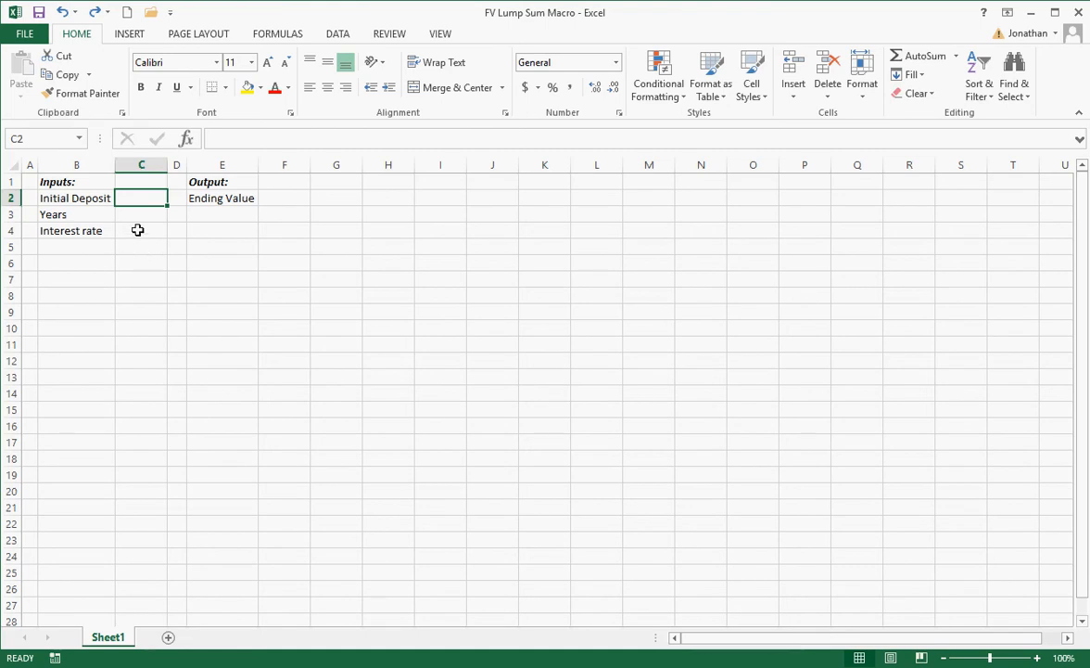
pyautogui.moveTo(571, 87)
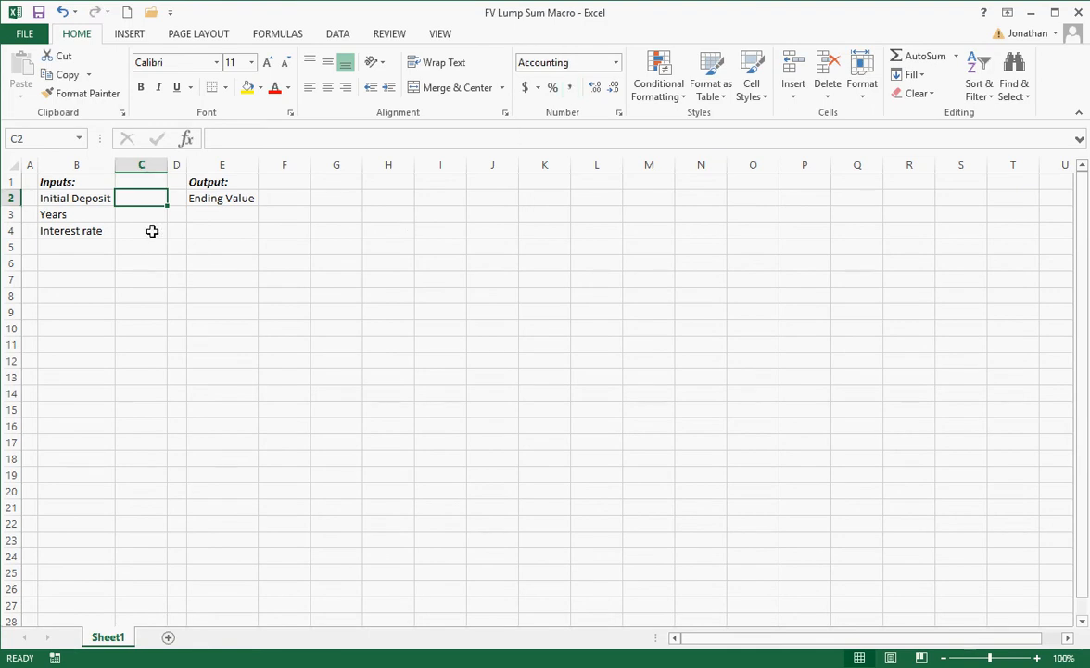
pyautogui.click(141, 230)
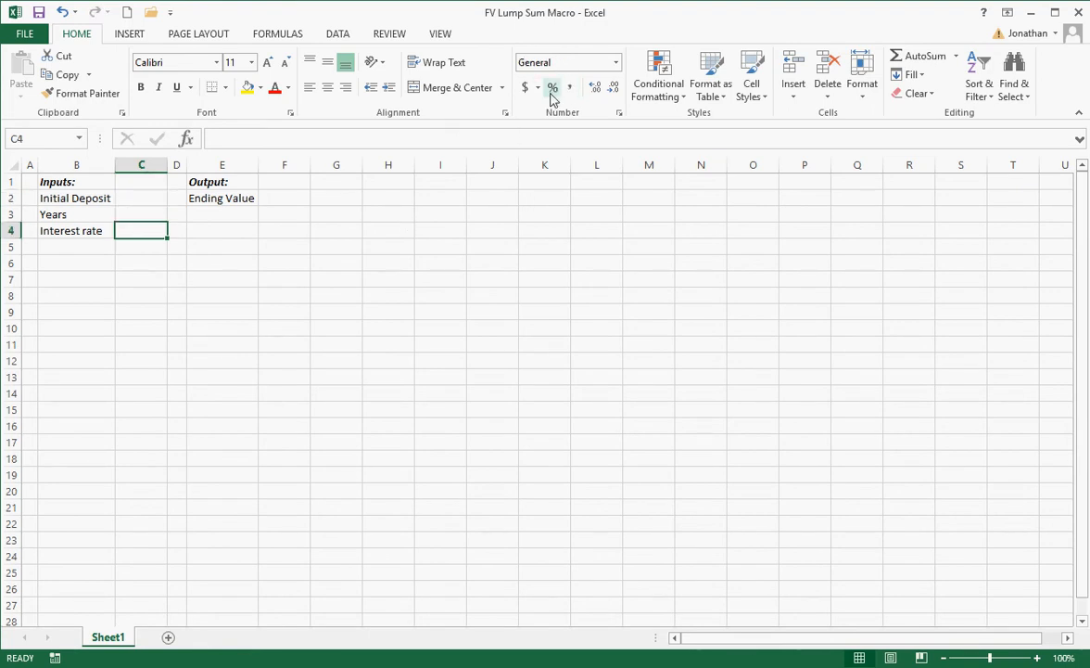
pyautogui.click(552, 87)
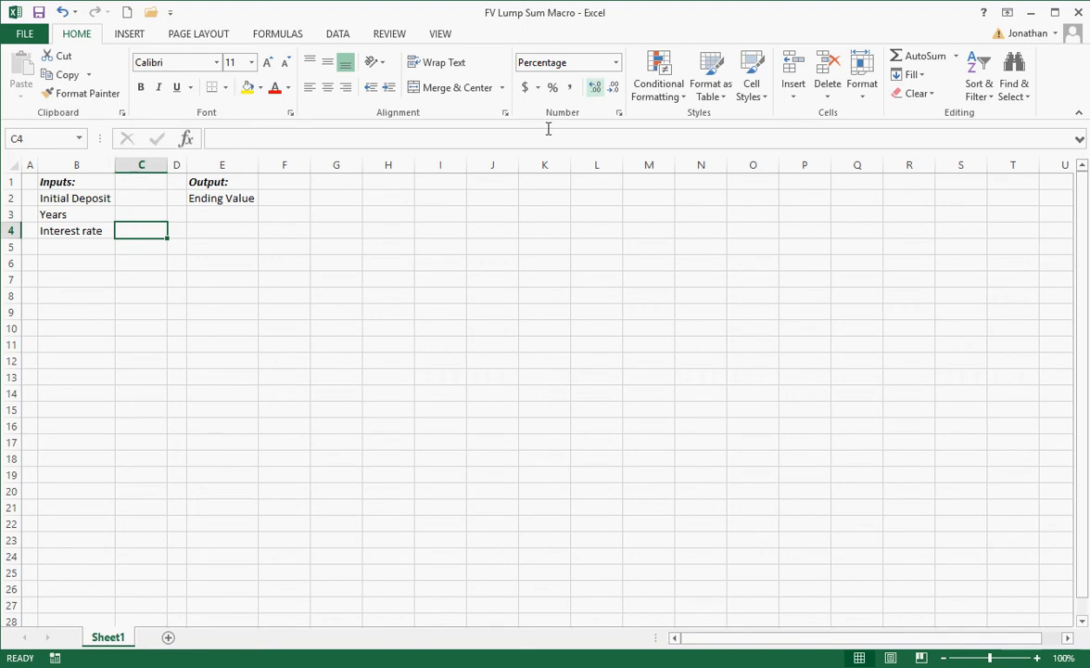
pyautogui.click(284, 197)
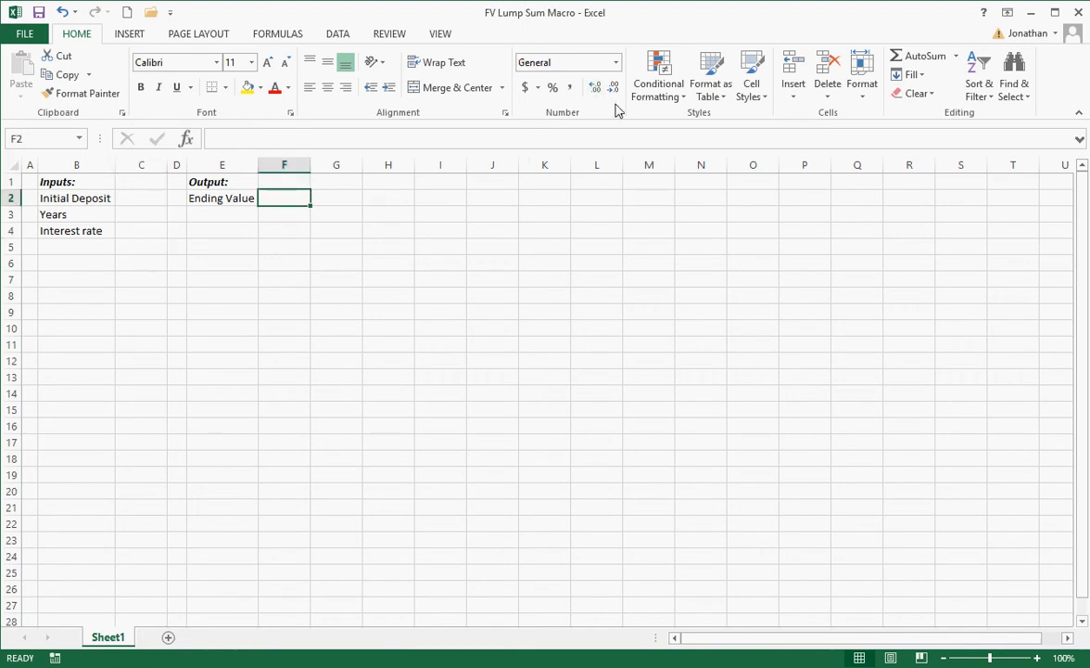
pyautogui.click(388, 326)
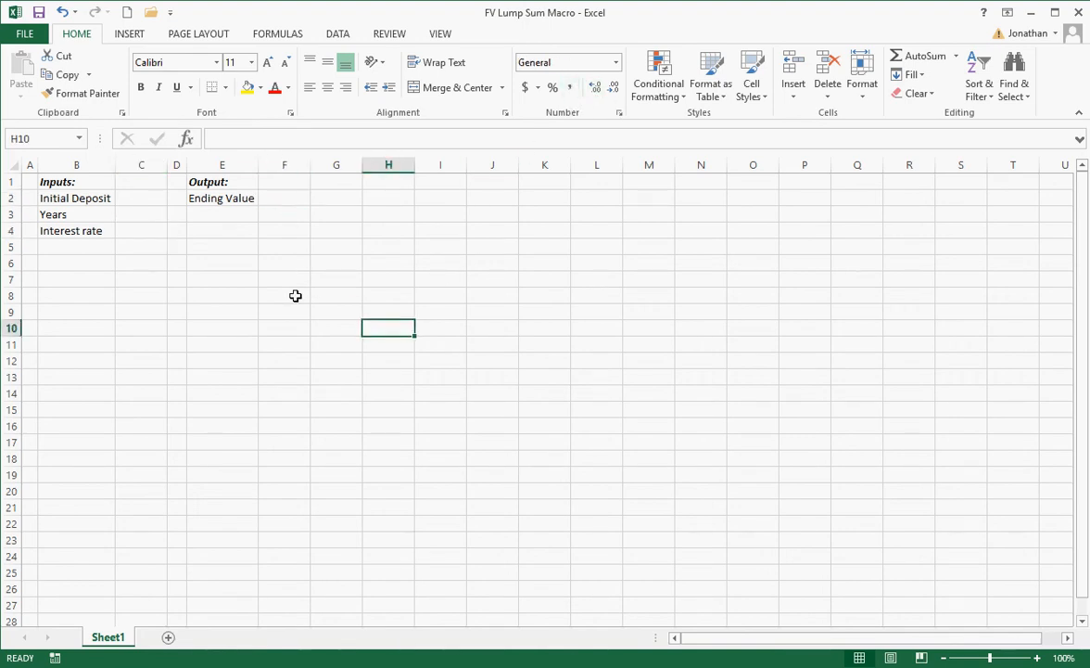
# Enter a 1000 deposit in C2 and 3 years in C3, then select Ending Value F2.
pyautogui.click(140, 197)
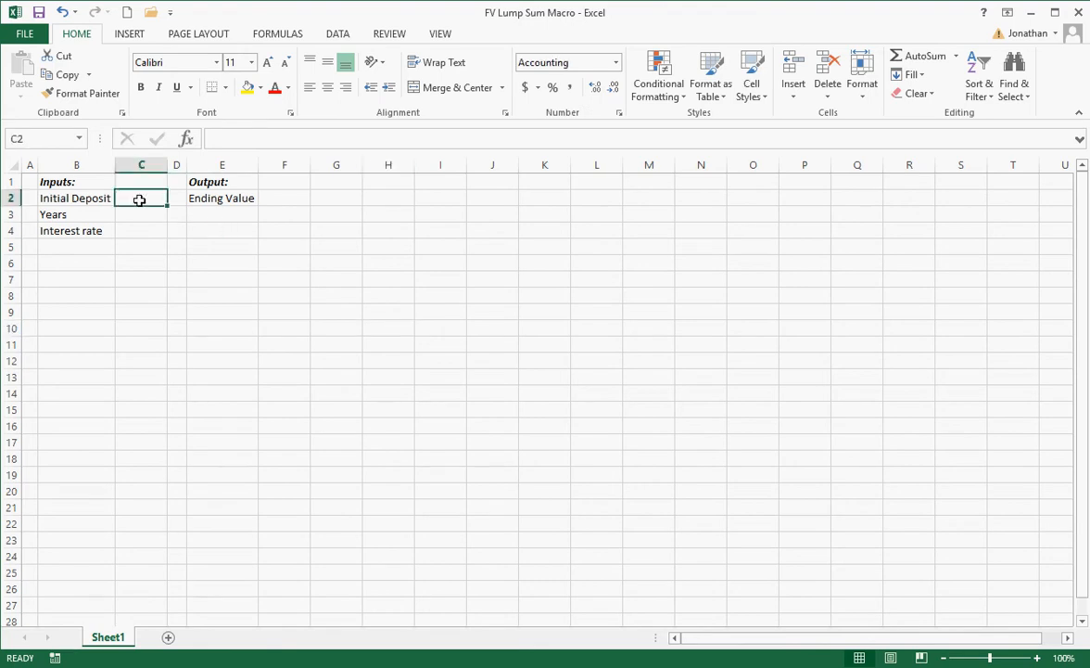
pyautogui.write('1000')
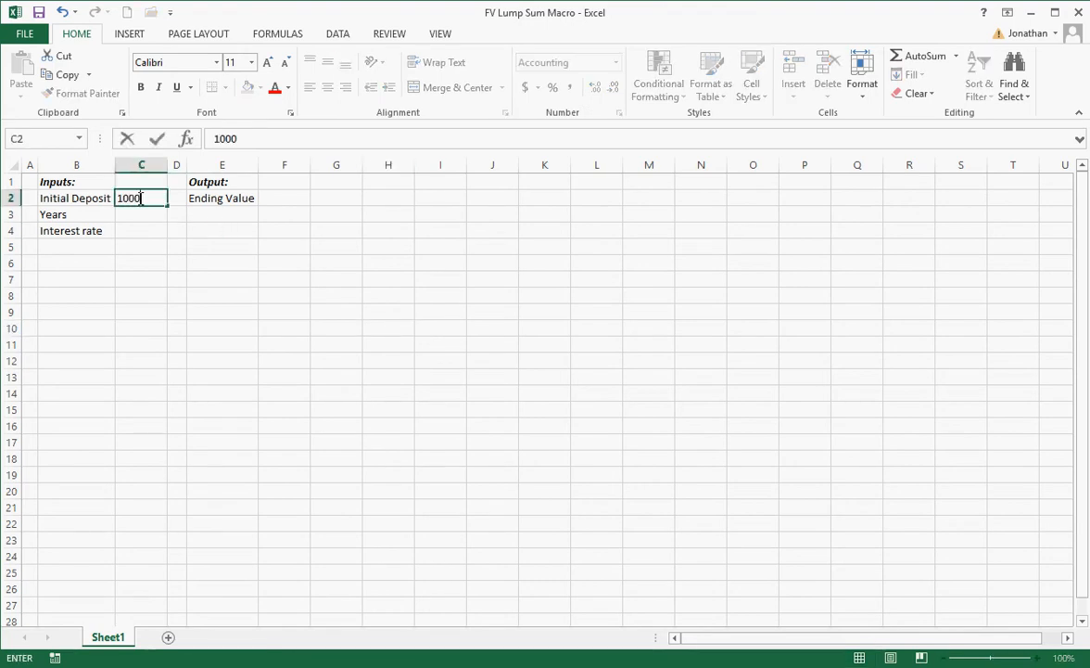
pyautogui.write('3')
pyautogui.click(140, 230)
pyautogui.write('10')
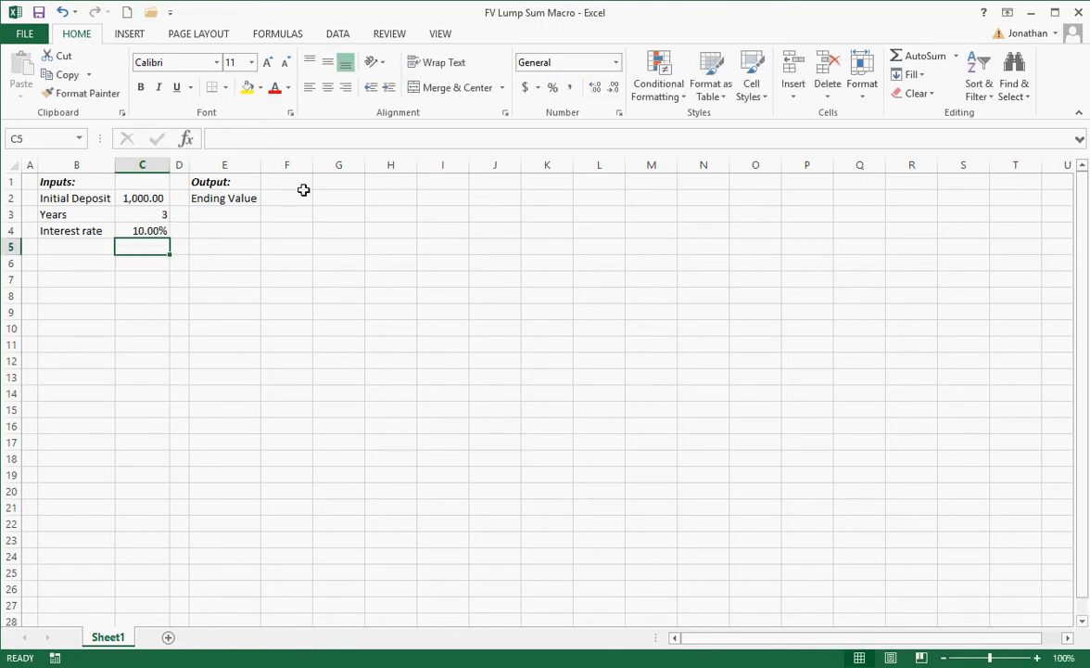
pyautogui.click(286, 196)
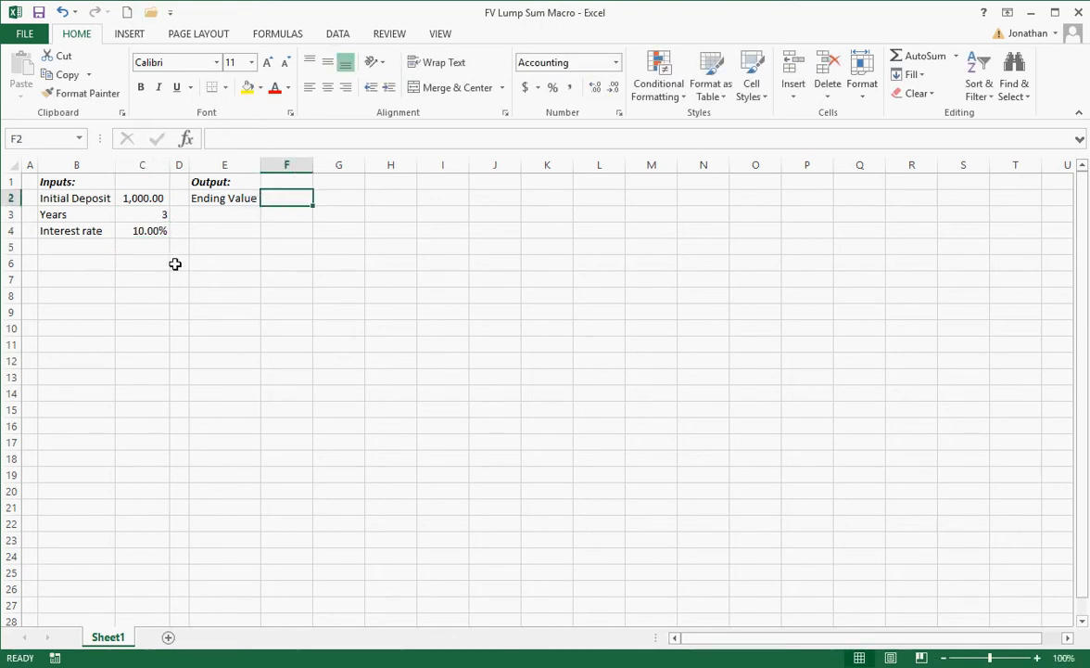
pyautogui.moveTo(163, 334)
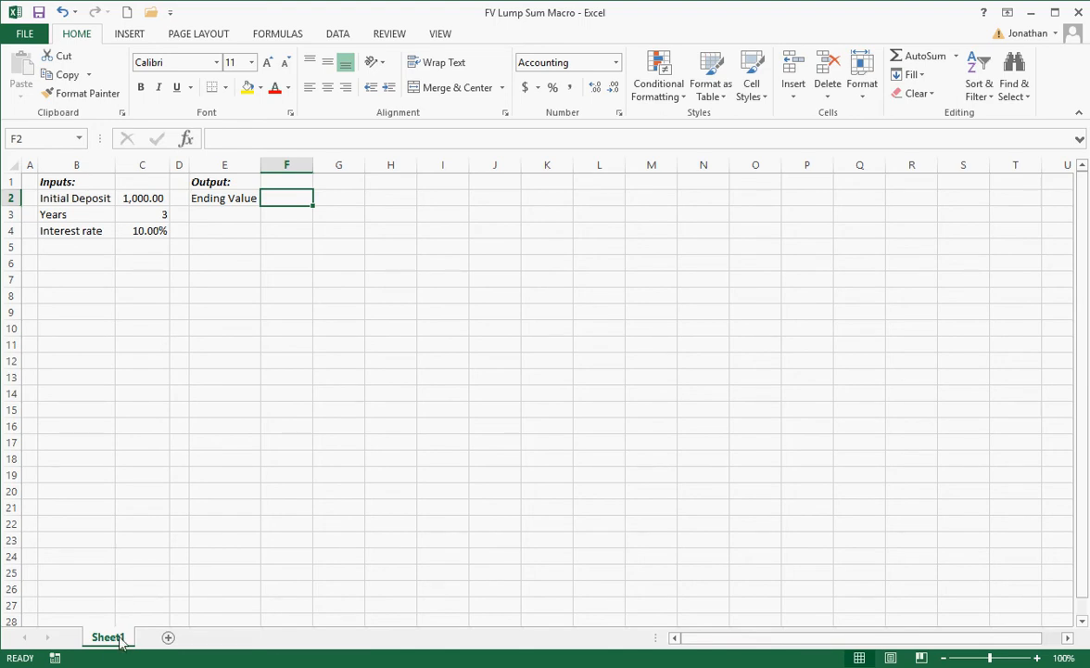
# Rename the Sheet1 tab to TVM via the tab's right-click menu.
pyautogui.rightClick(108, 637)
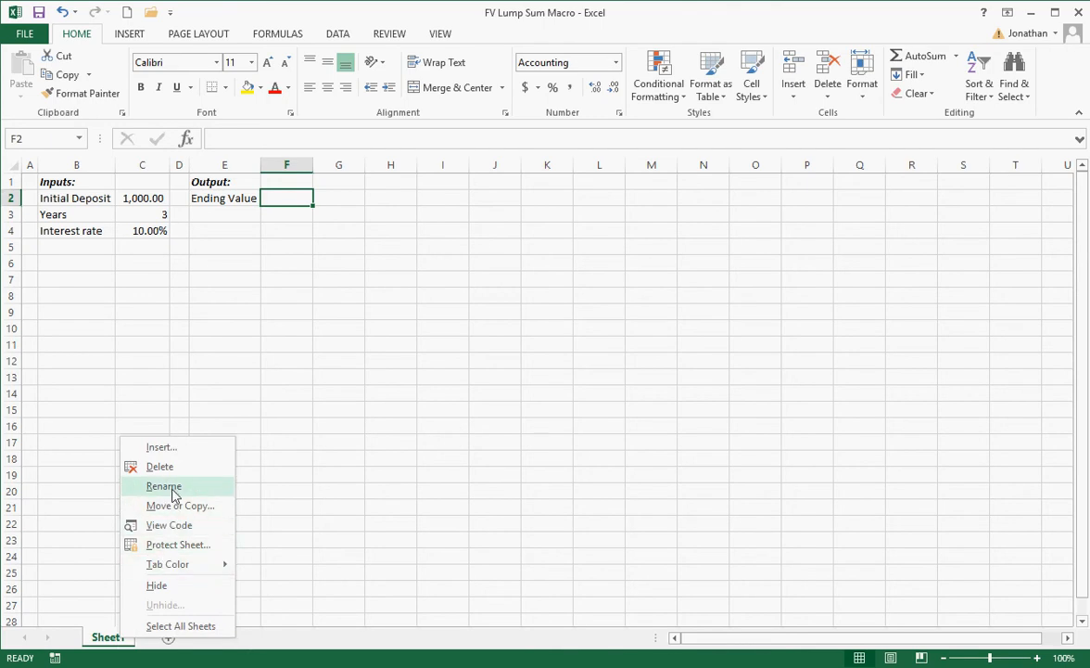
pyautogui.click(163, 486)
pyautogui.write('TVM')
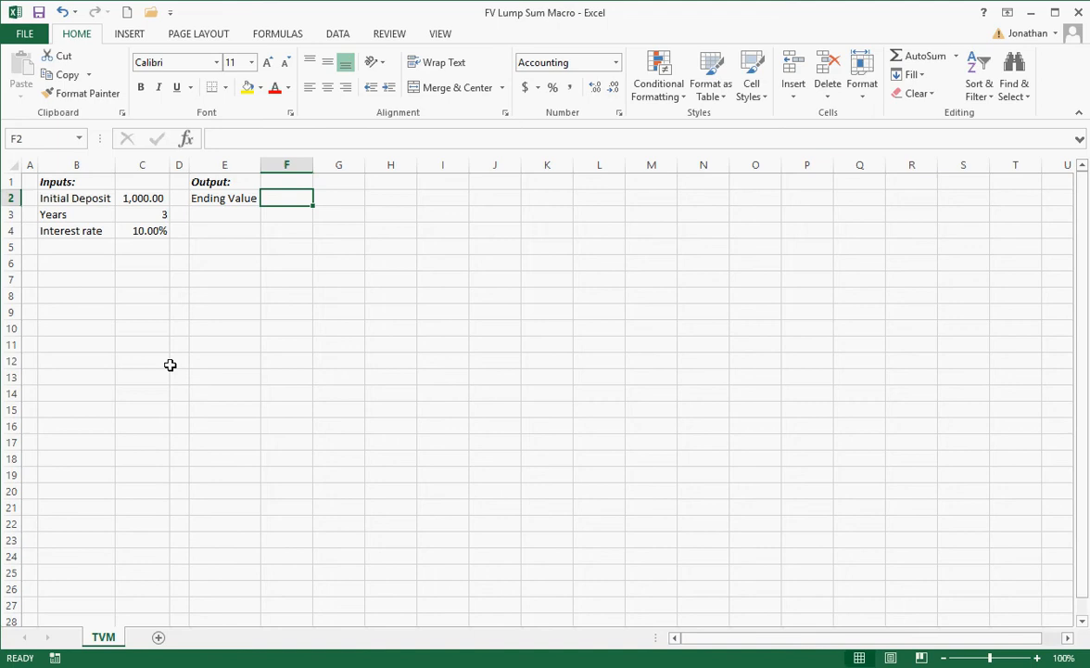
pyautogui.click(141, 197)
pyautogui.write('C')
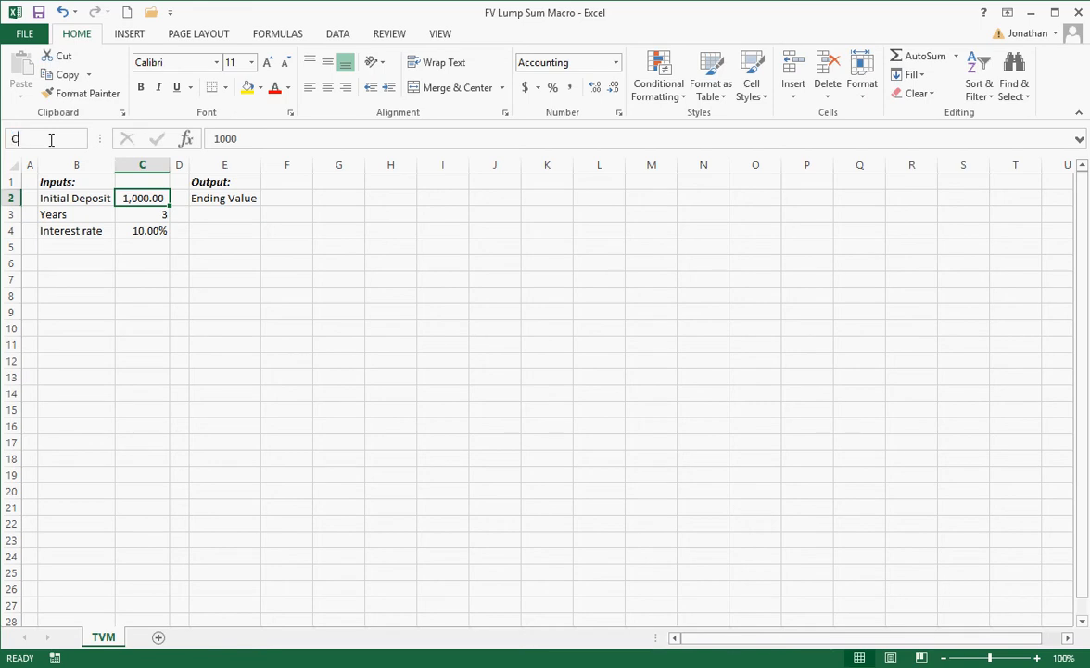
# Name C2 CurWealth and C3 year, then start =ye in a cell to see year suggested.
pyautogui.write('urWea')
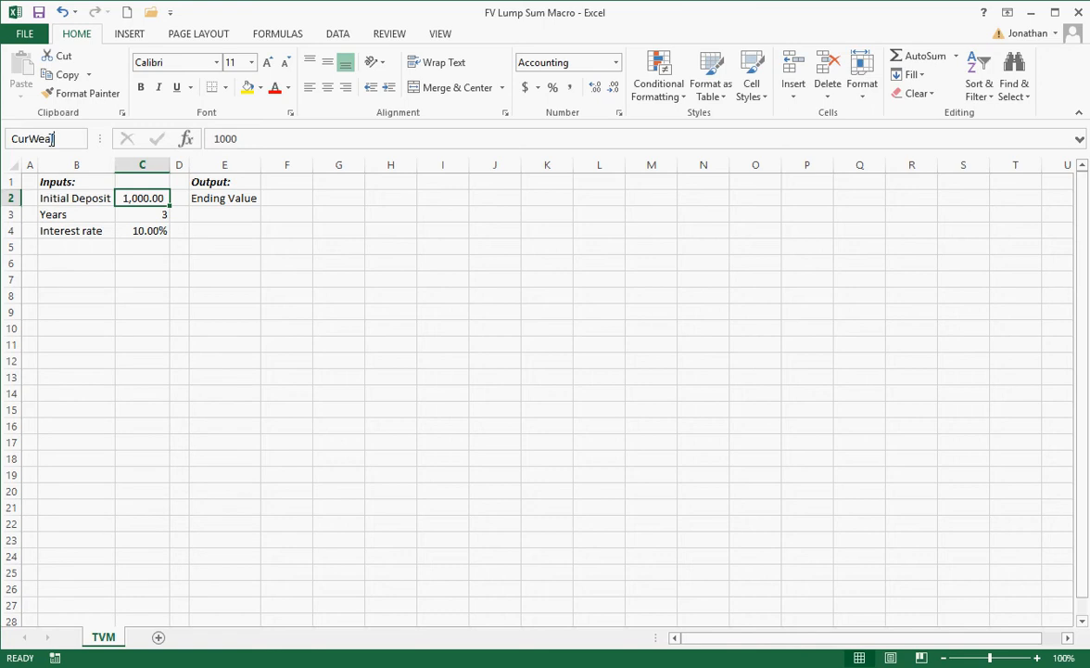
pyautogui.write('th')
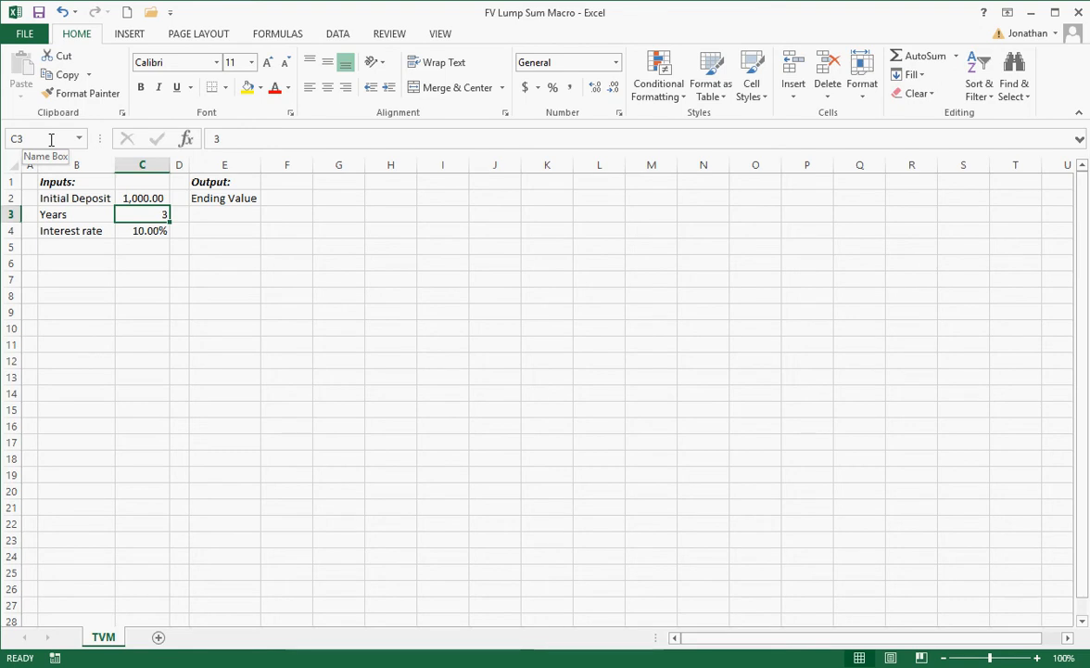
pyautogui.write('year')
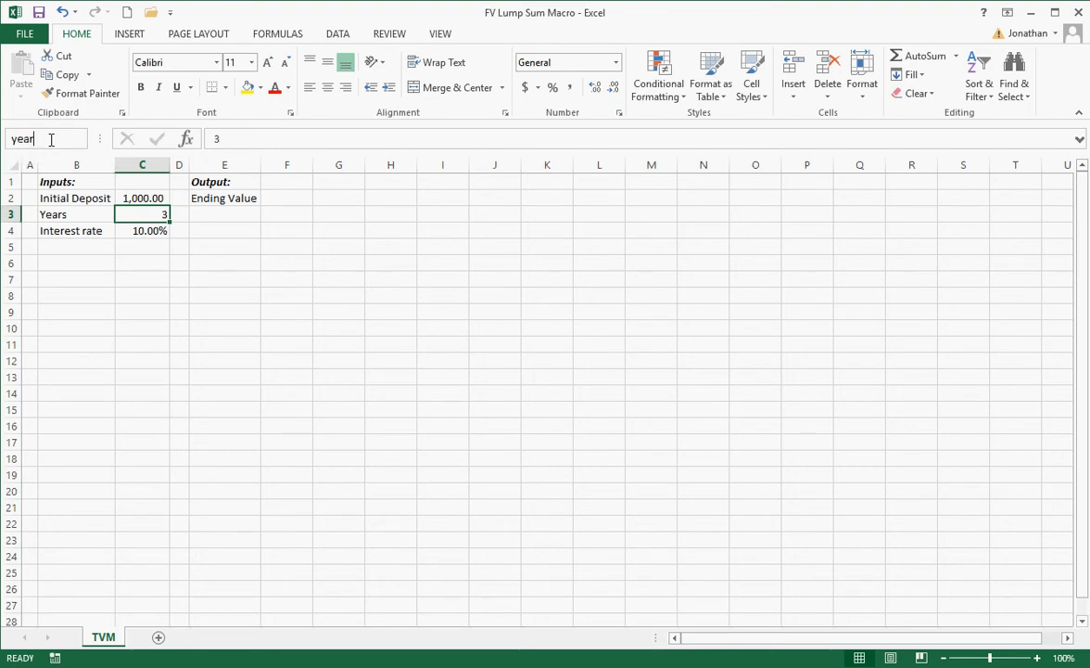
pyautogui.click(141, 278)
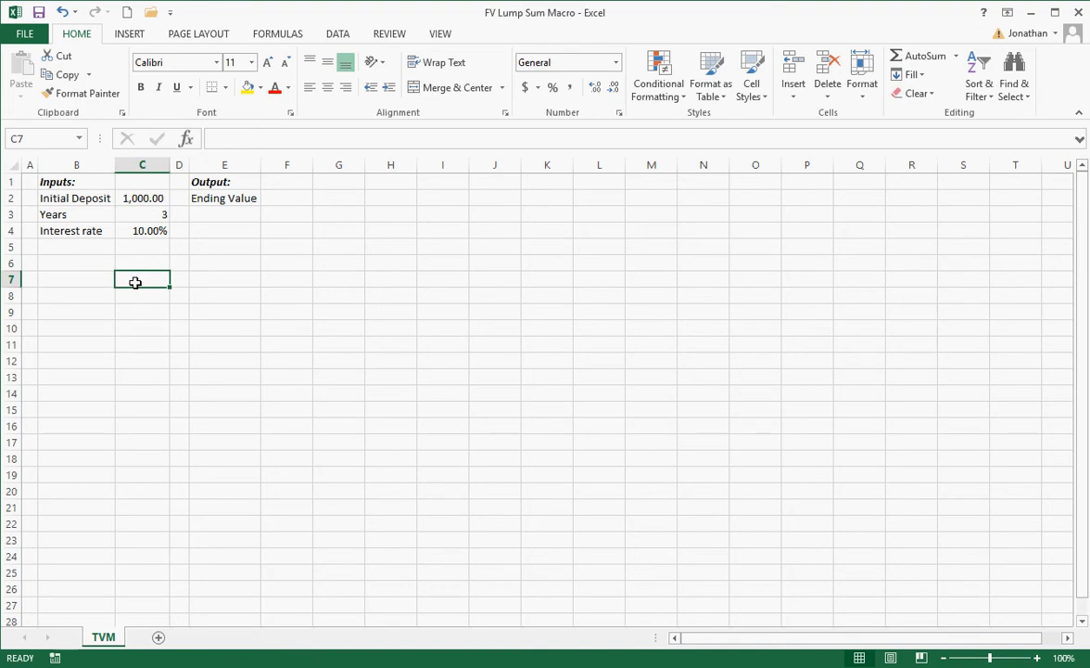
pyautogui.write('=ye')
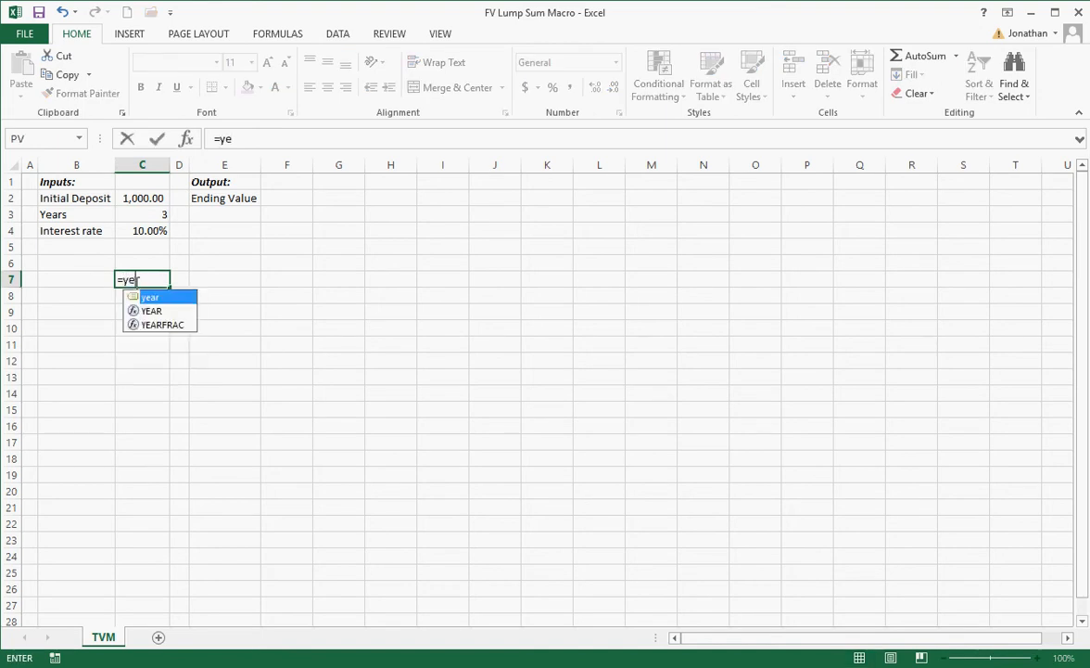
pyautogui.moveTo(154, 315)
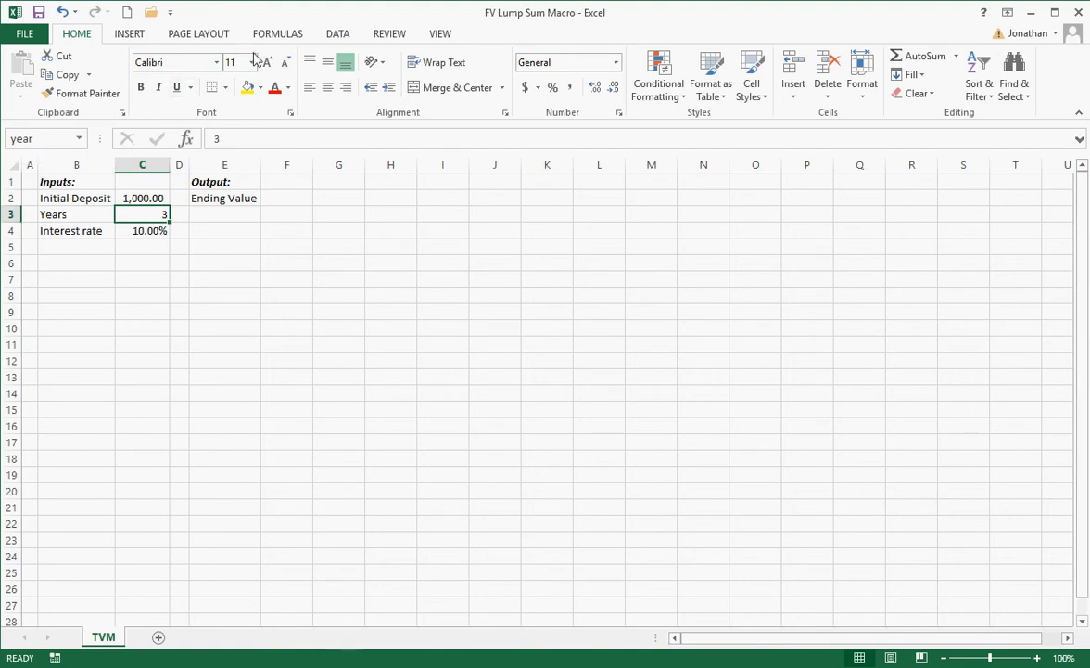
# In Name Manager, edit the year name to yrs and close the dialog.
pyautogui.click(279, 33)
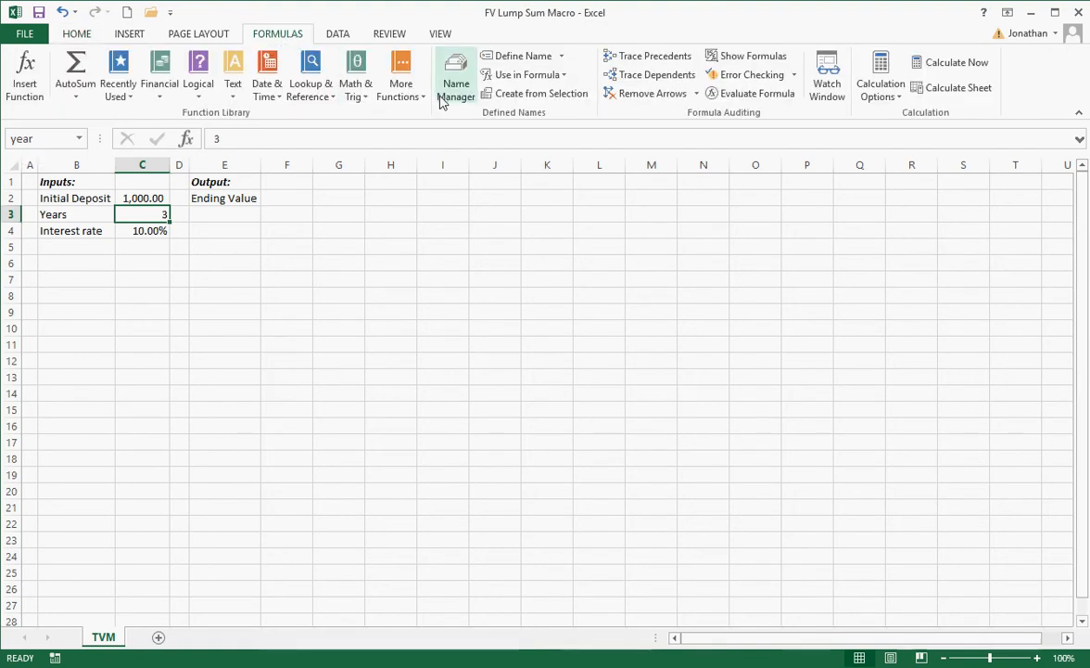
pyautogui.click(456, 74)
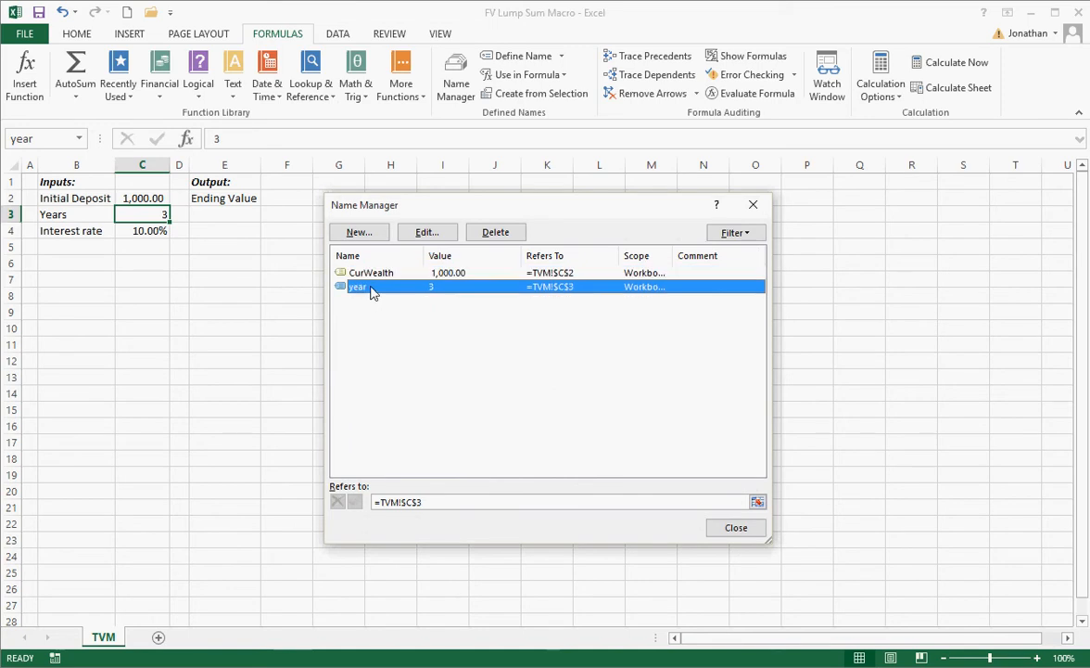
pyautogui.click(427, 232)
pyautogui.write('y')
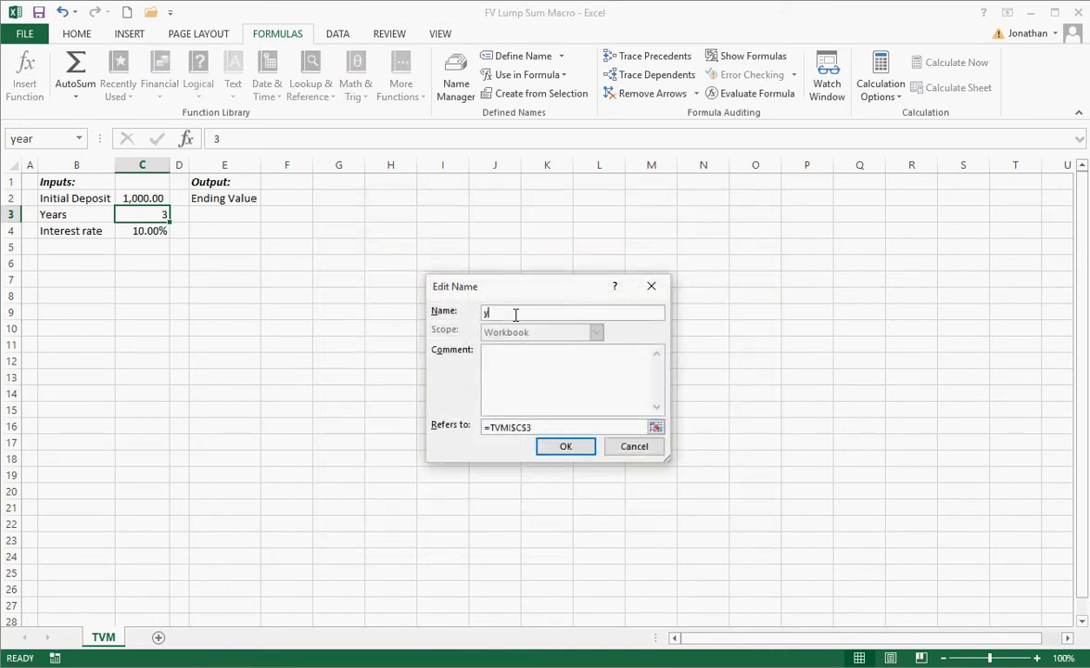
pyautogui.write('rs')
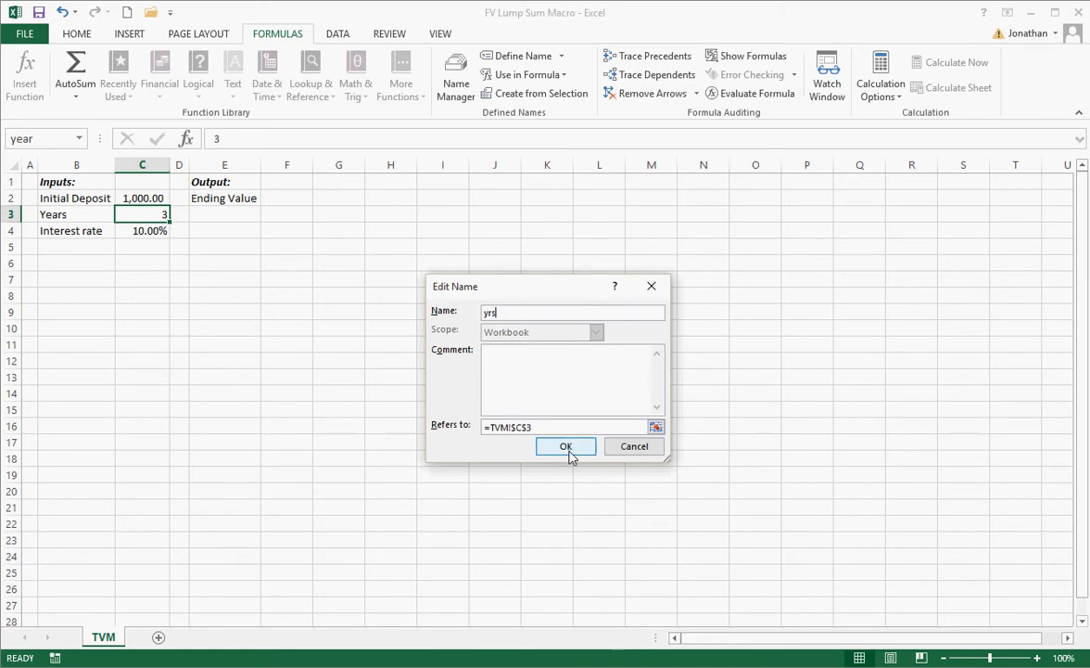
pyautogui.click(566, 445)
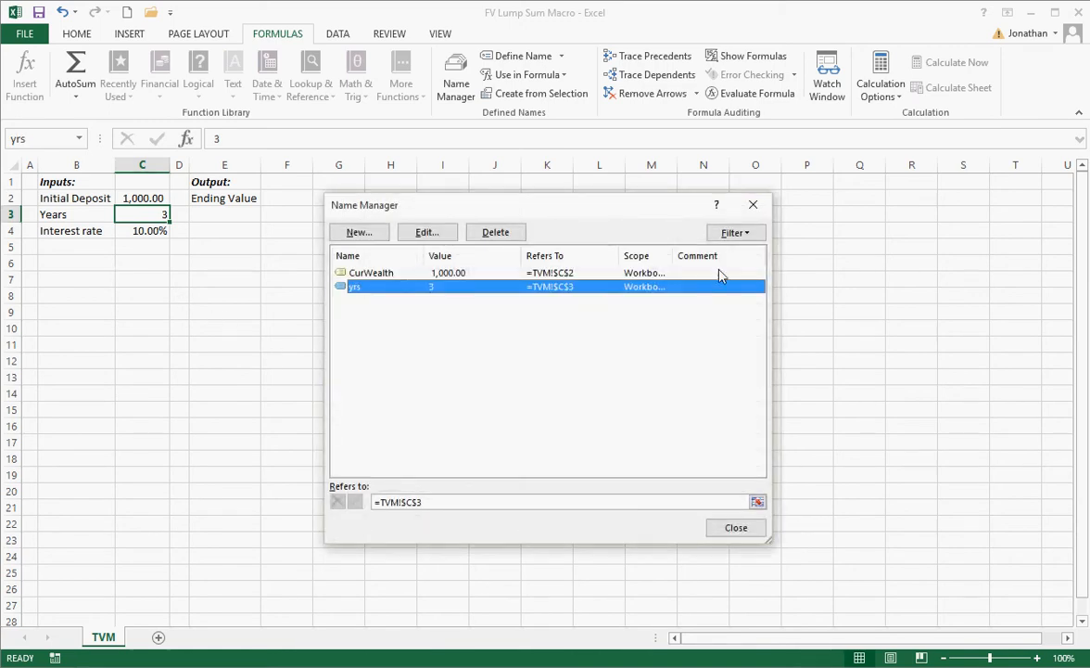
pyautogui.click(734, 527)
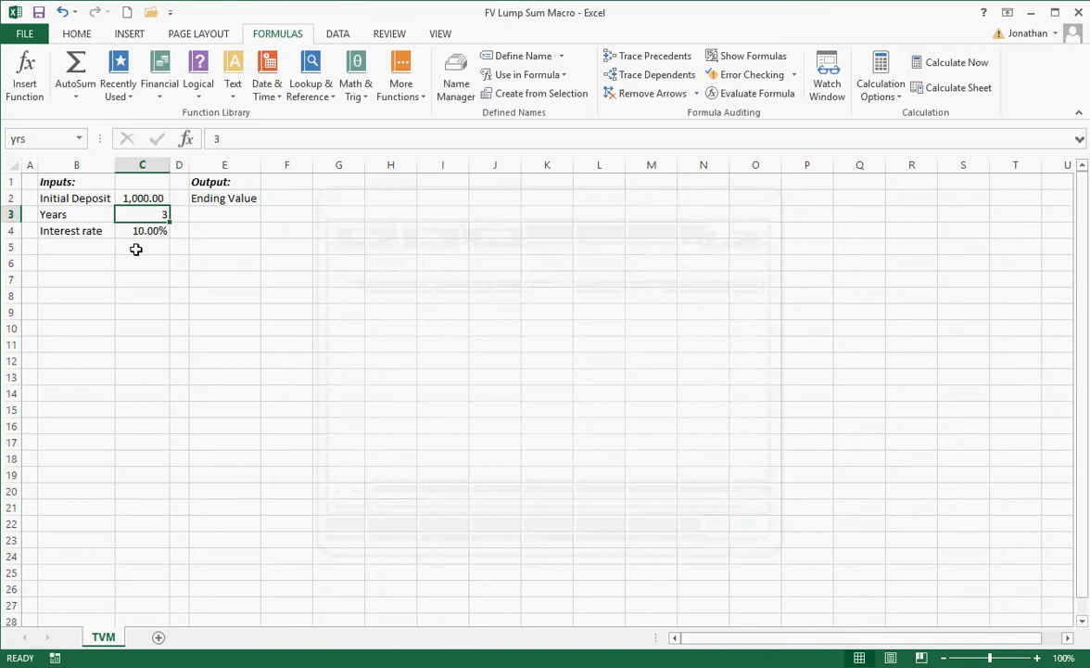
# Name the rate cell C4 IntRate and the Ending Value cell F2 EndVal.
pyautogui.click(141, 230)
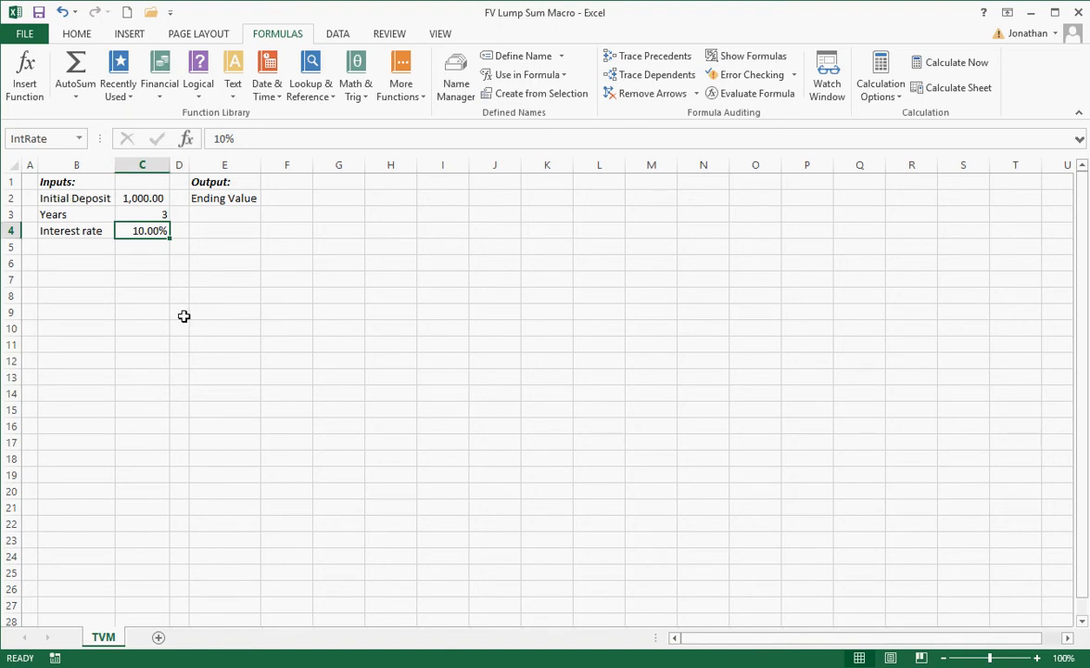
pyautogui.moveTo(174, 244)
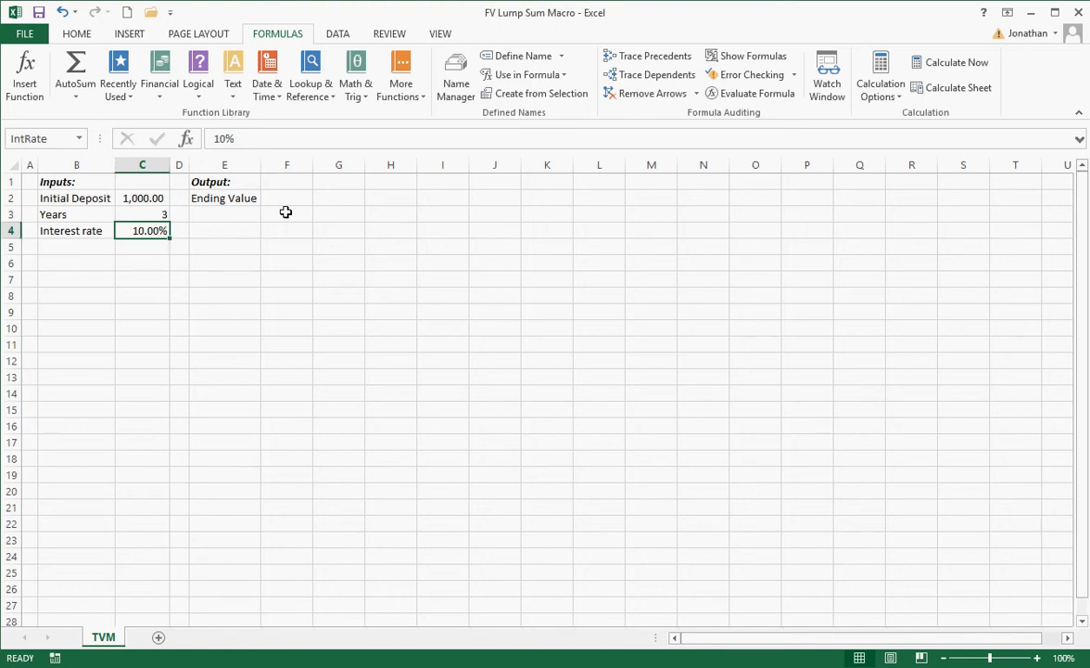
pyautogui.click(286, 197)
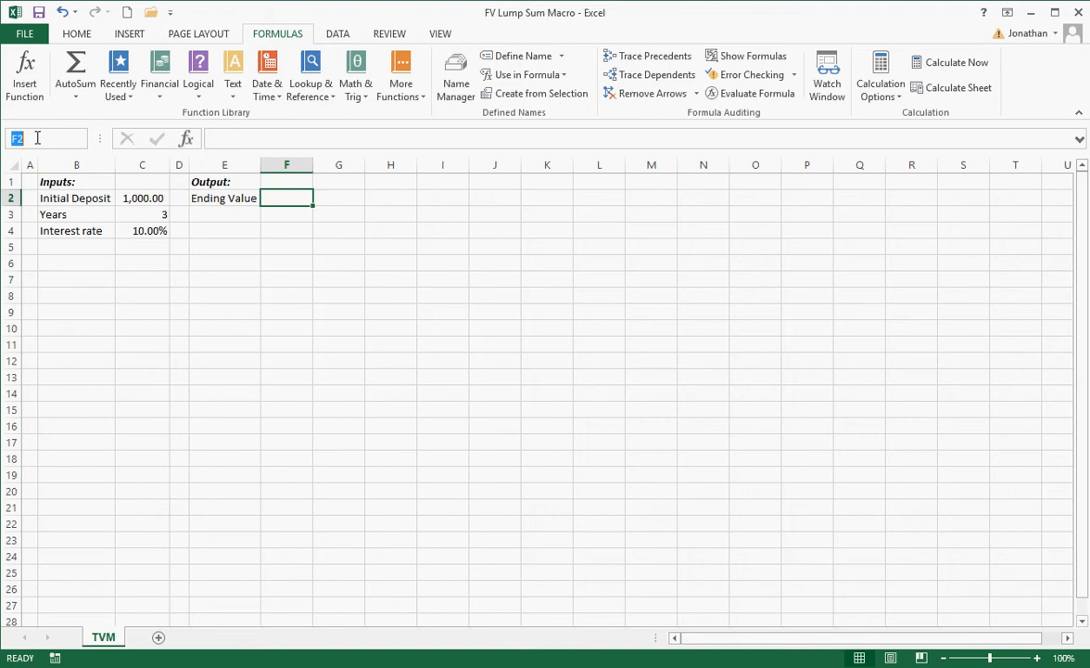
pyautogui.write('EndVal')
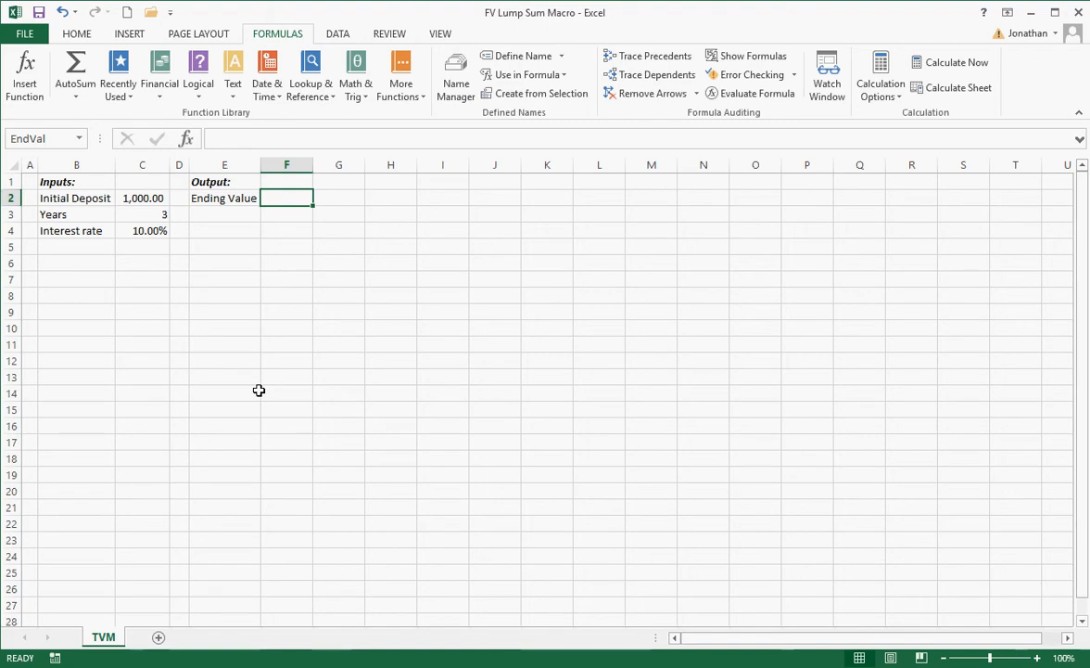
pyautogui.moveTo(239, 379)
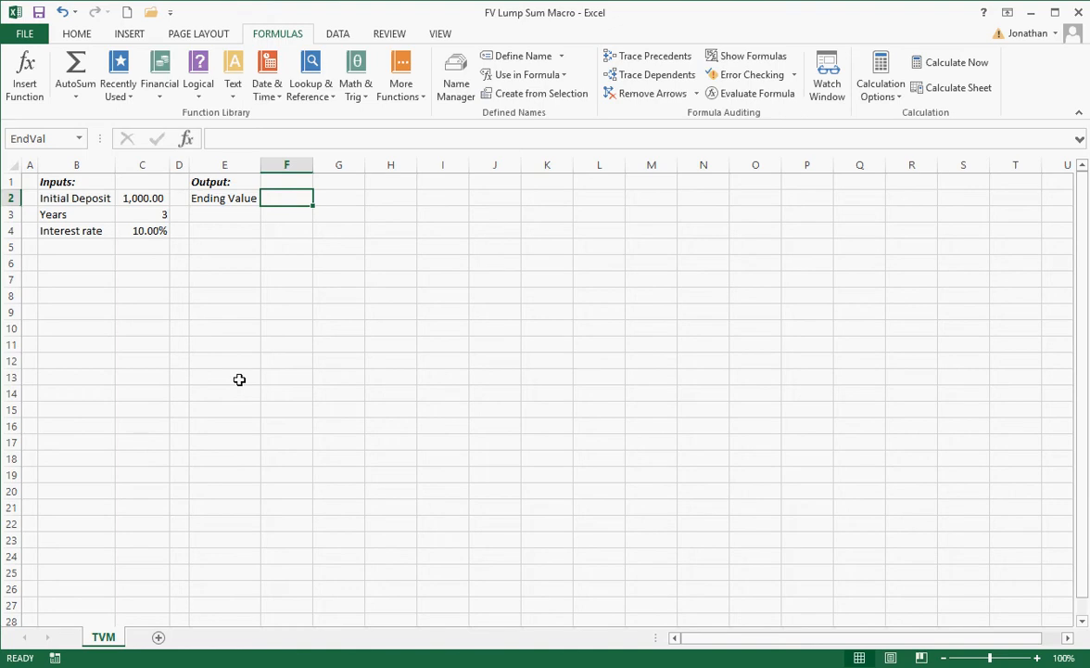
pyautogui.moveTo(371, 39)
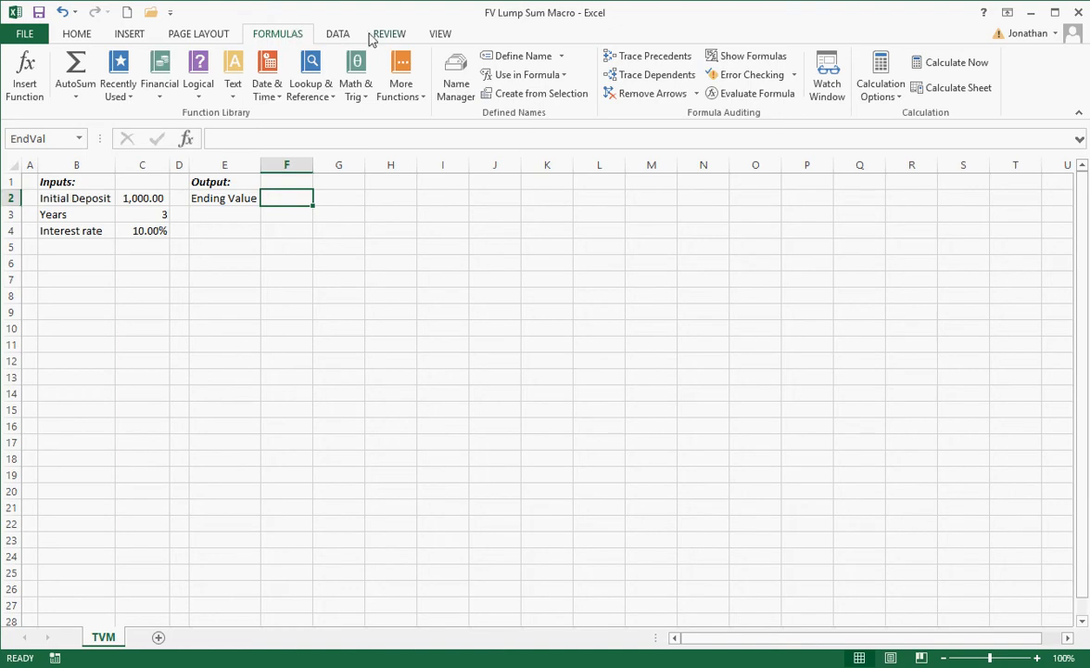
# Enable the Developer tab through File > Options > Customize Ribbon.
pyautogui.click(76, 33)
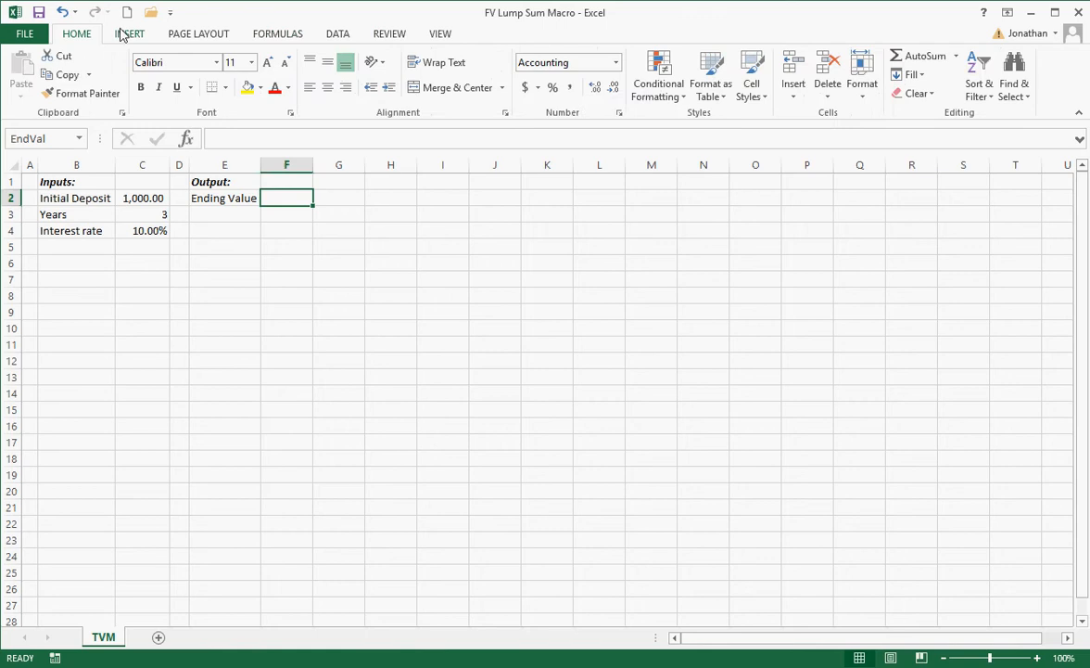
pyautogui.moveTo(322, 48)
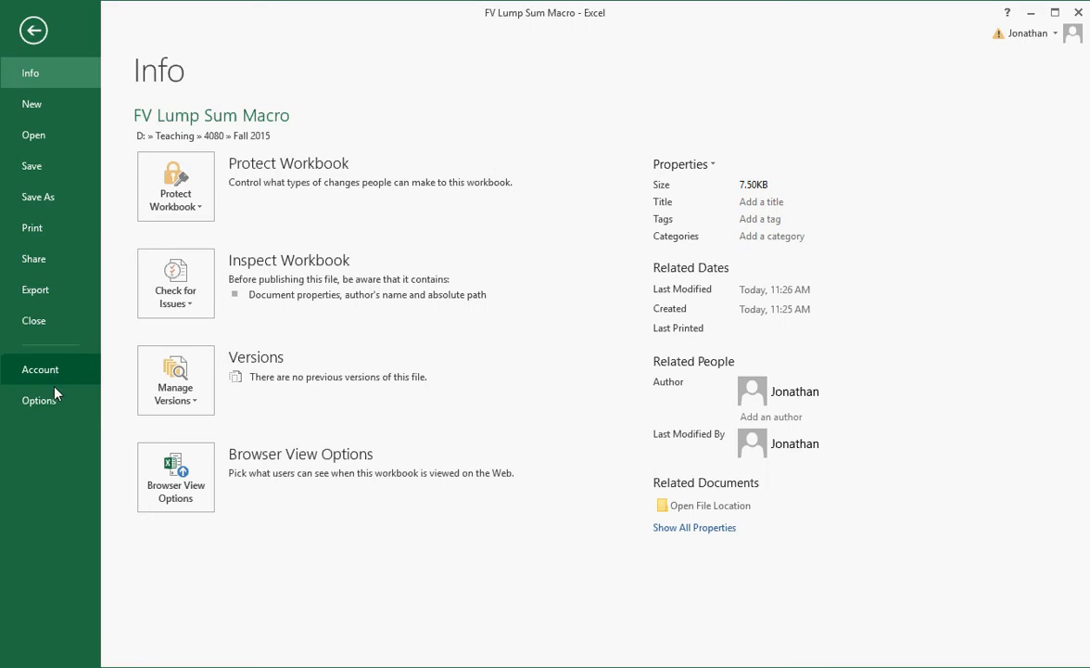
pyautogui.click(40, 401)
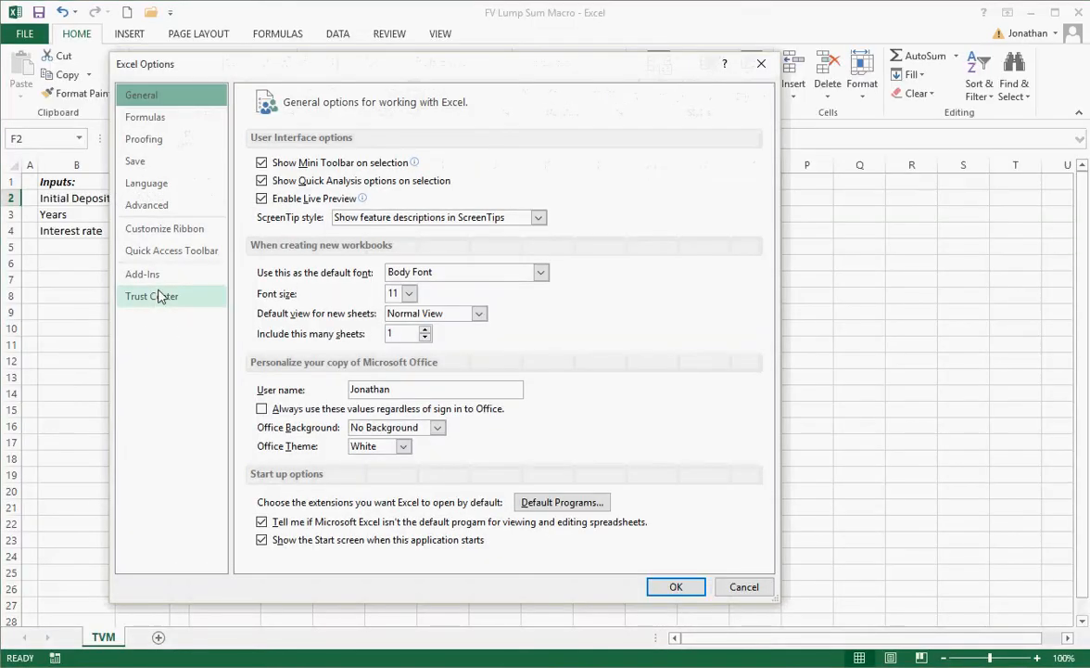
pyautogui.click(163, 228)
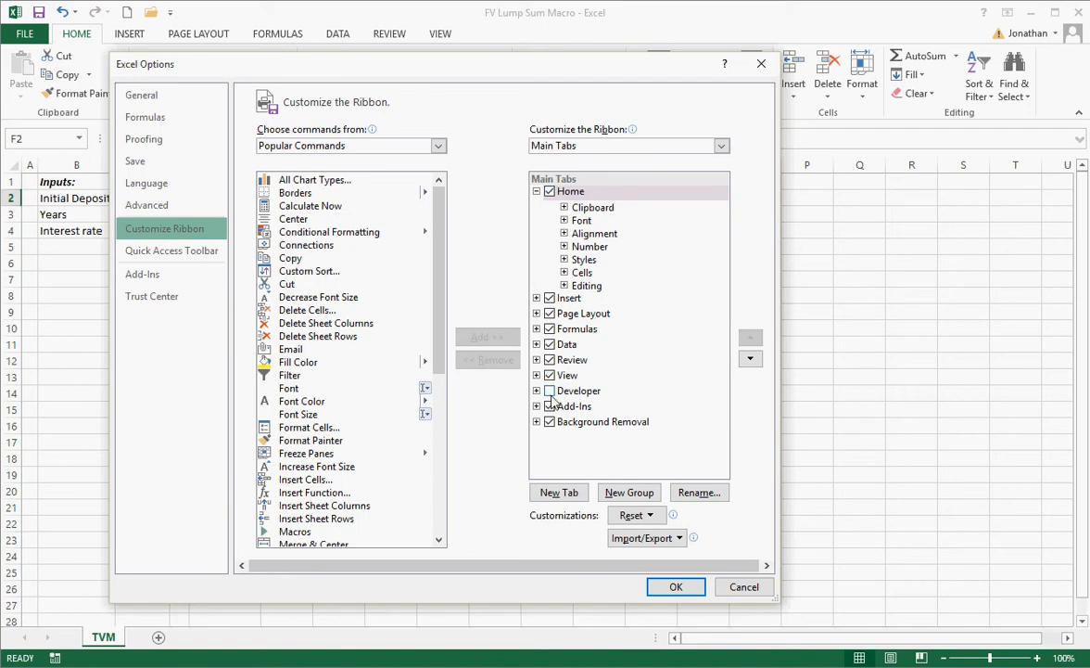
pyautogui.click(549, 390)
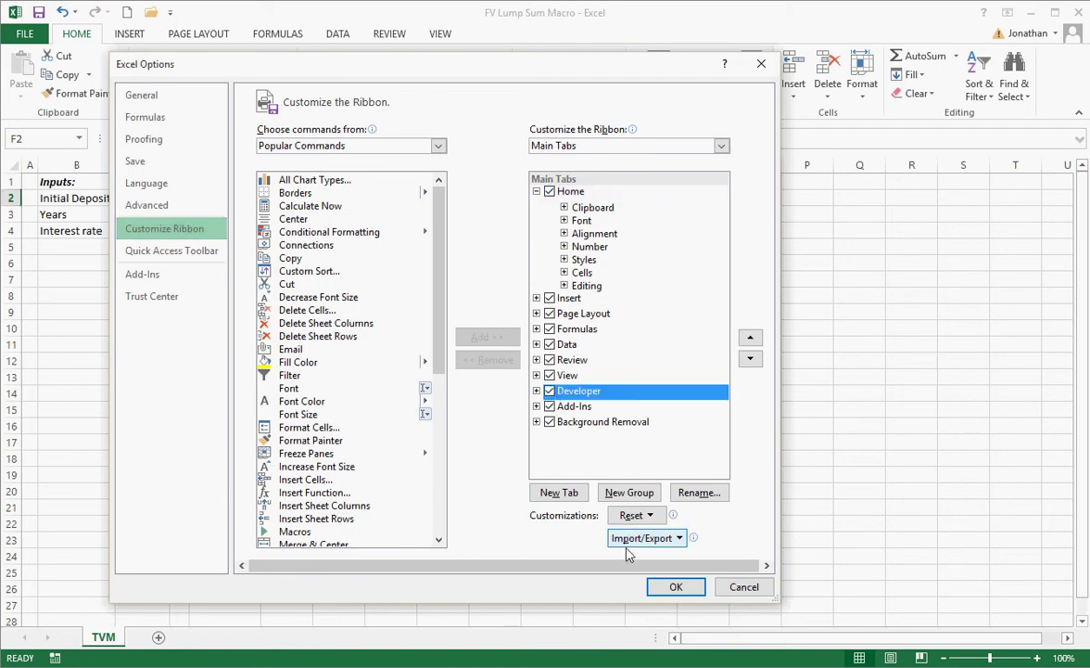
pyautogui.click(675, 586)
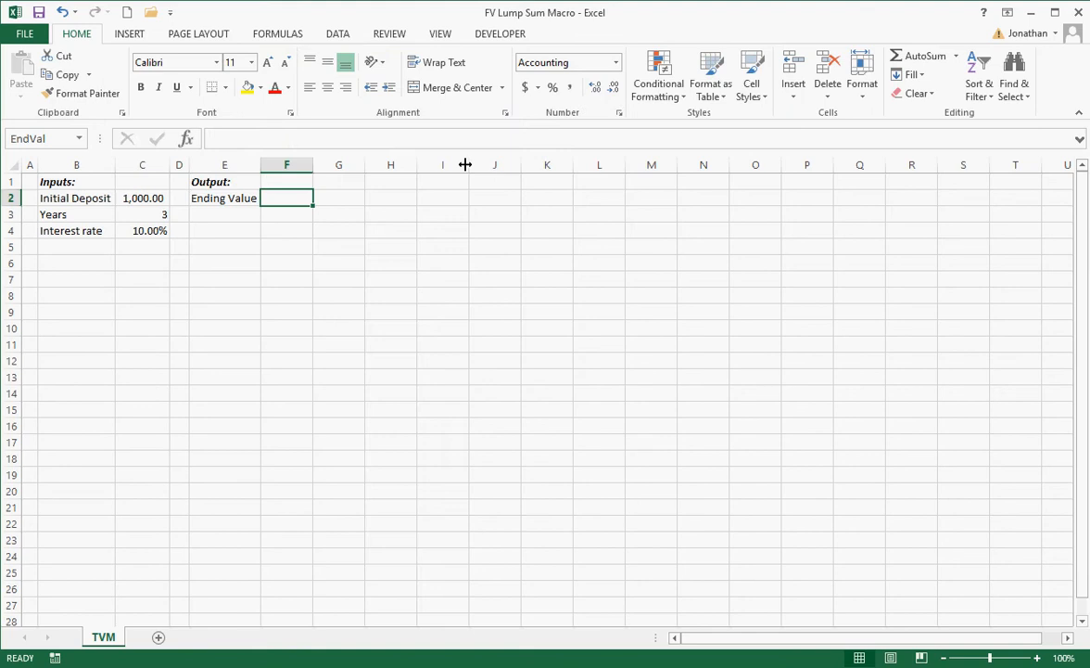
# From the Developer tab, launch the Visual Basic editor for the workbook.
pyautogui.click(501, 33)
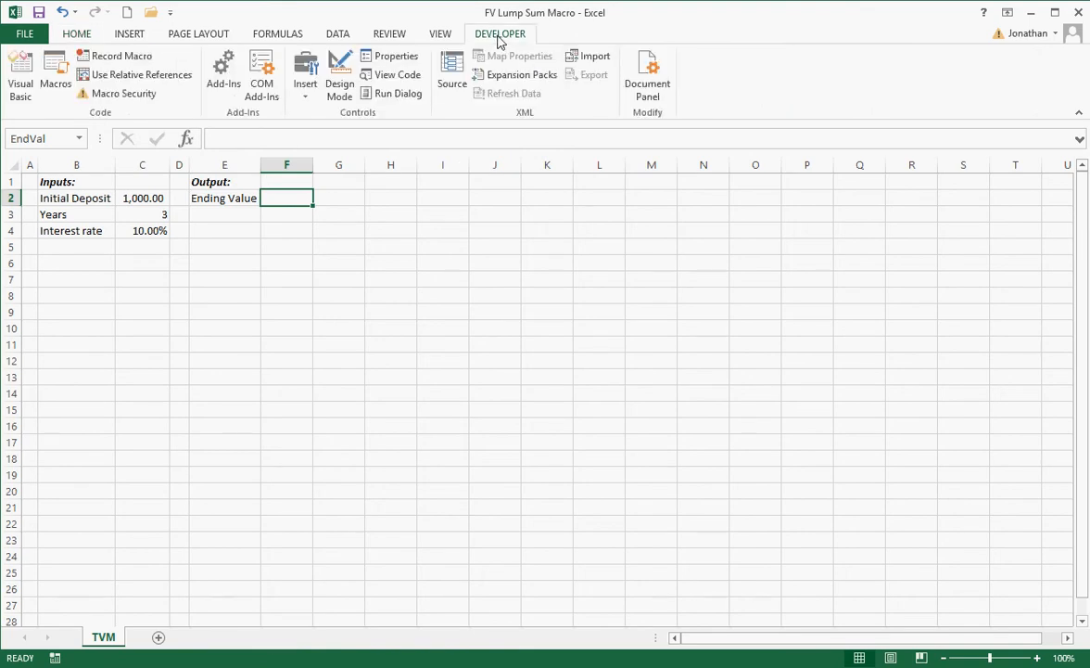
pyautogui.moveTo(19, 74)
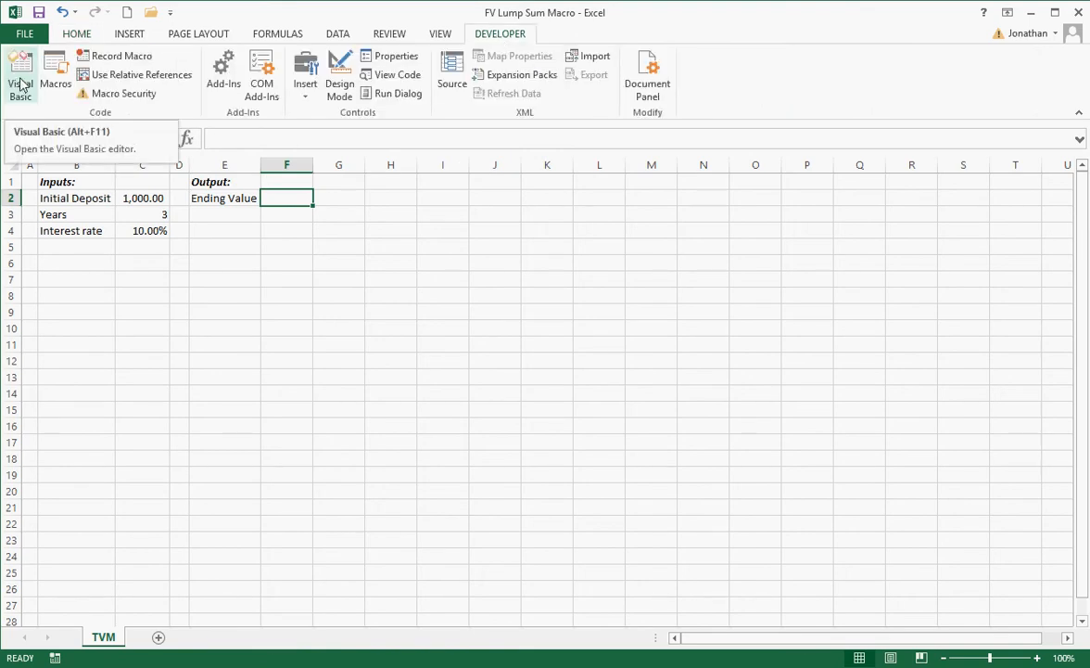
pyautogui.click(21, 74)
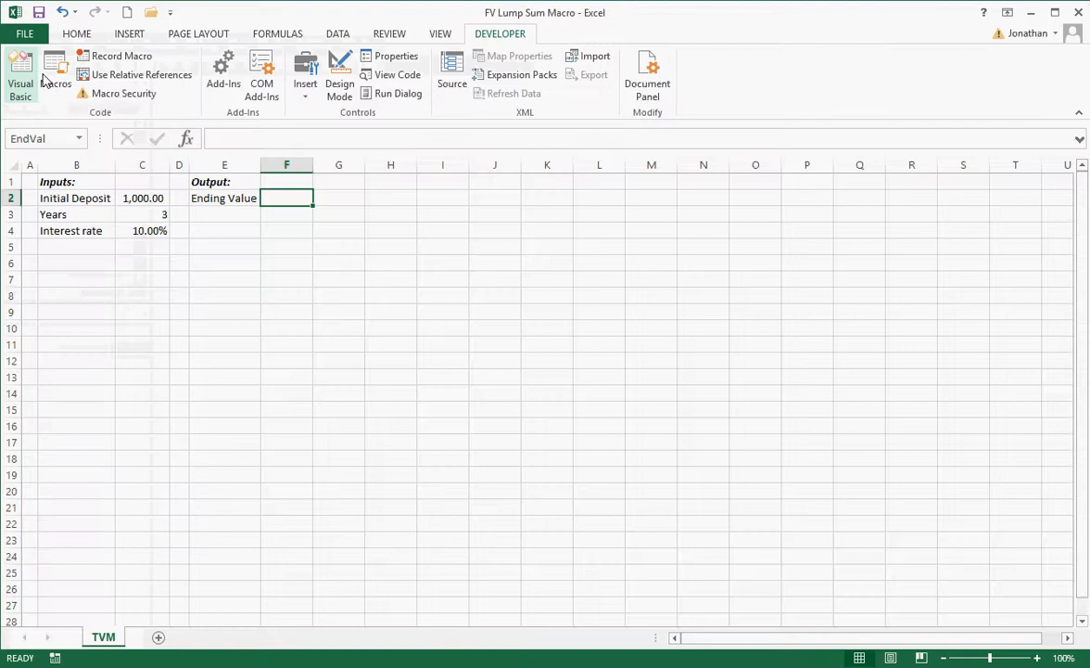
pyautogui.moveTo(20, 74)
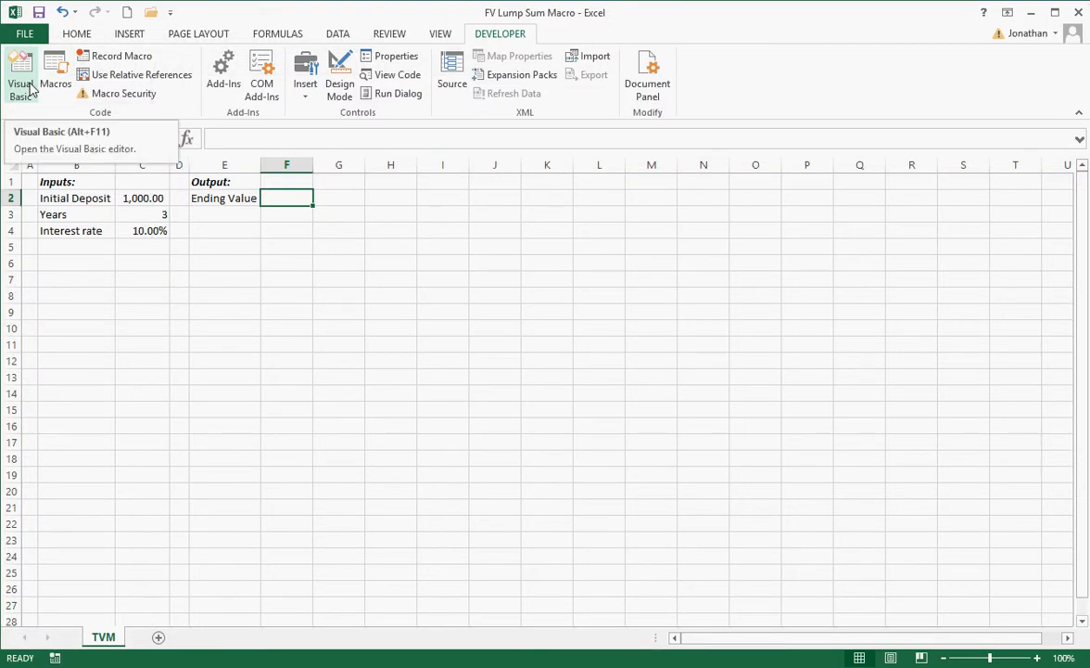
pyautogui.click(21, 74)
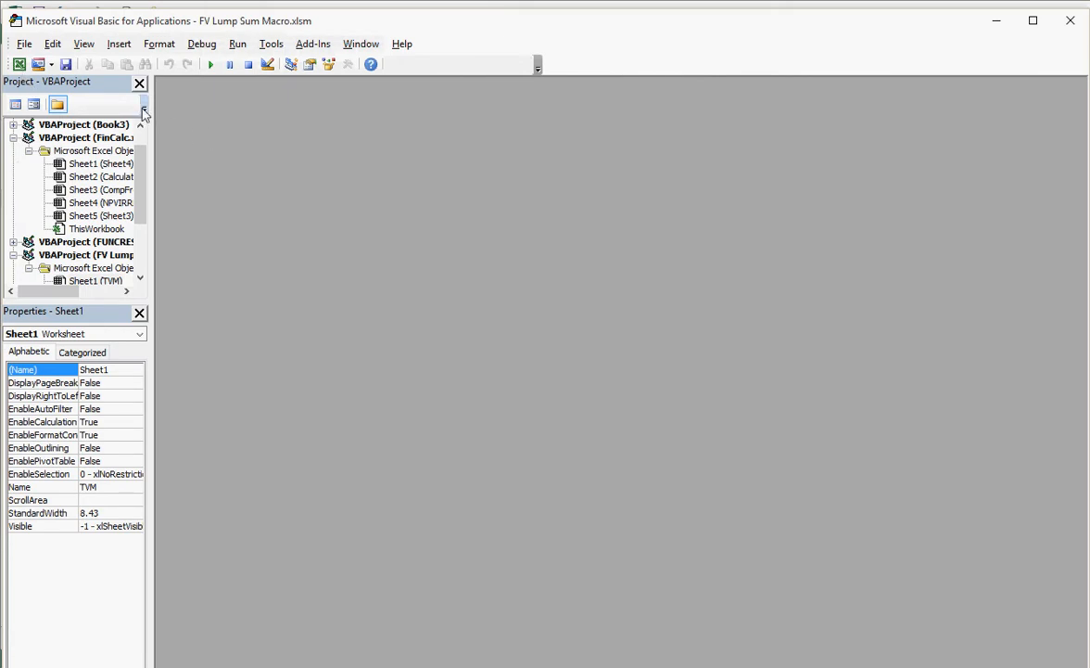
# Insert a new blank code module, Module1, into the FV Lump Sum Macro project.
pyautogui.click(119, 44)
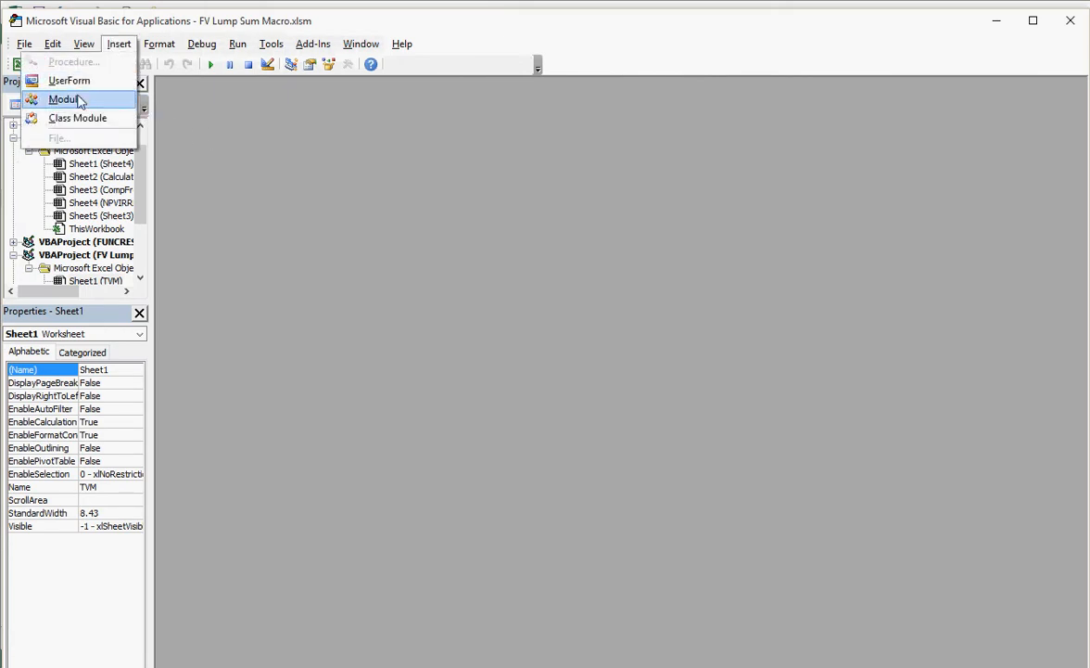
pyautogui.click(63, 100)
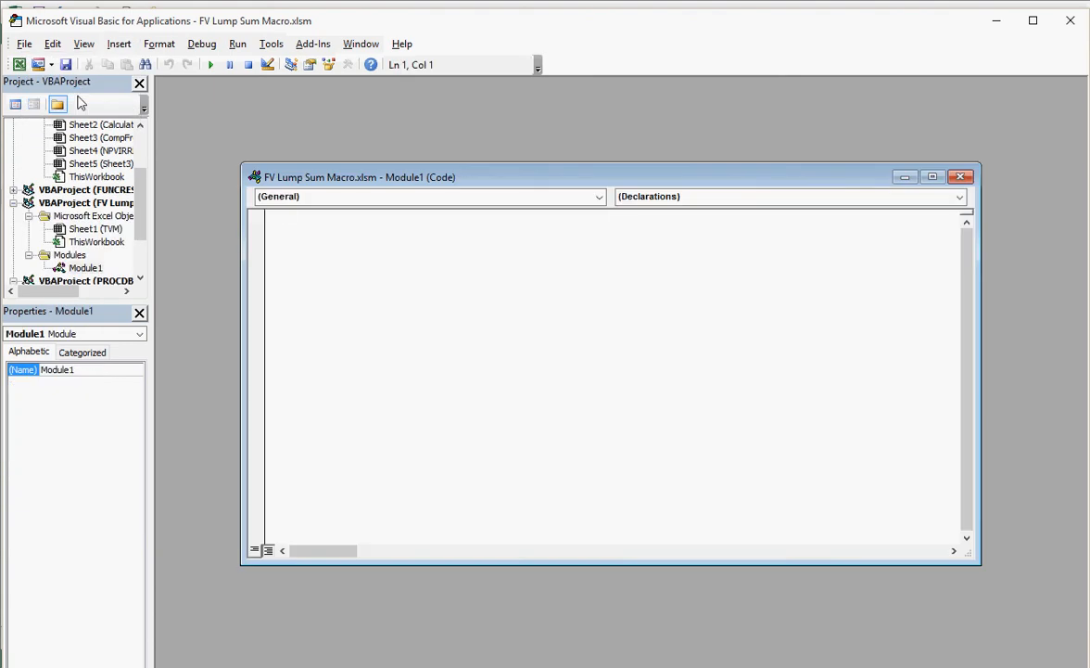
pyautogui.click(118, 44)
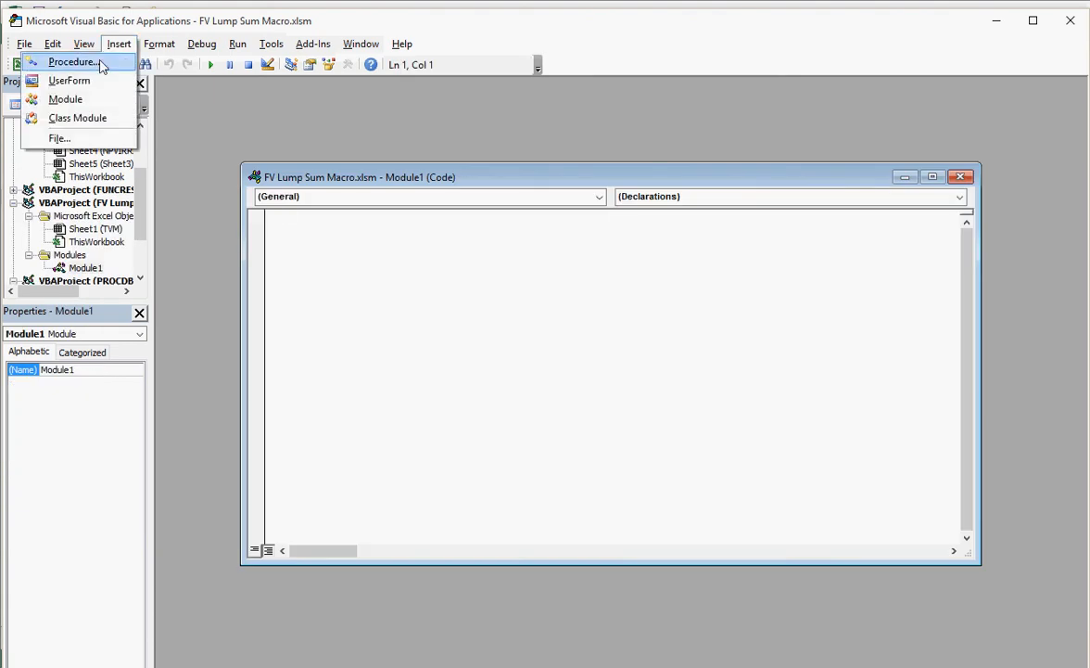
# Add a public Sub procedure named FutVal to Module1, correcting a typo in the name.
pyautogui.click(75, 62)
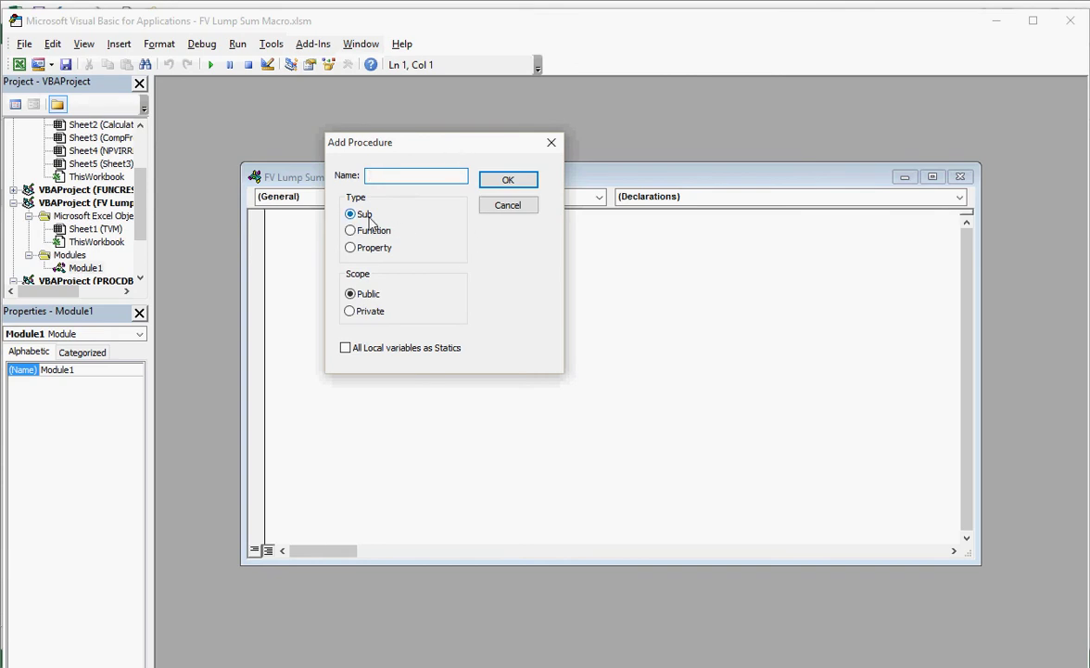
pyautogui.moveTo(406, 242)
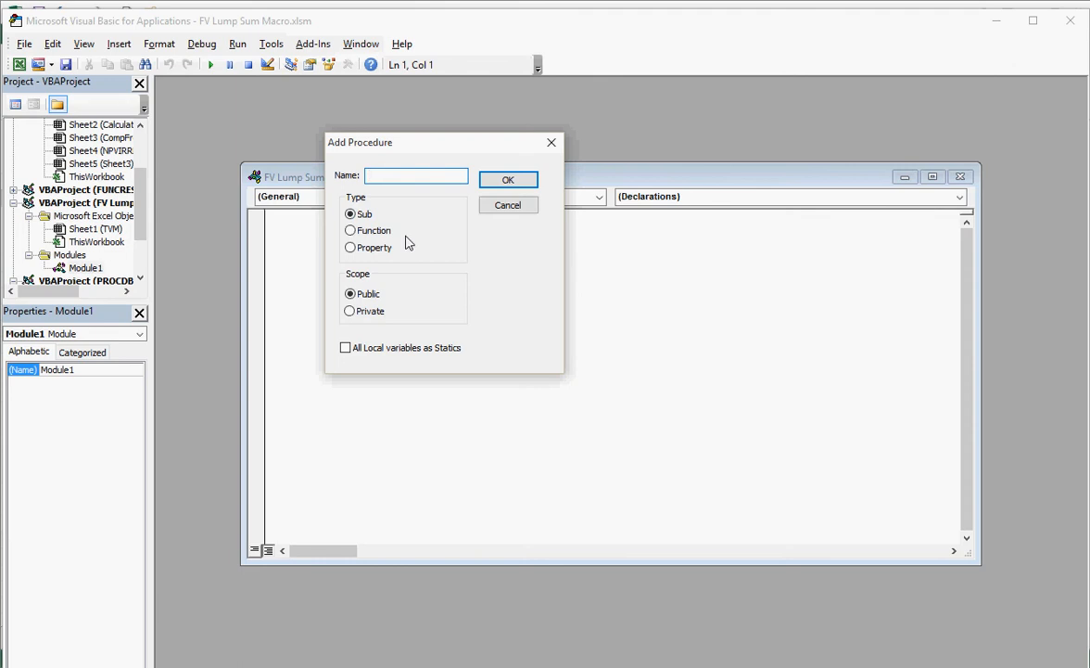
pyautogui.write('FV')
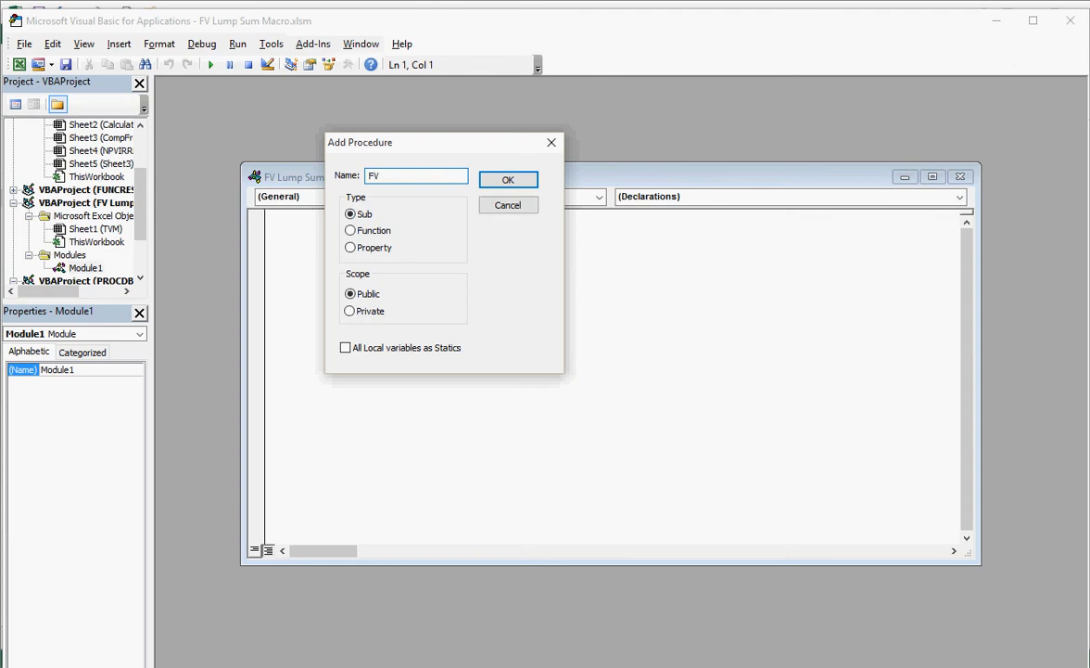
pyautogui.write('Lu')
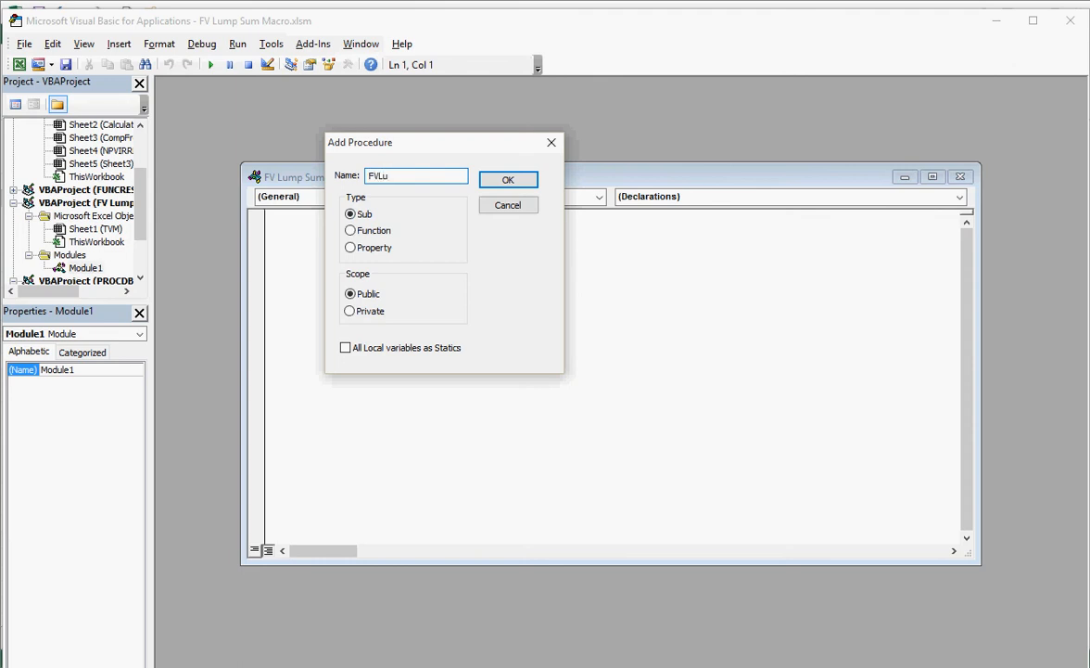
pyautogui.press('BackSpace')
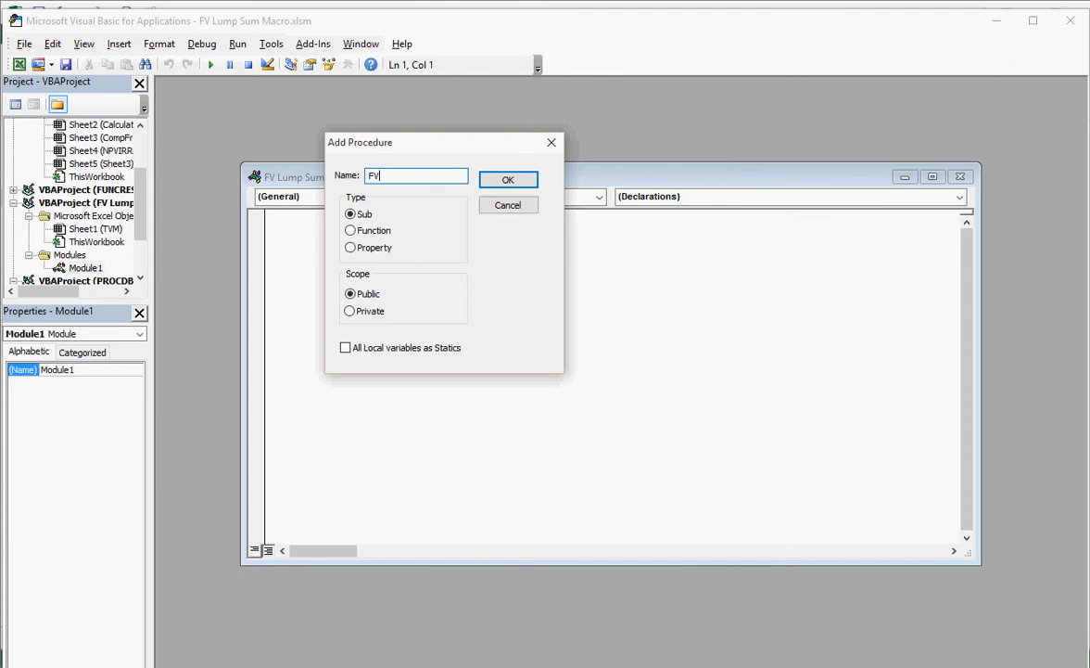
pyautogui.write('utV')
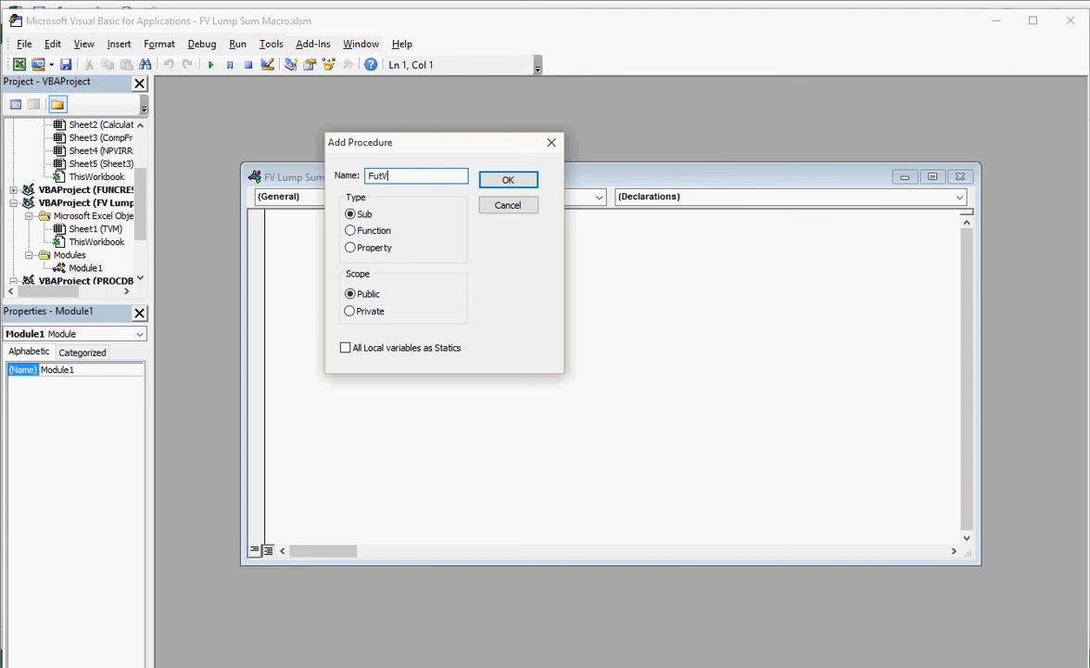
pyautogui.write('al')
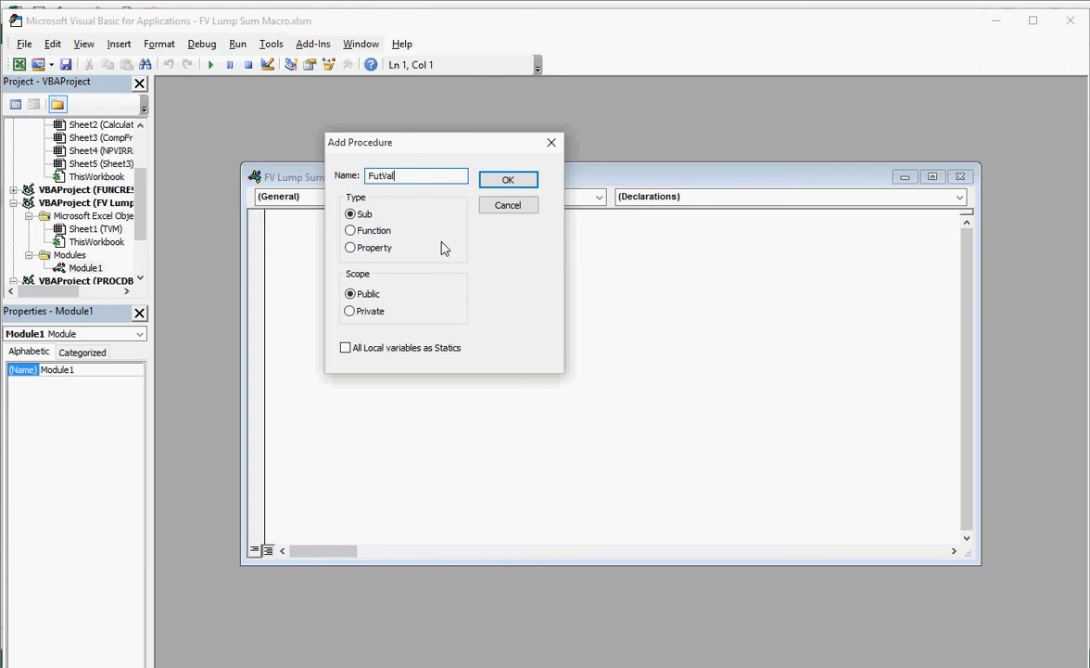
pyautogui.click(508, 178)
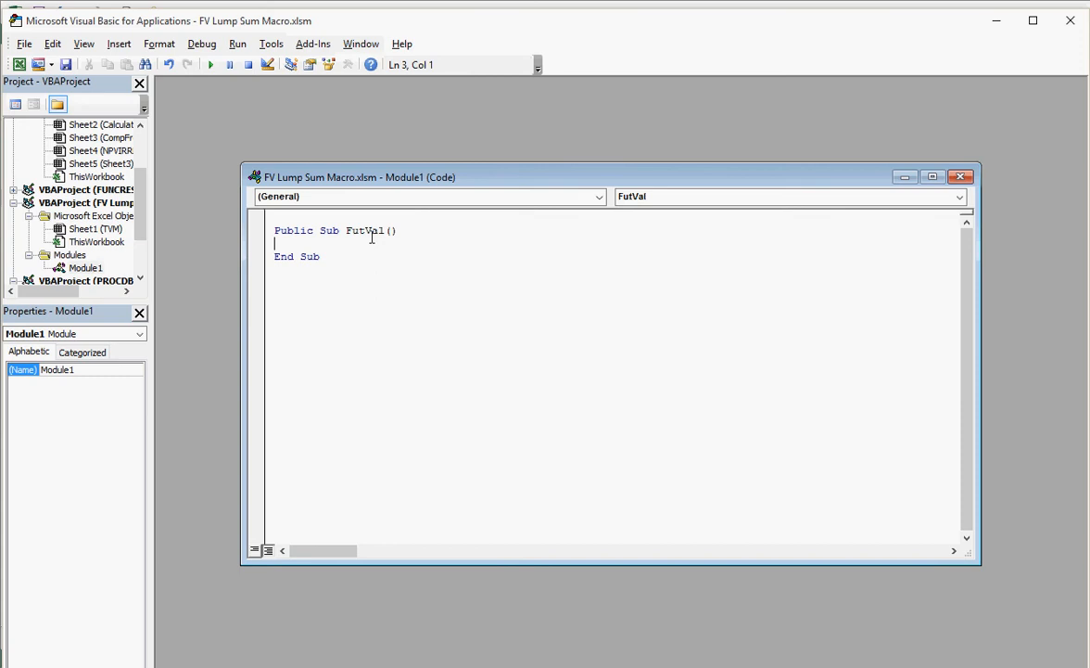
# Add blank lines inside the FutVal Sub and maximize the code window.
pyautogui.press('Enter')
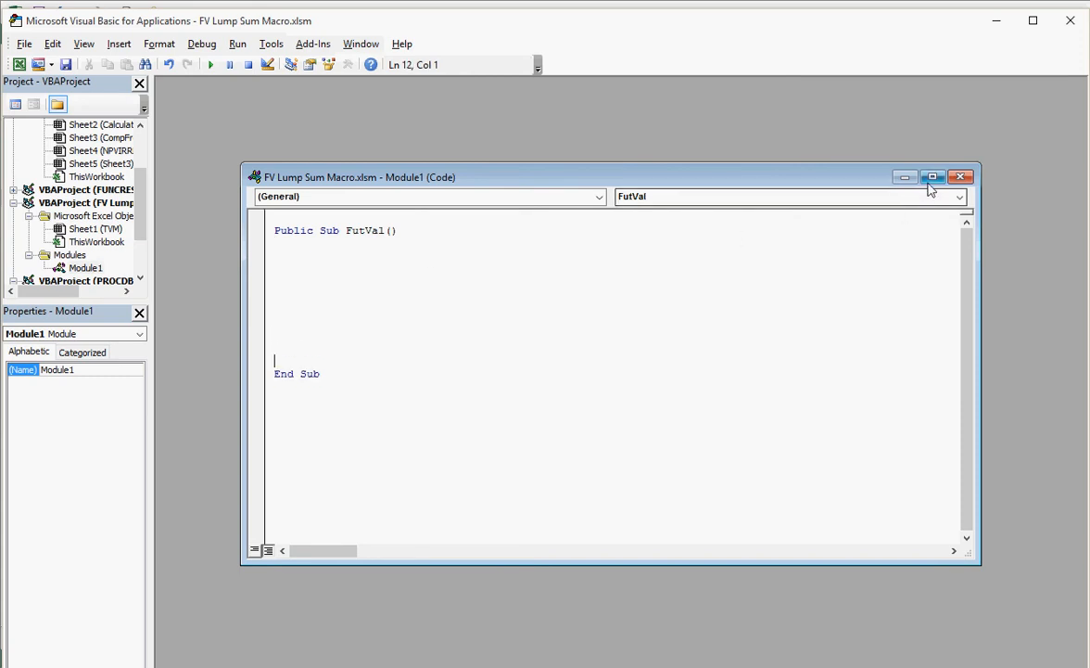
pyautogui.click(933, 178)
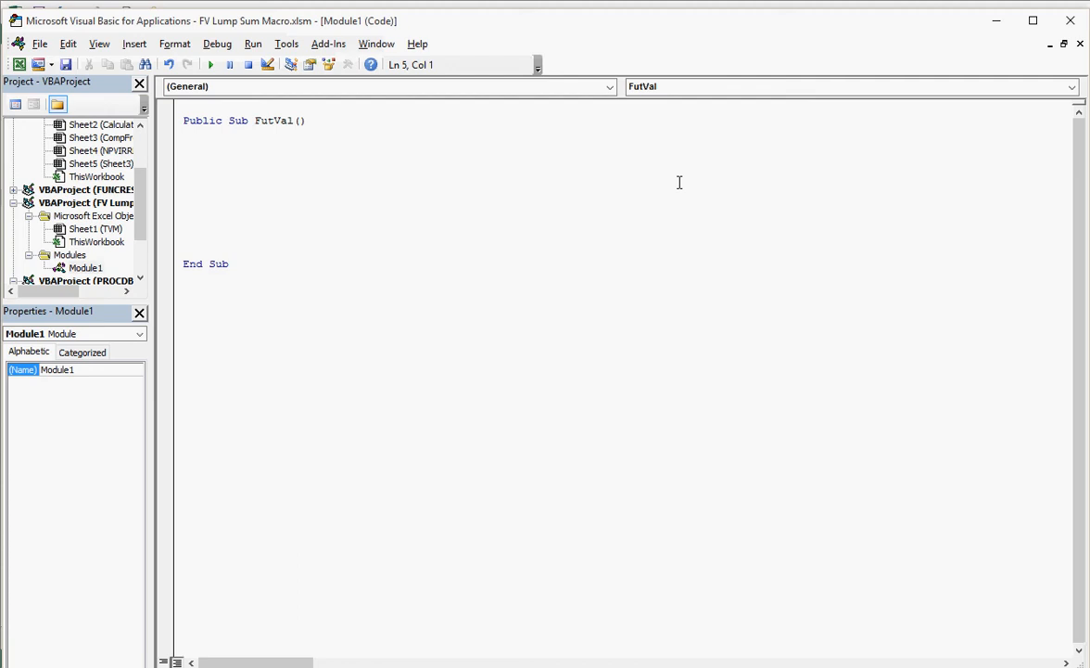
# Write CW = Worksheets("TVM").Range("CurWealth") as FutVal's first statement and start a new line.
pyautogui.write('CW =')
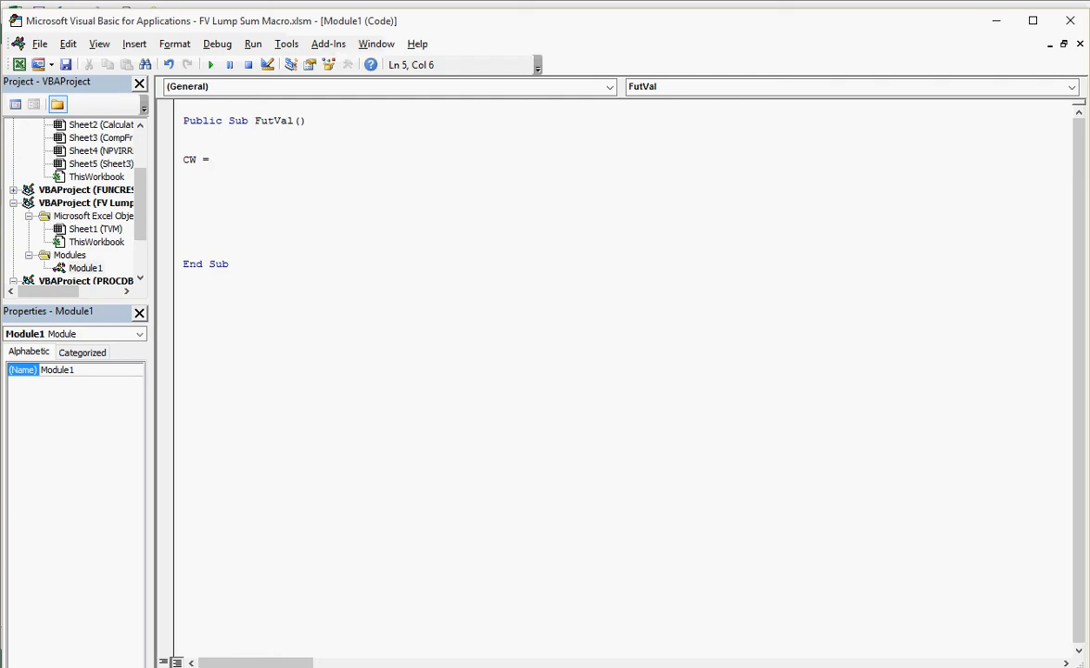
pyautogui.write('wo')
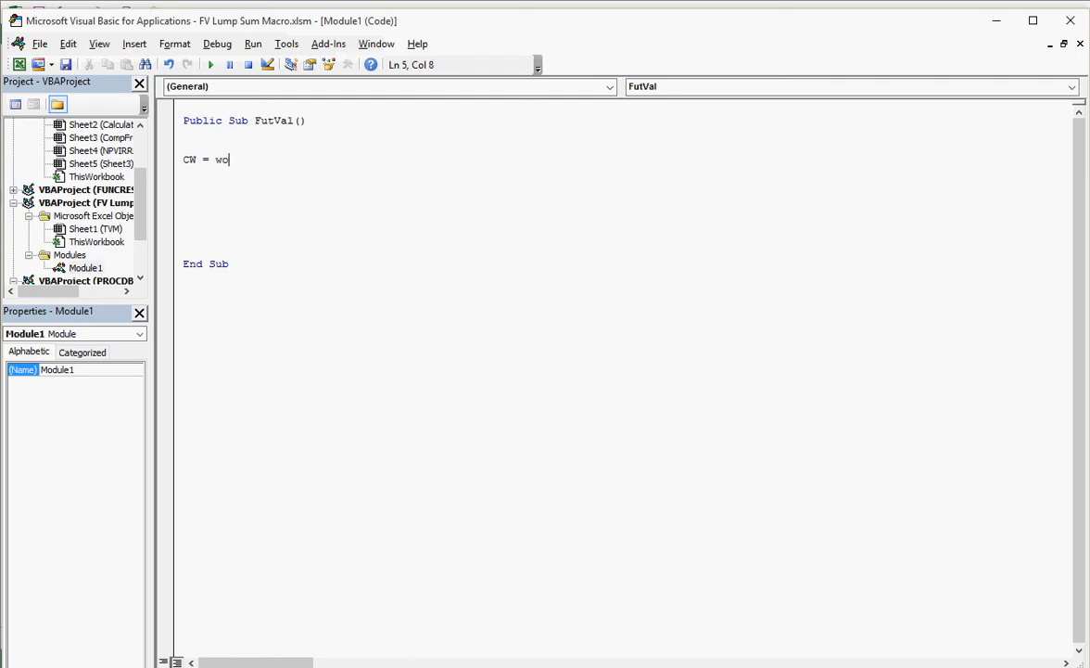
pyautogui.write('rksh')
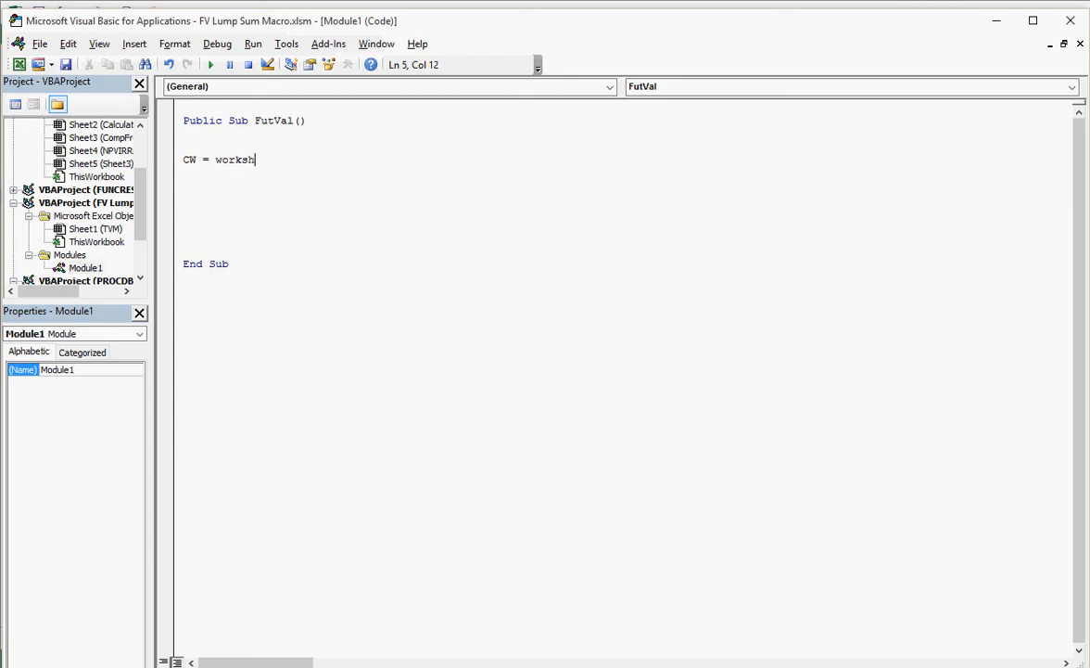
pyautogui.write('eets')
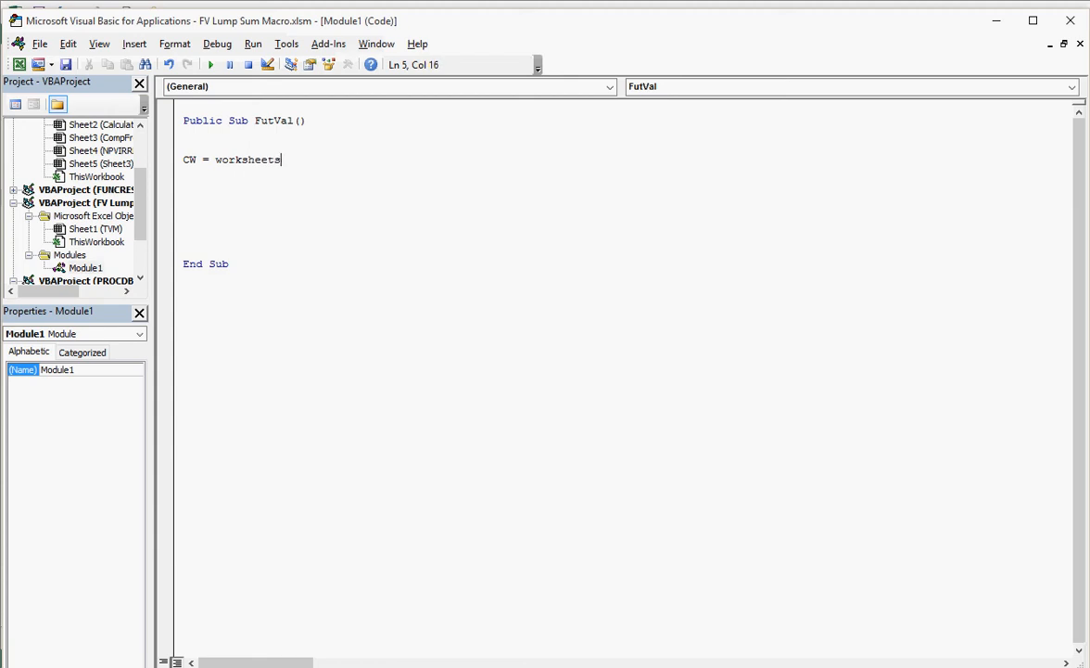
pyautogui.write('(')
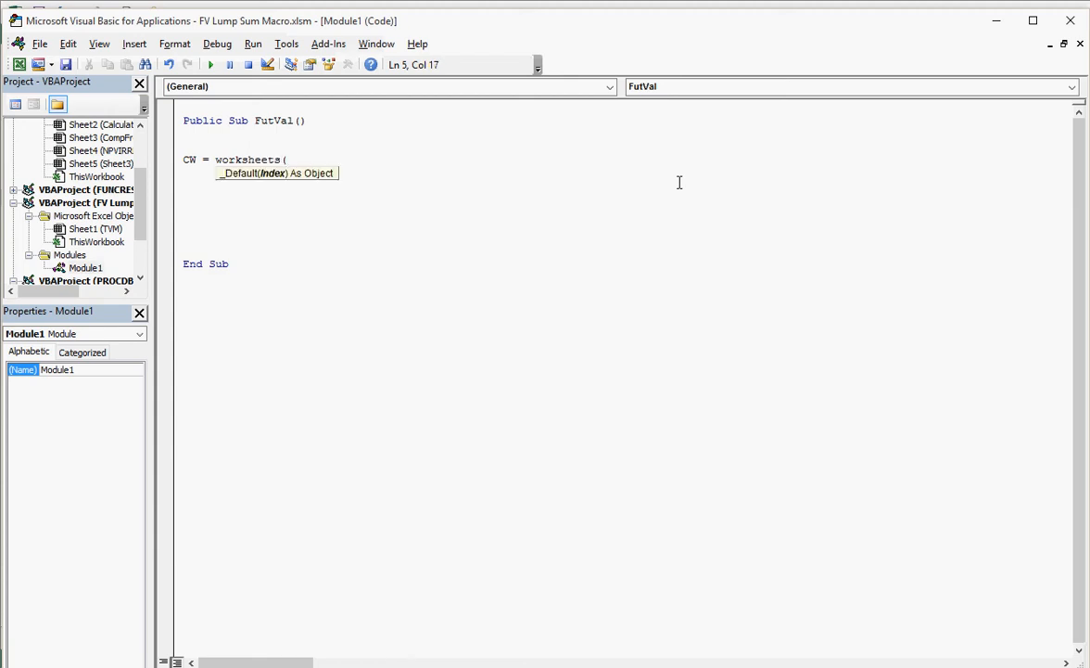
pyautogui.write('"')
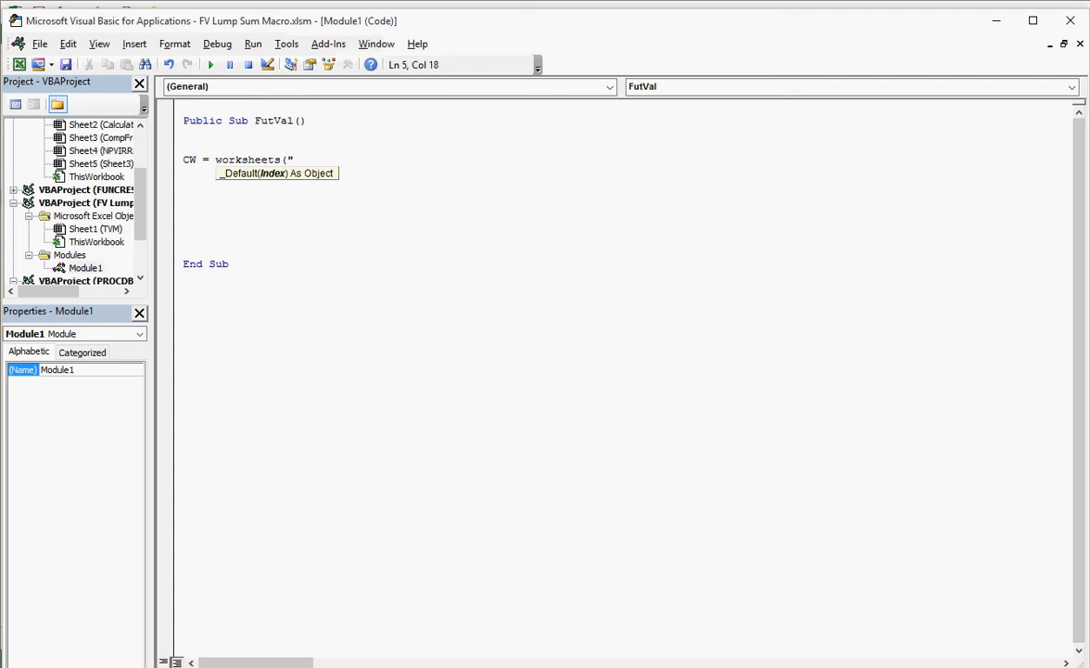
pyautogui.write('TVM')
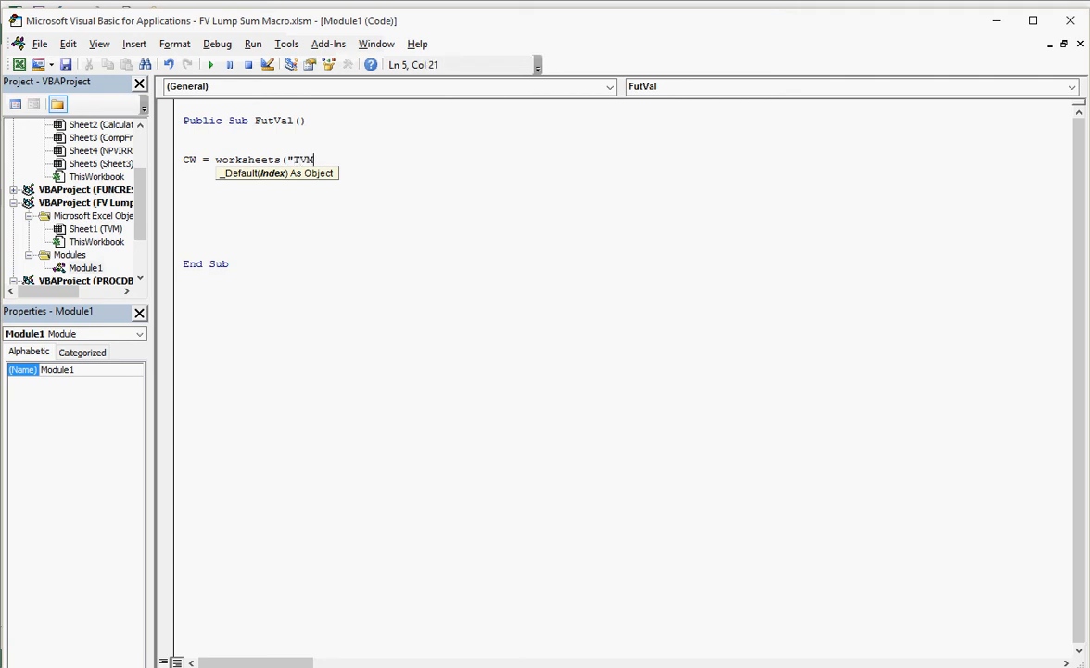
pyautogui.write('")')
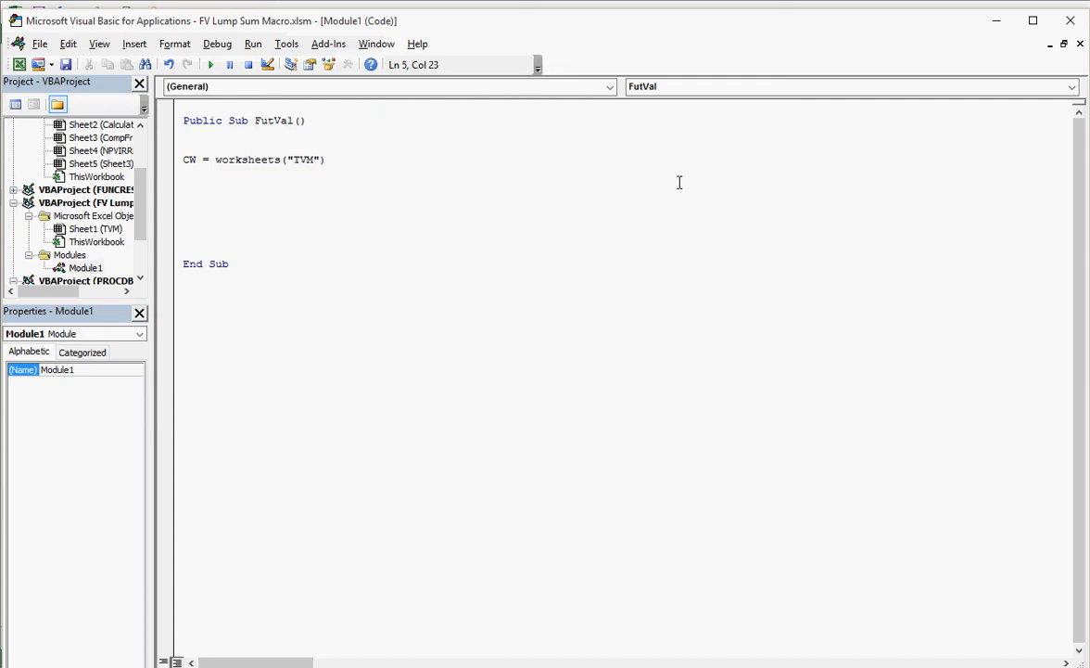
pyautogui.write('.r')
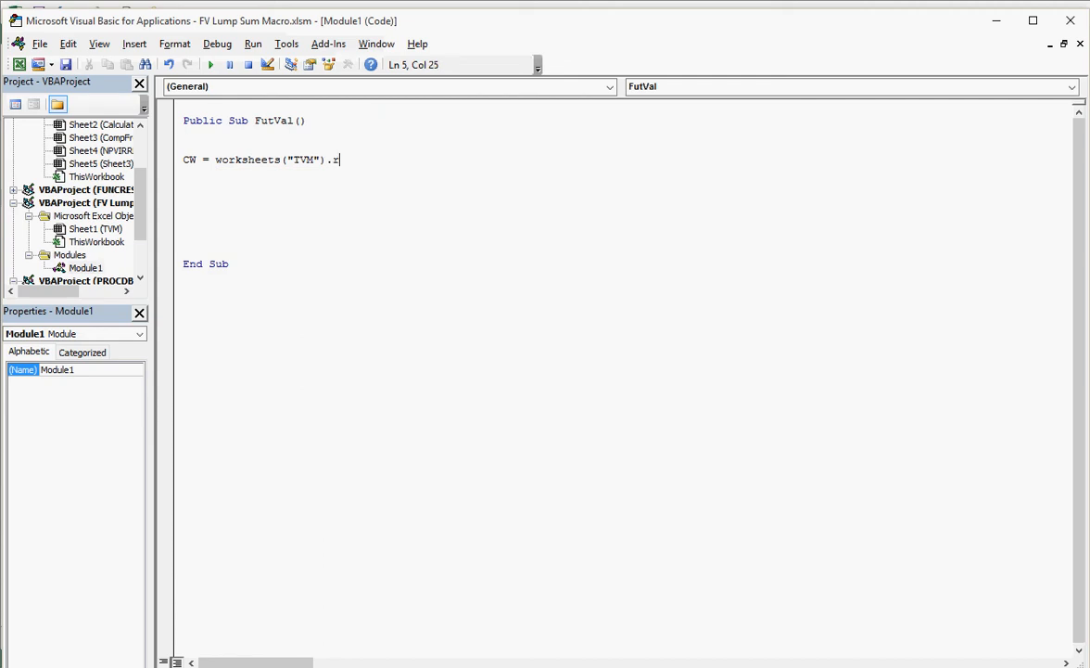
pyautogui.write('ange(')
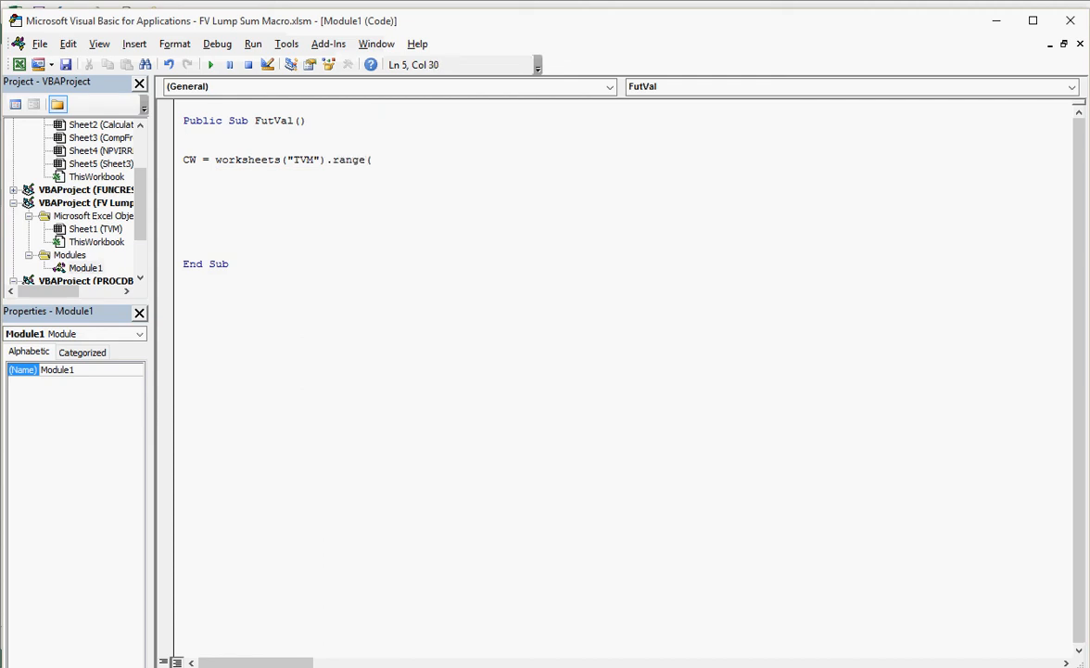
pyautogui.write('"')
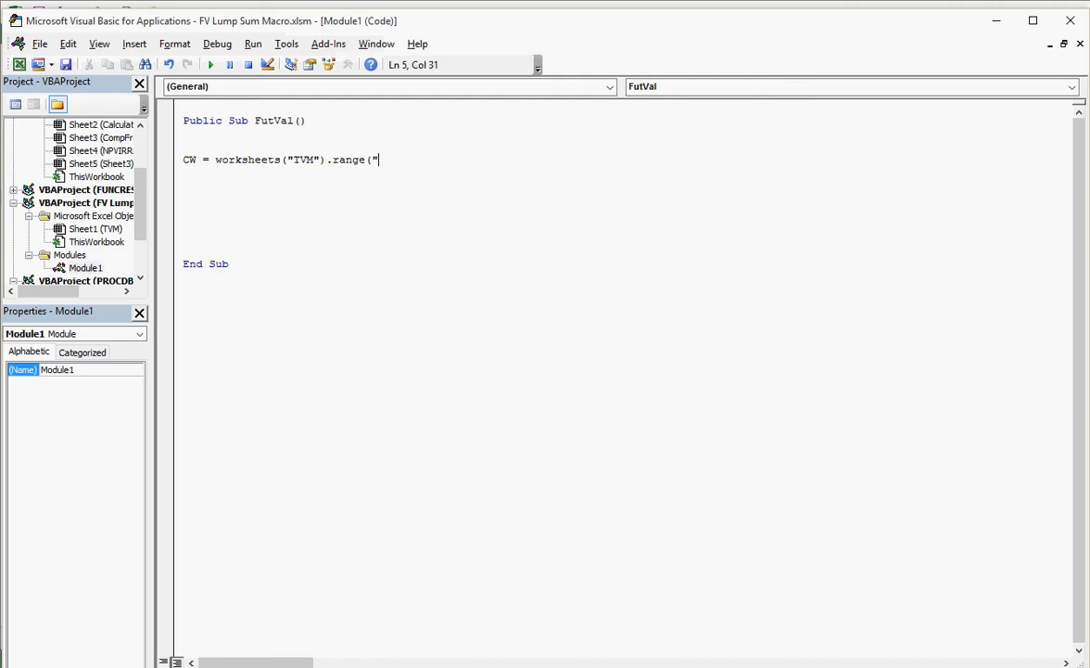
pyautogui.write('CurWea')
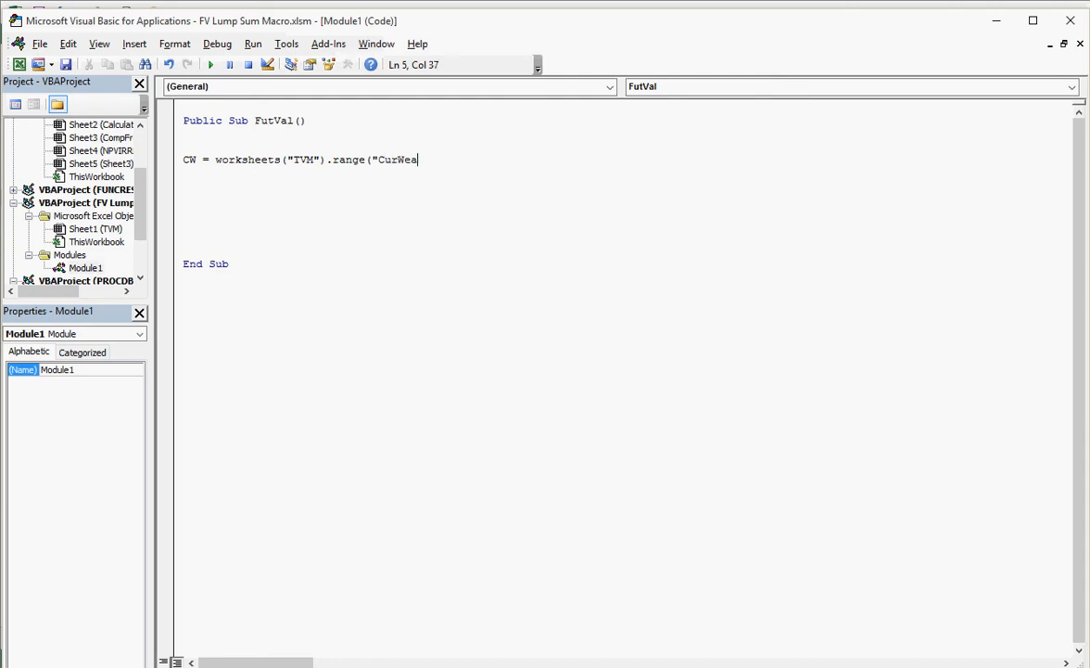
pyautogui.write('lth"')
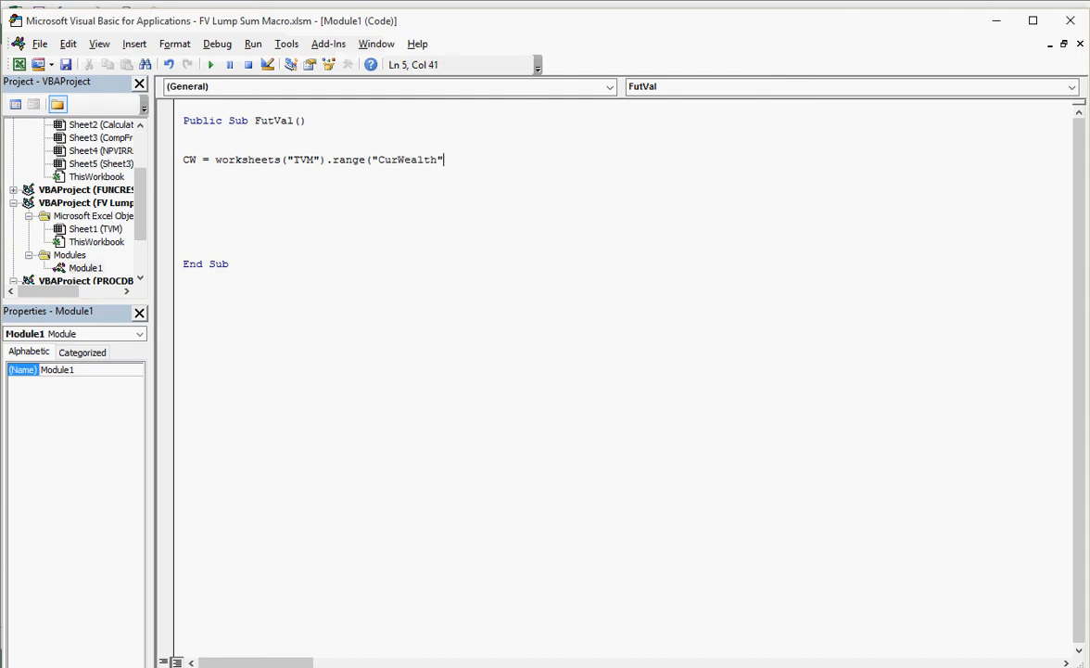
pyautogui.write(')')
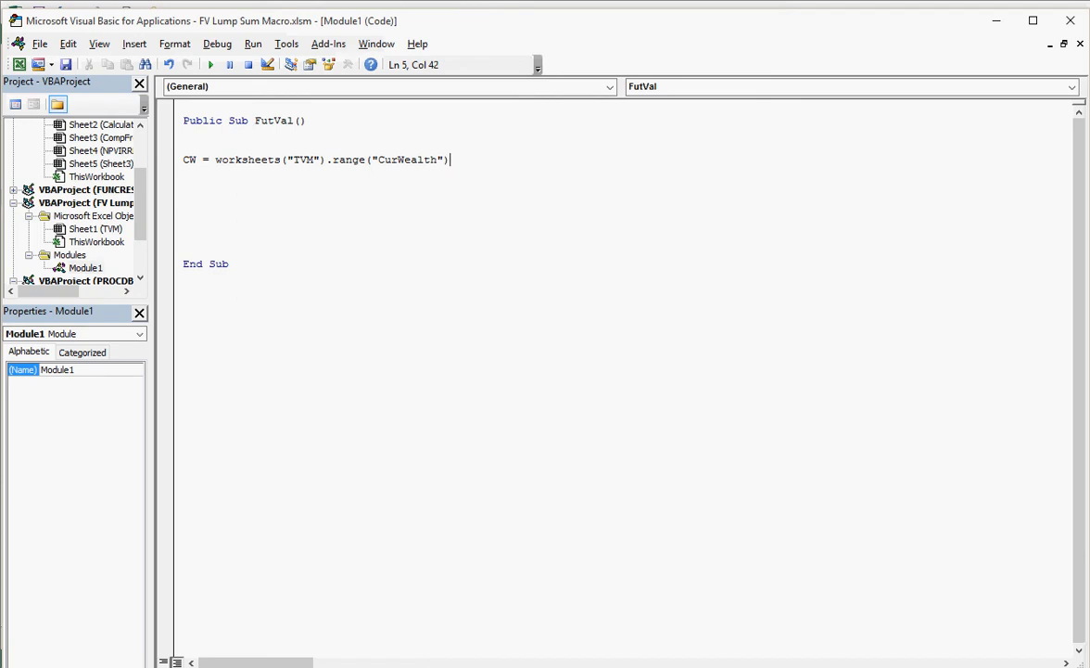
pyautogui.press('Return')
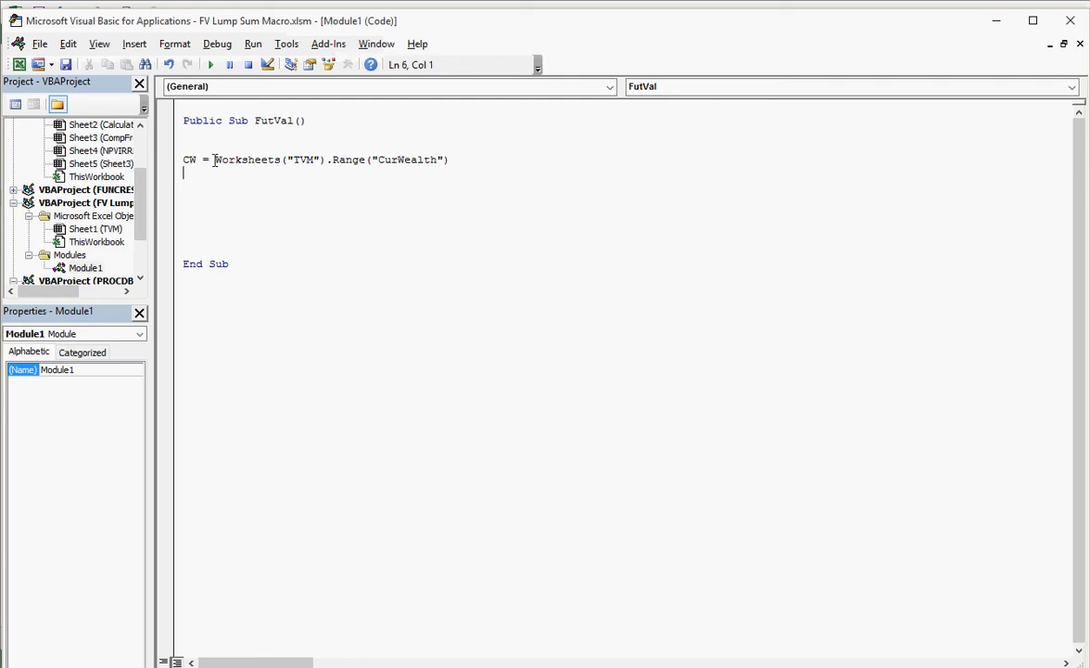
pyautogui.moveTo(337, 163)
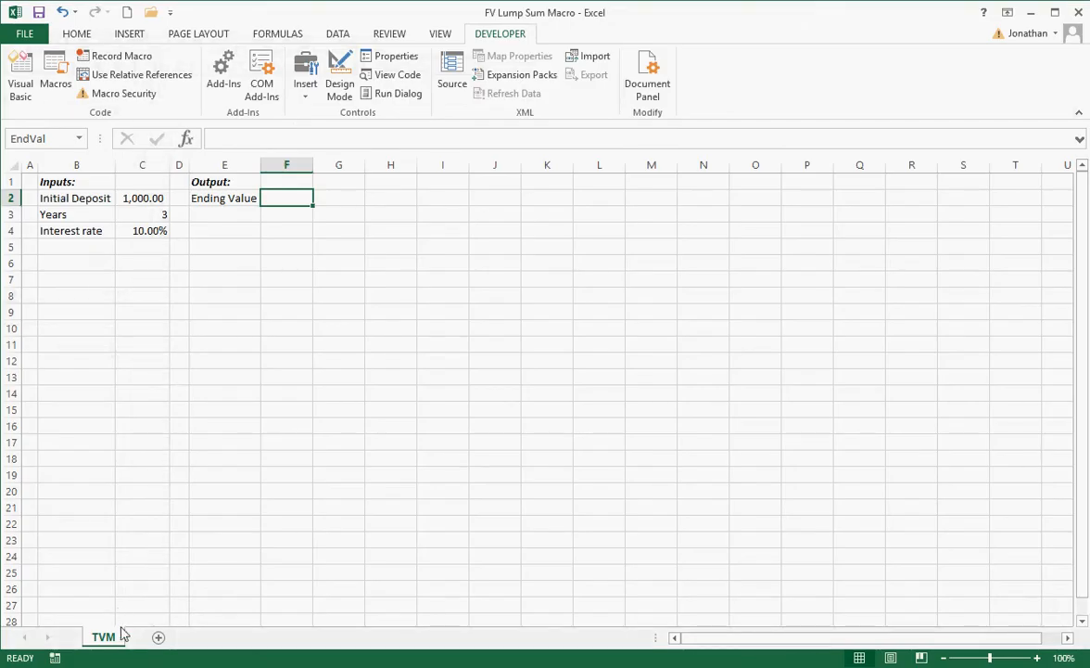
# Return to the code and start a new line after the CurWealth assignment.
pyautogui.click(141, 196)
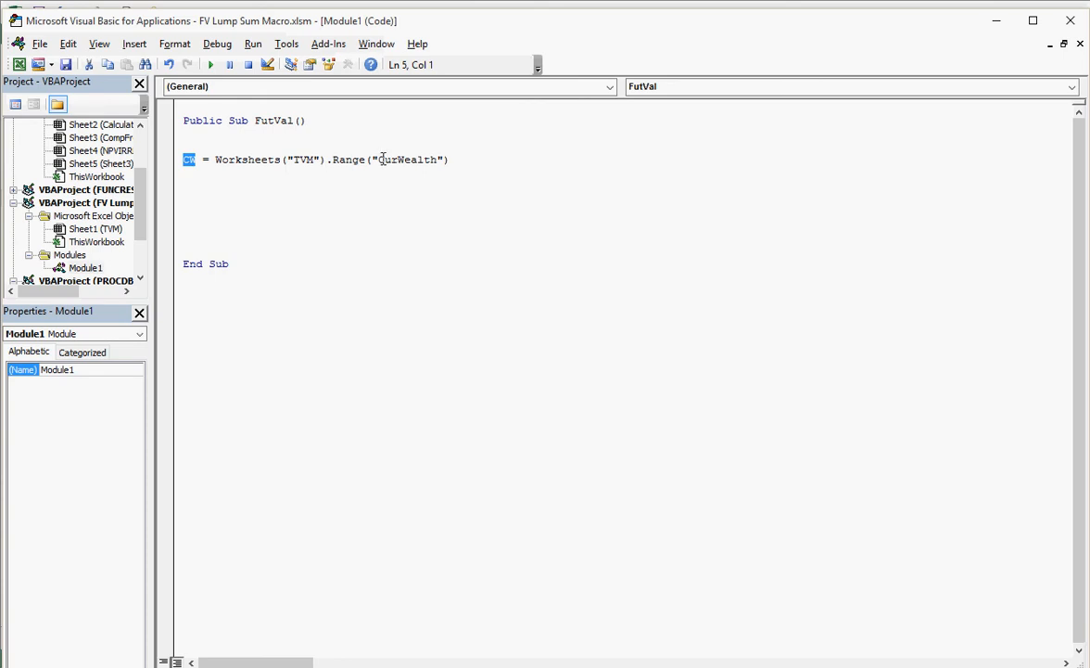
pyautogui.doubleClick(406, 159)
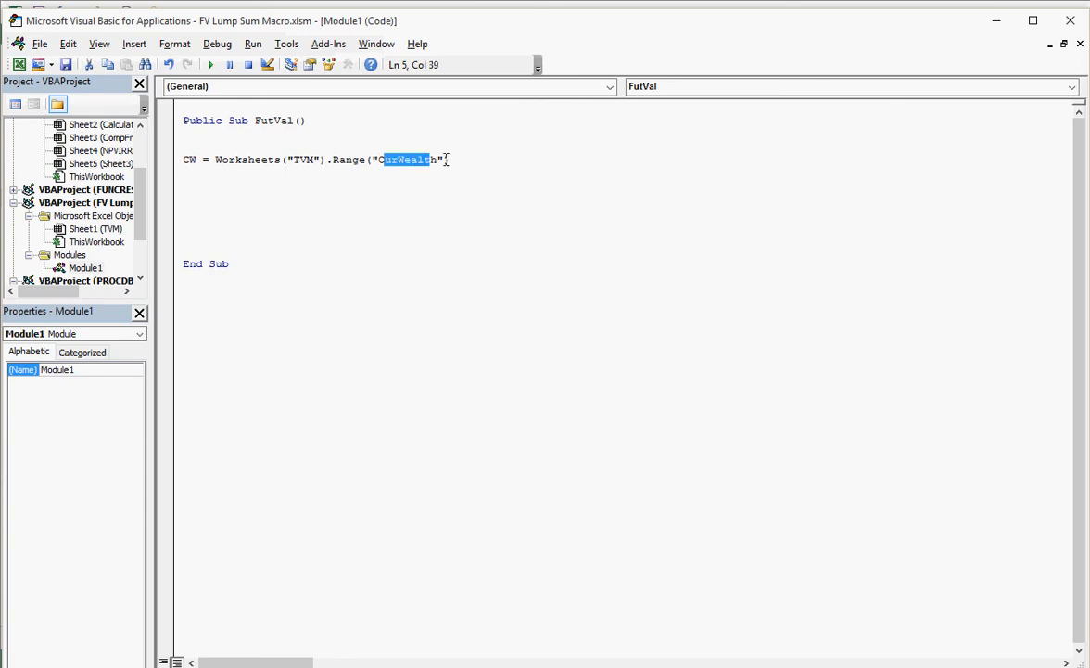
pyautogui.click(448, 160)
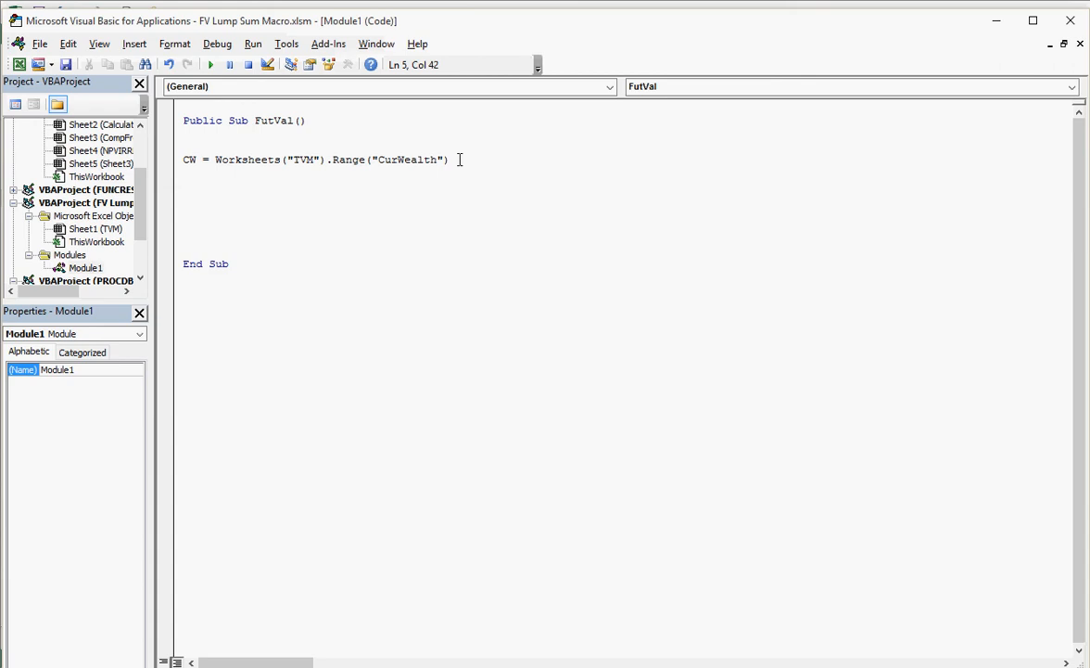
pyautogui.press('Return')
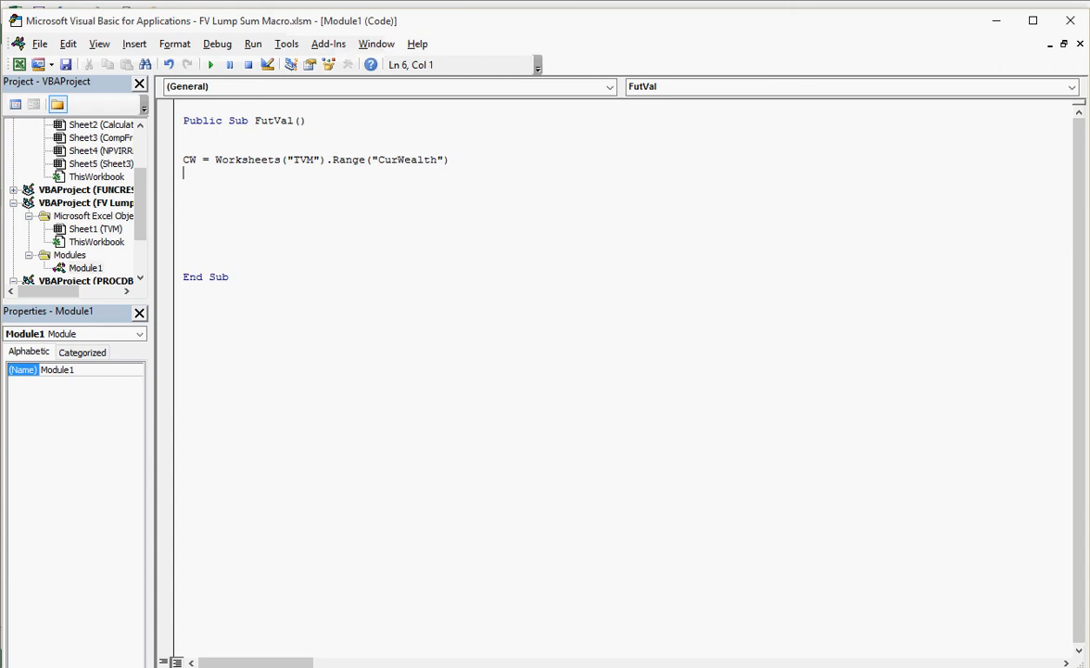
# Begin the second statement with IntRate =.
pyautogui.write('IntR')
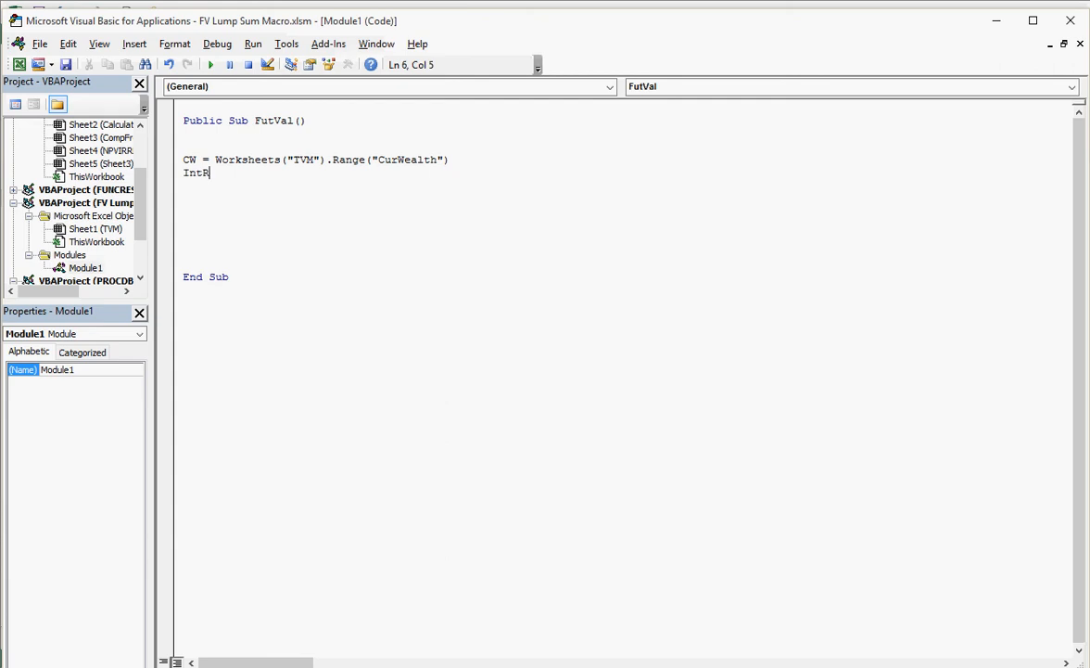
pyautogui.write('ate')
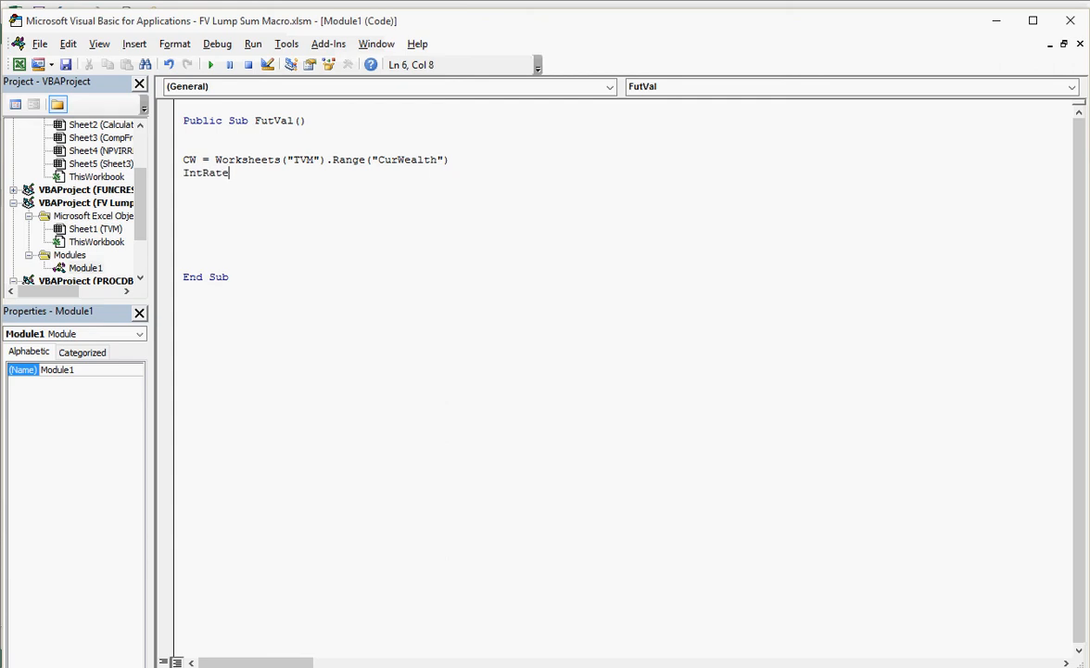
pyautogui.write('=')
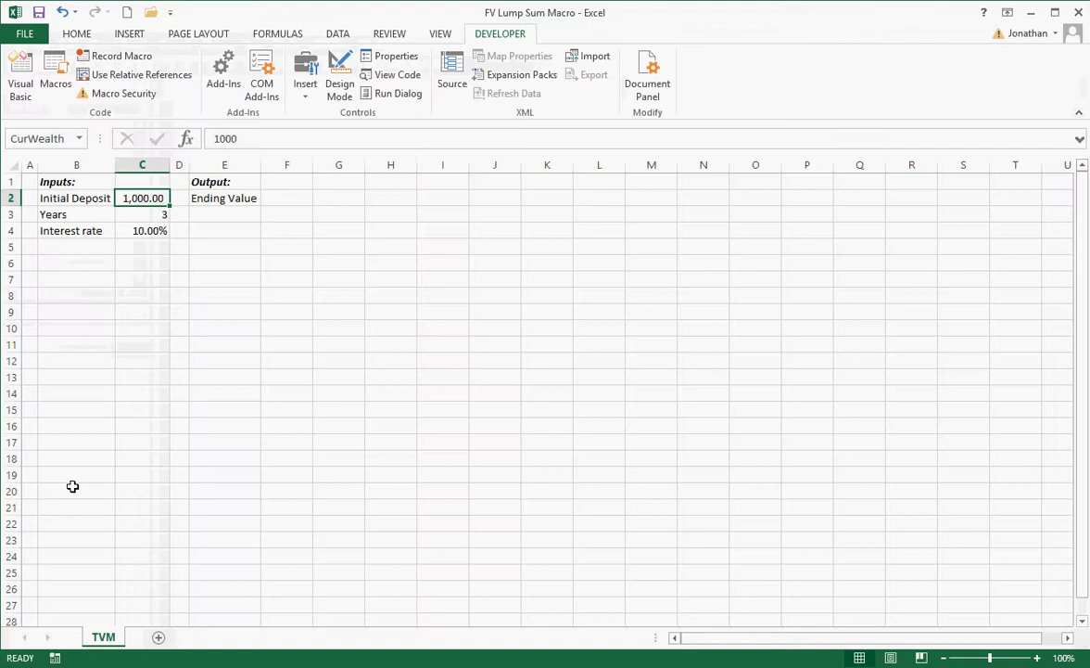
# Add Sheet2 and Sheet3, return to the TVM sheet, then go back to the macro code.
pyautogui.click(159, 638)
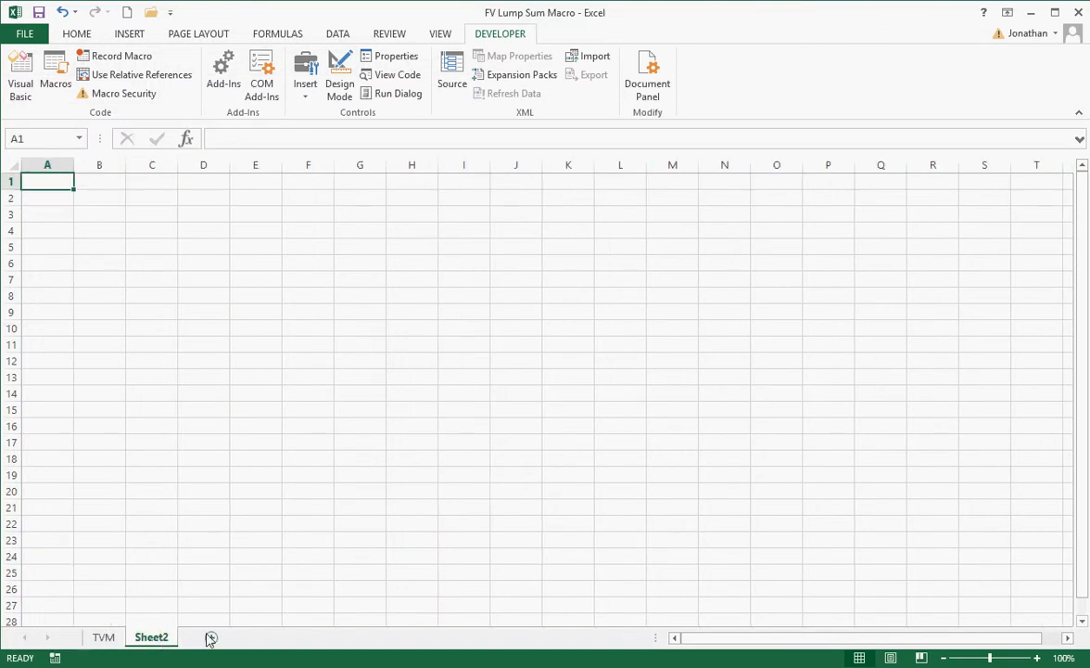
pyautogui.click(212, 638)
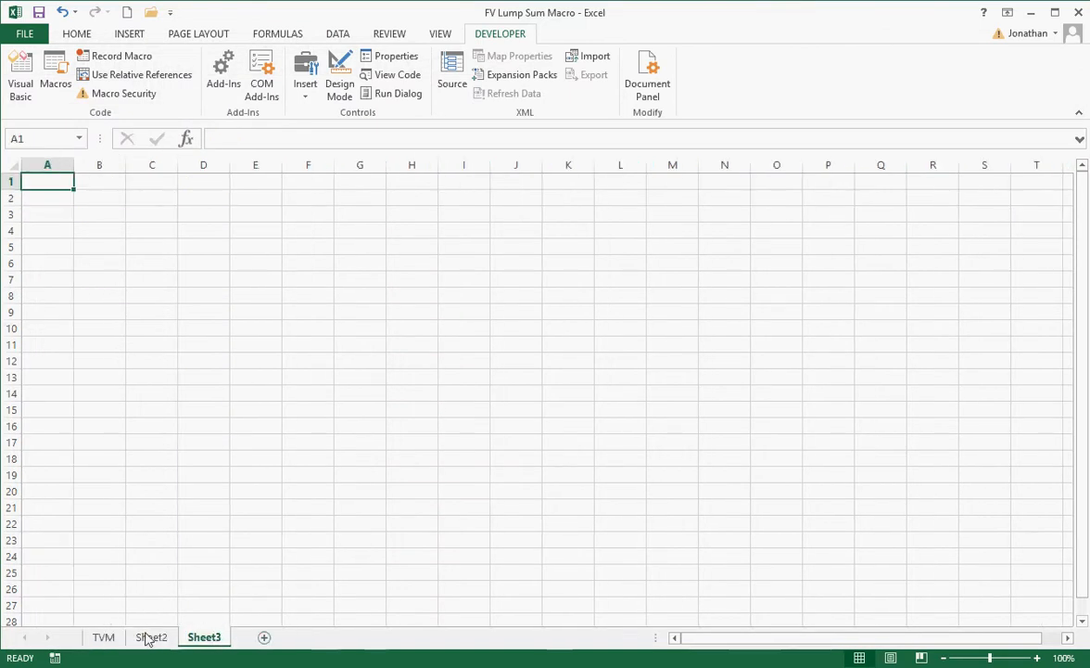
pyautogui.click(102, 636)
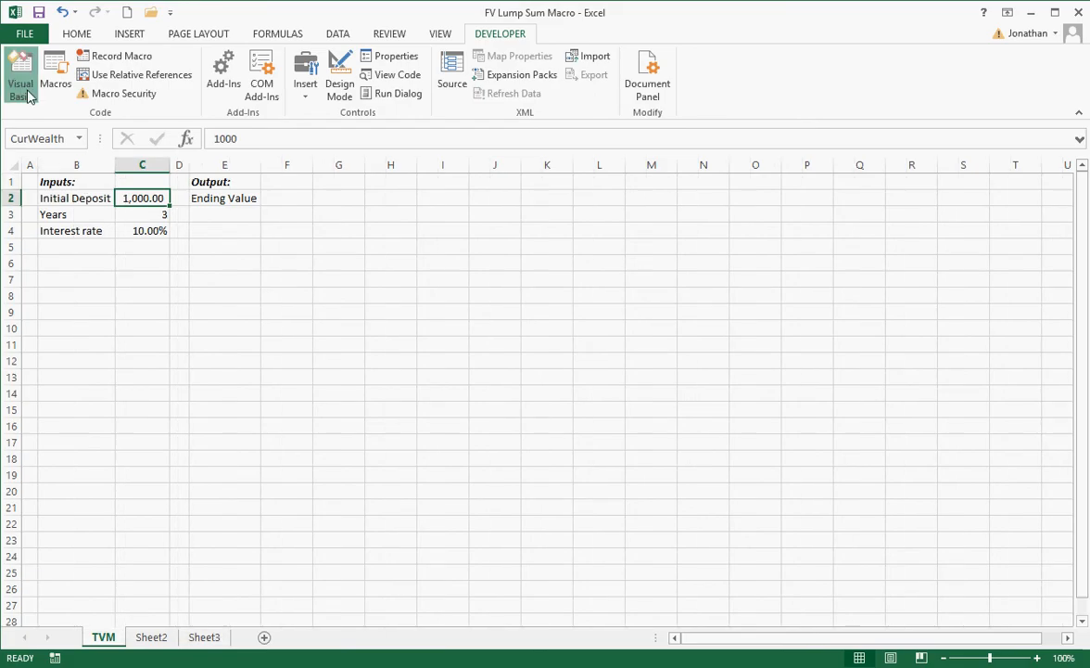
pyautogui.click(21, 74)
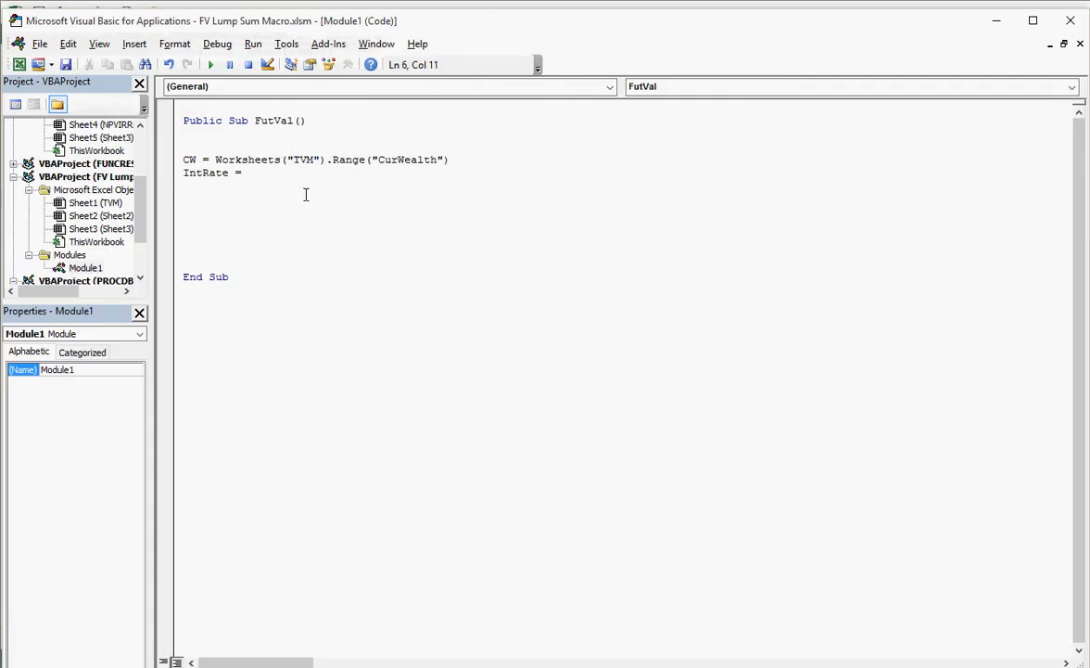
# Complete the line as IntRate = range("IntRate").
pyautogui.write('range')
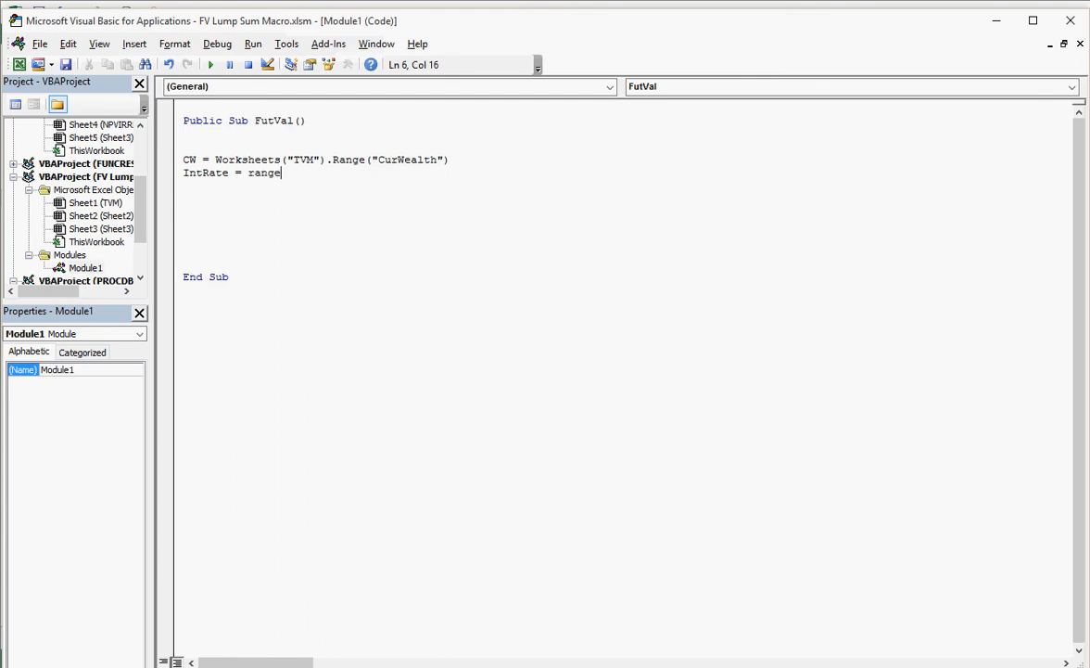
pyautogui.write('("')
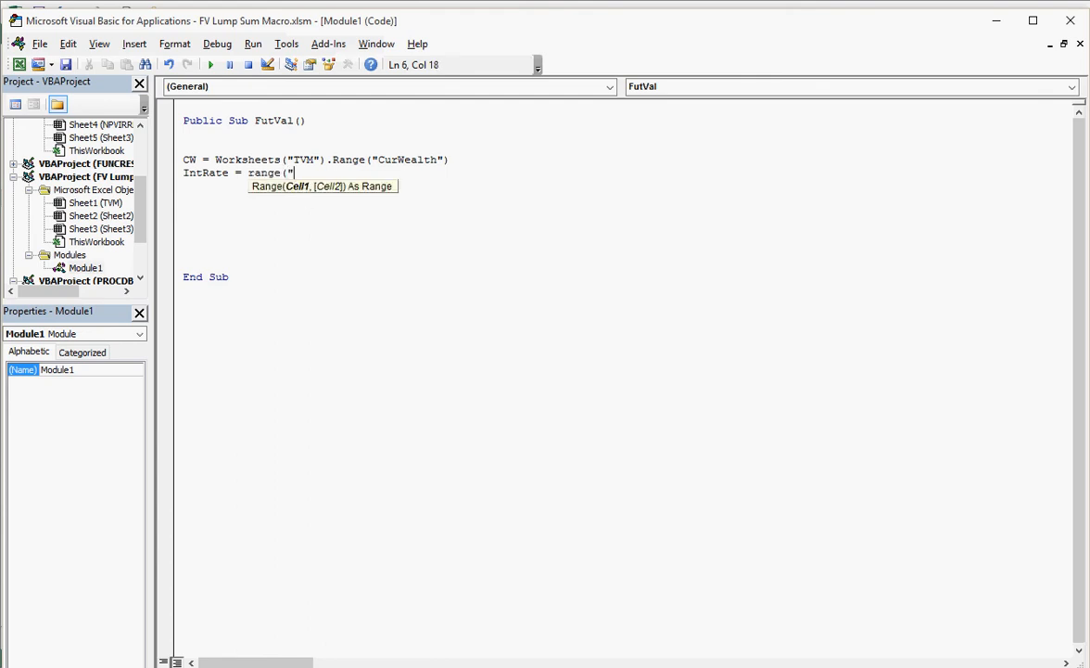
pyautogui.write('In')
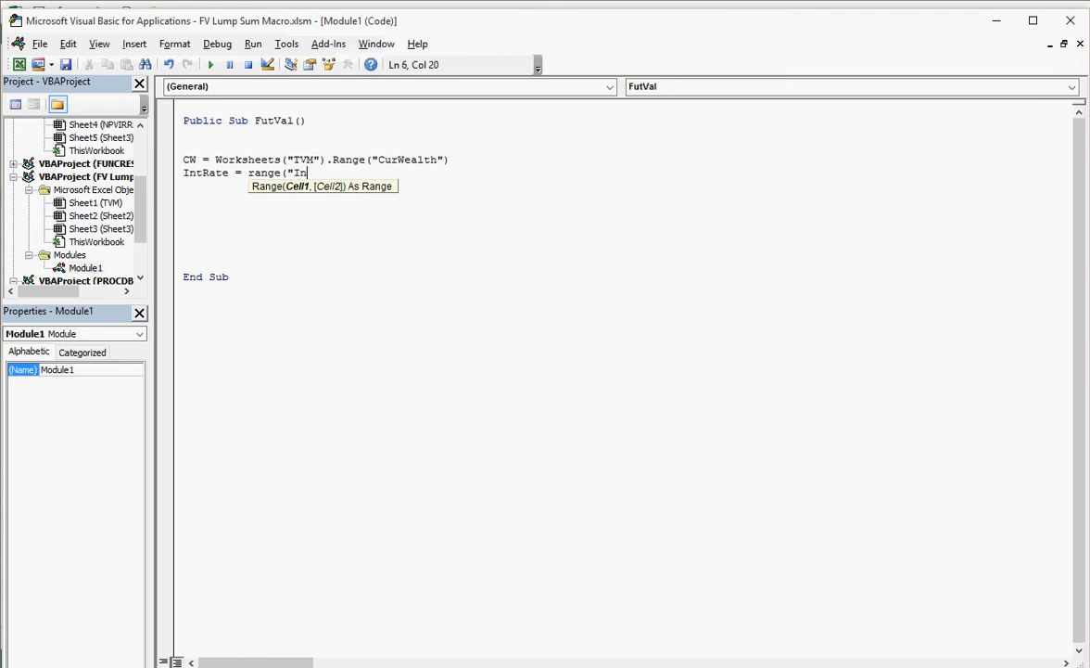
pyautogui.write('tRate')
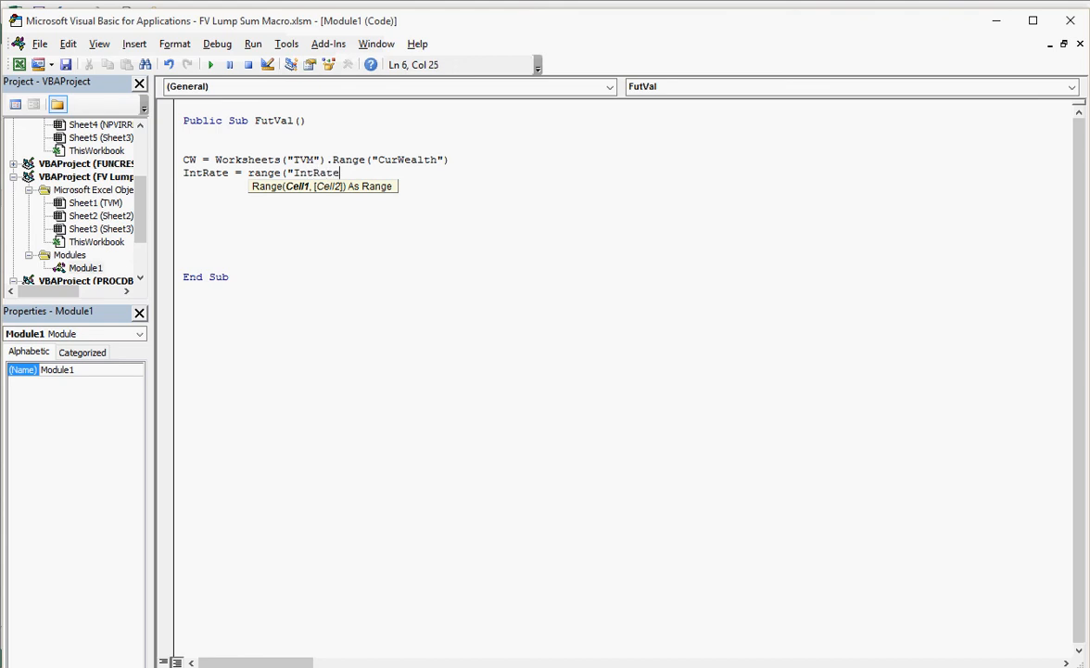
pyautogui.write('")')
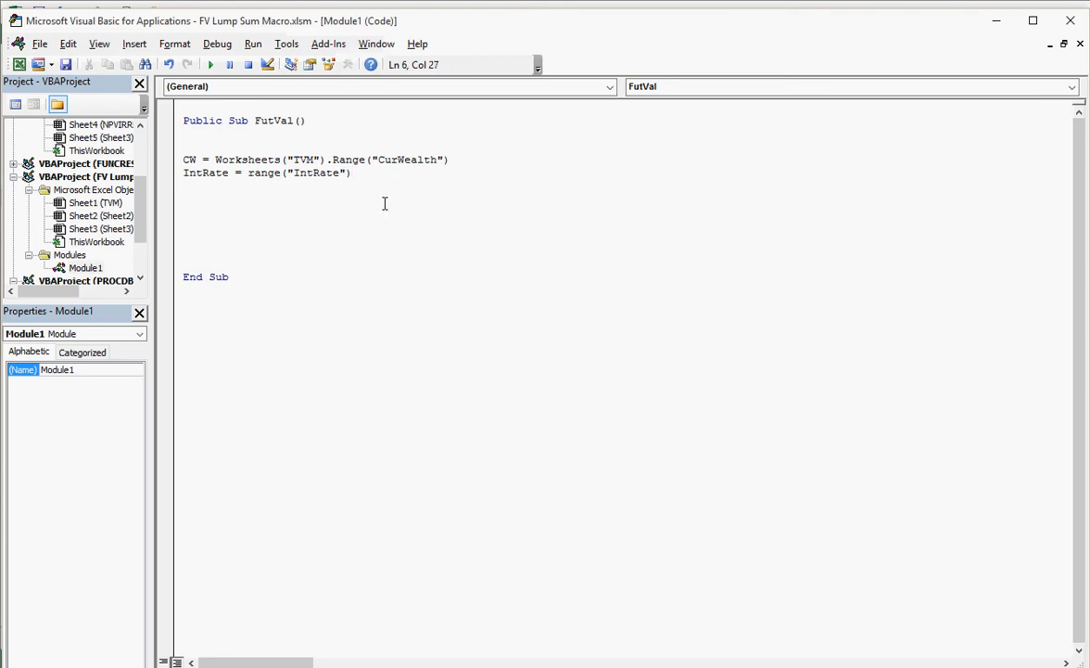
pyautogui.moveTo(252, 191)
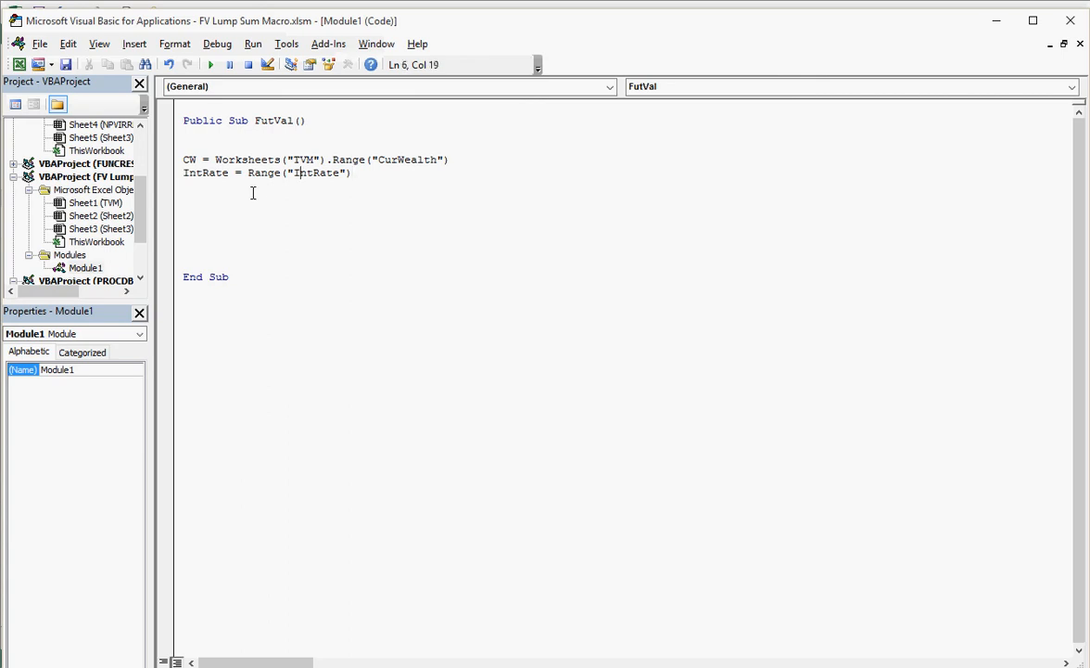
# Fix the Range spelling so it auto-capitalizes, then begin the yrs line.
pyautogui.click(250, 172)
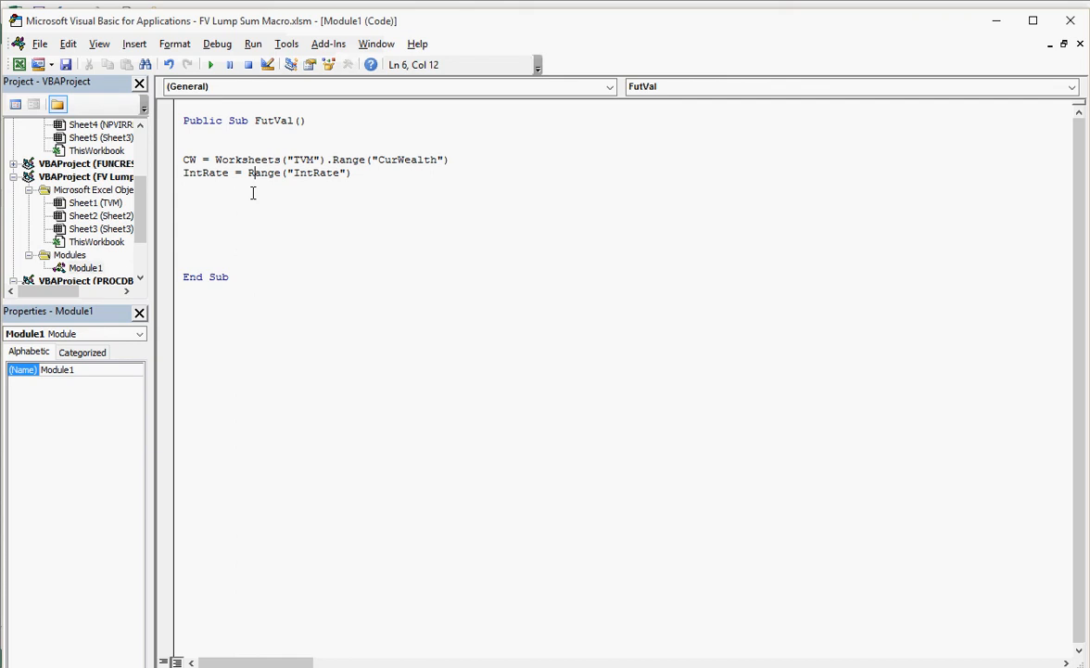
pyautogui.write('a')
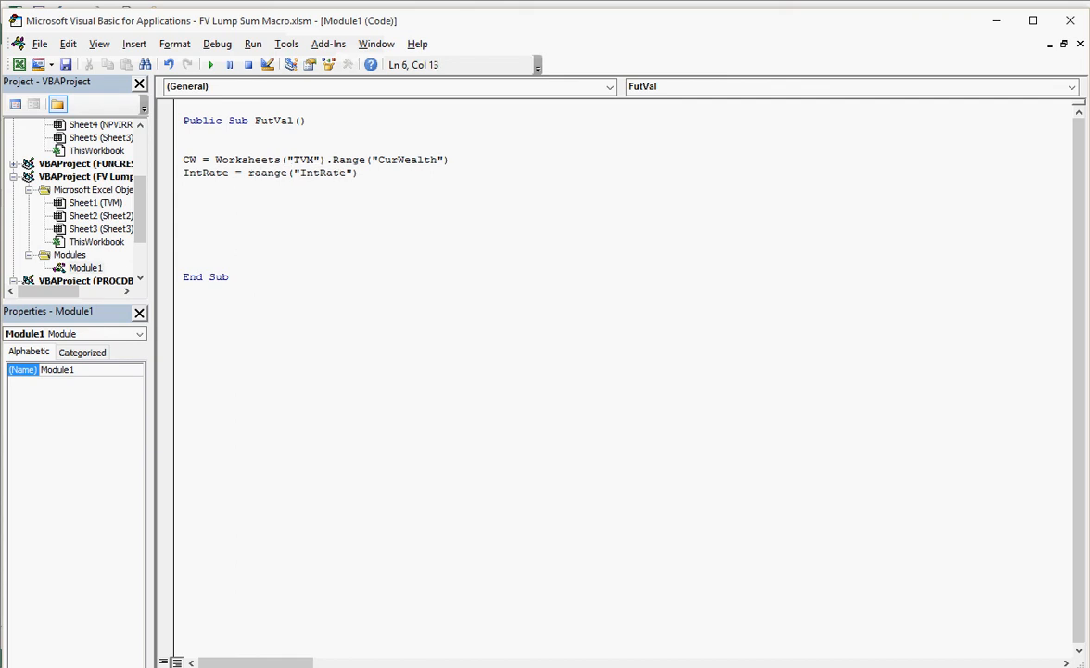
pyautogui.press('Return')
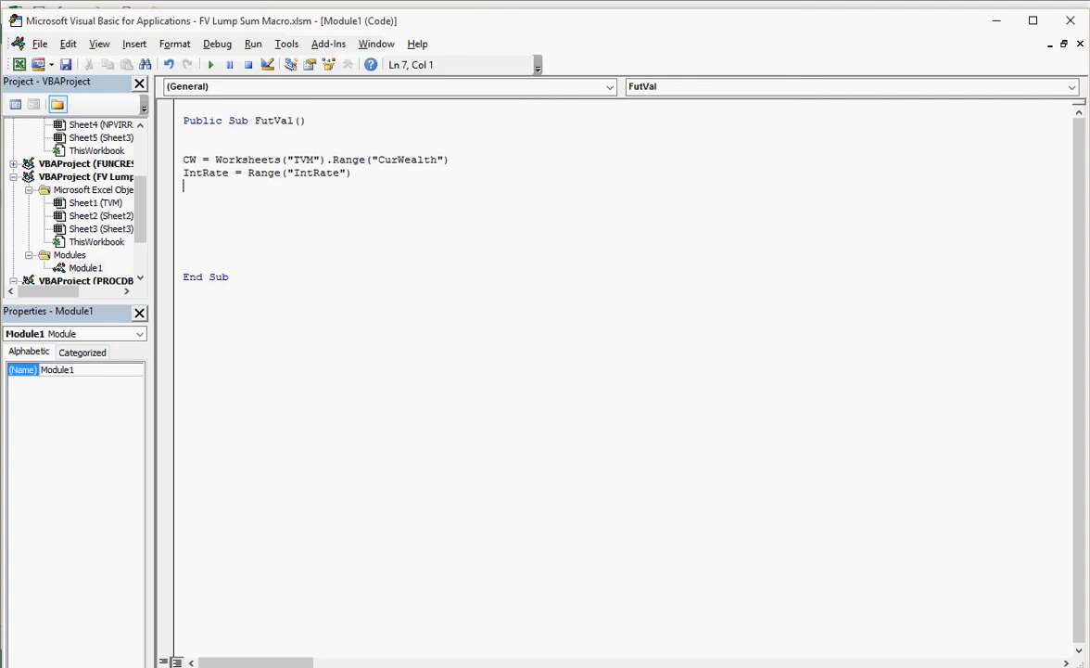
pyautogui.write('Yr')
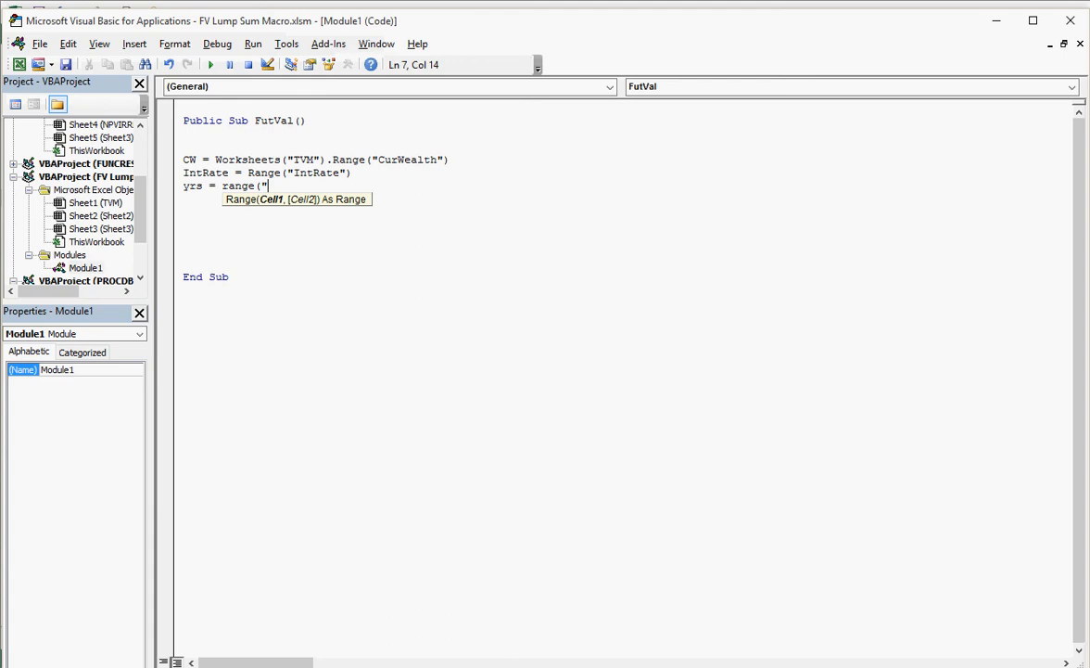
# Write yrs = Range("yrs") as FutVal's third statement.
pyautogui.write('yrs")')
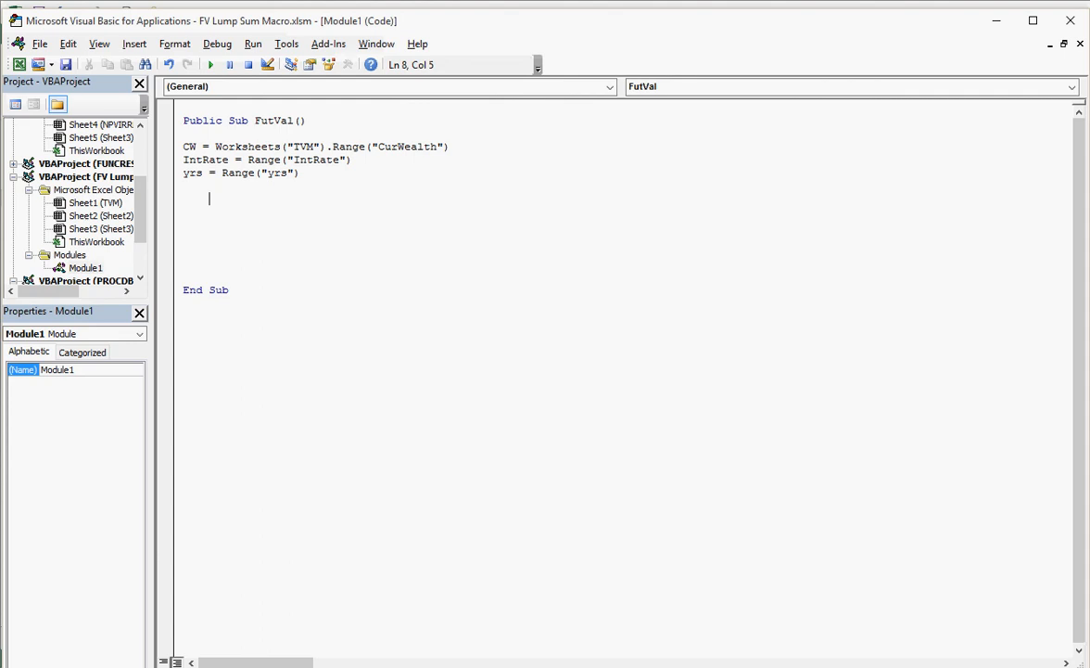
# Start the loop with For i = 1 To yrs and indent the next line.
pyautogui.write('For i')
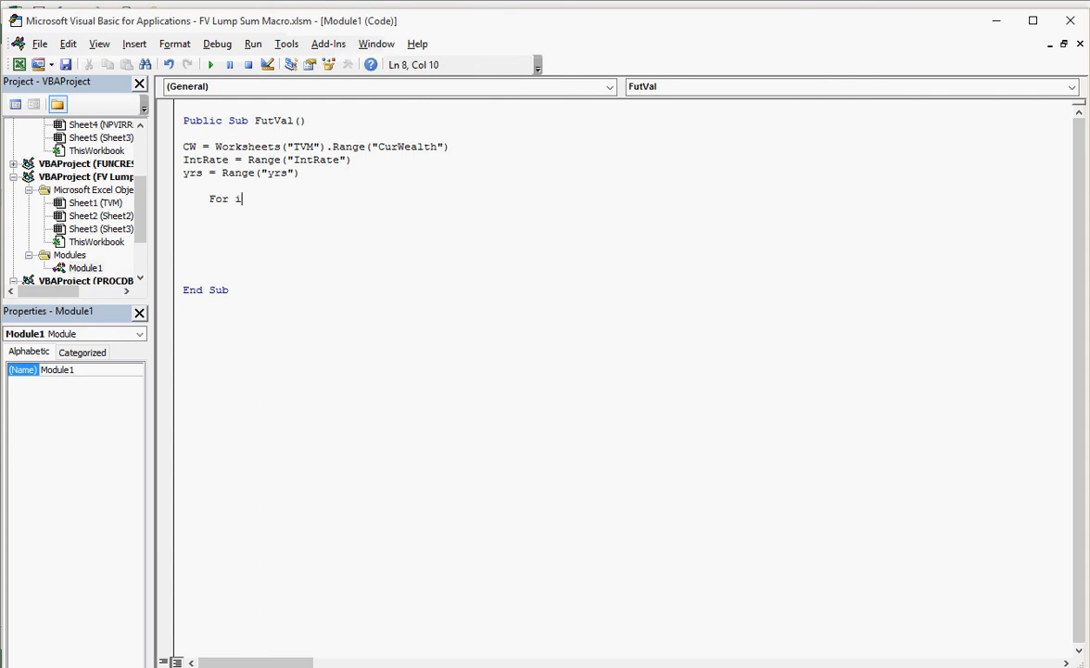
pyautogui.write('=1')
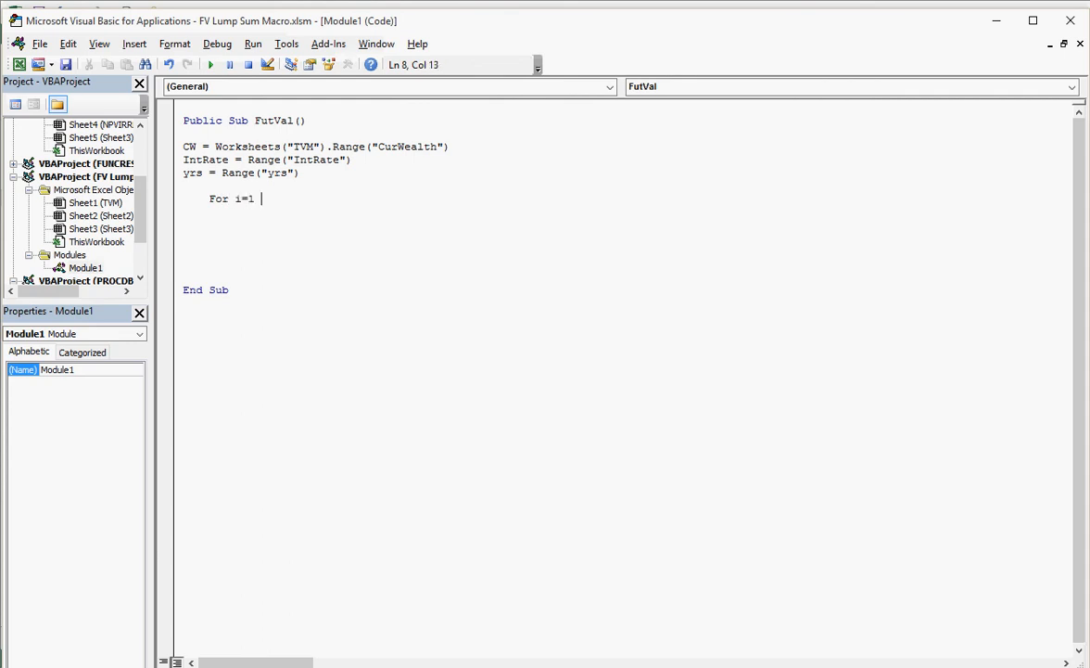
pyautogui.write('to')
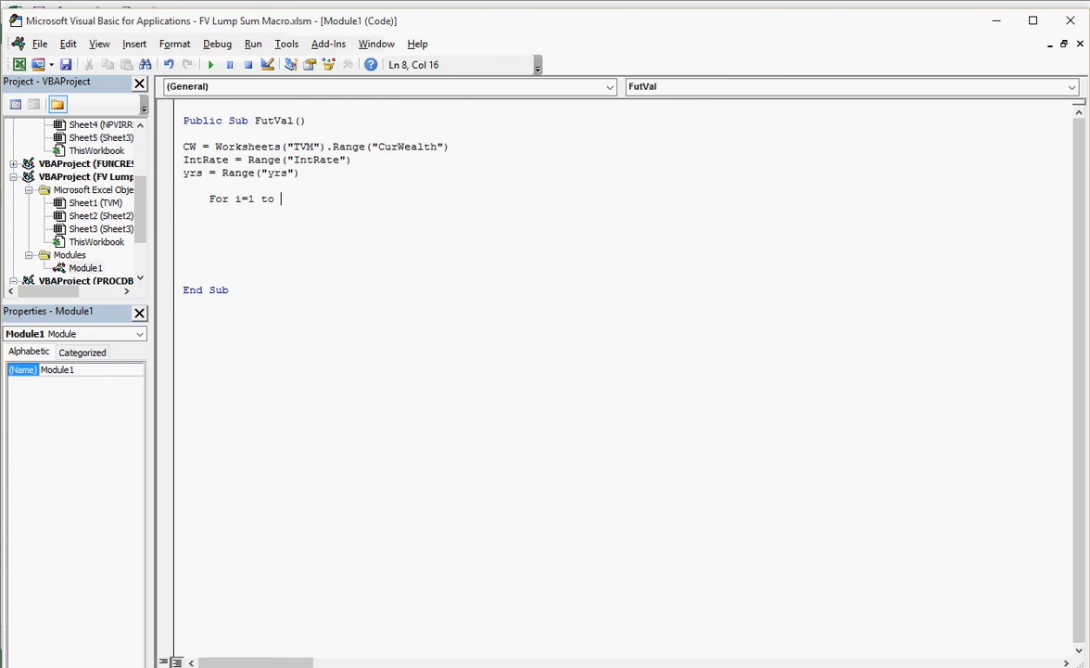
pyautogui.write('yrs')
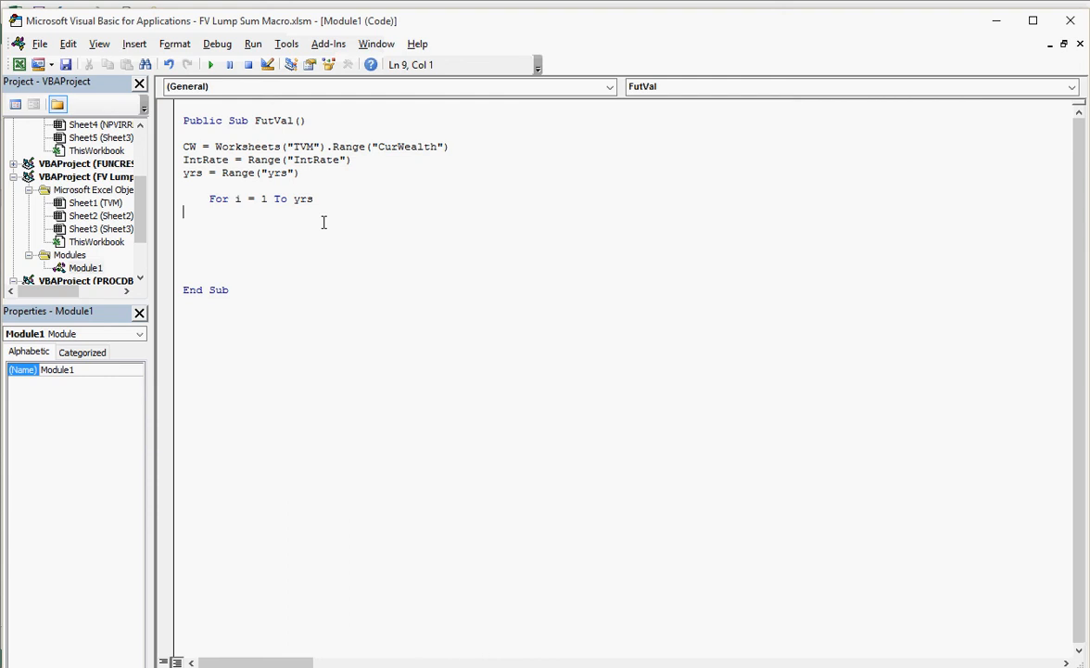
pyautogui.press('Tab')
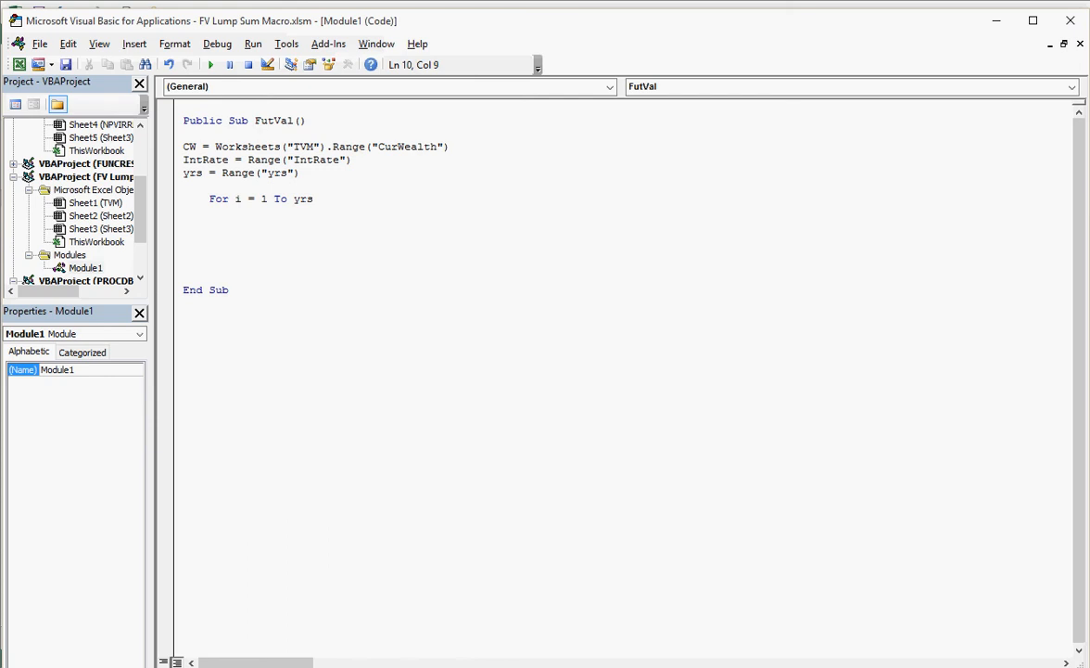
# Compound CW = CW * (1 + IntRate) inside the loop and close it with Next i.
pyautogui.write('CW')
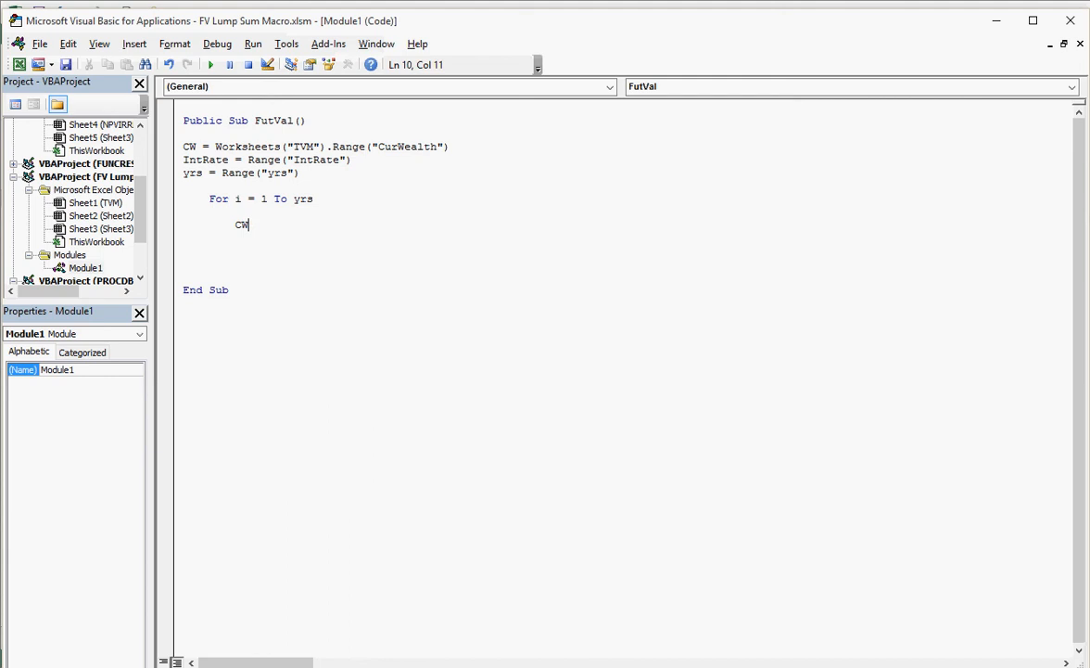
pyautogui.write('= C')
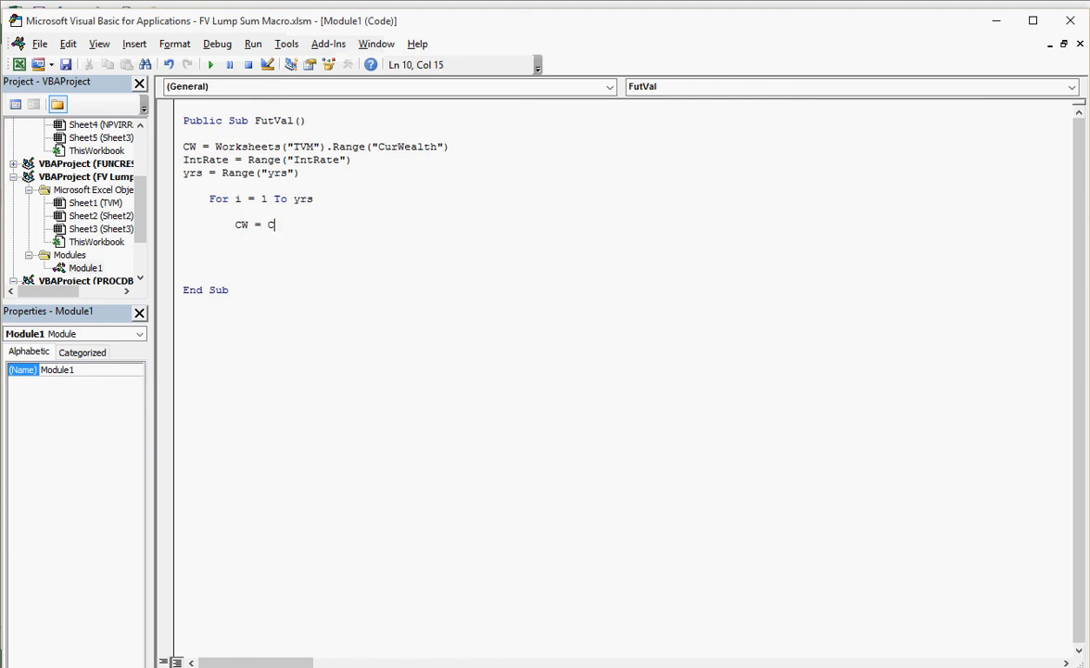
pyautogui.write('W* (')
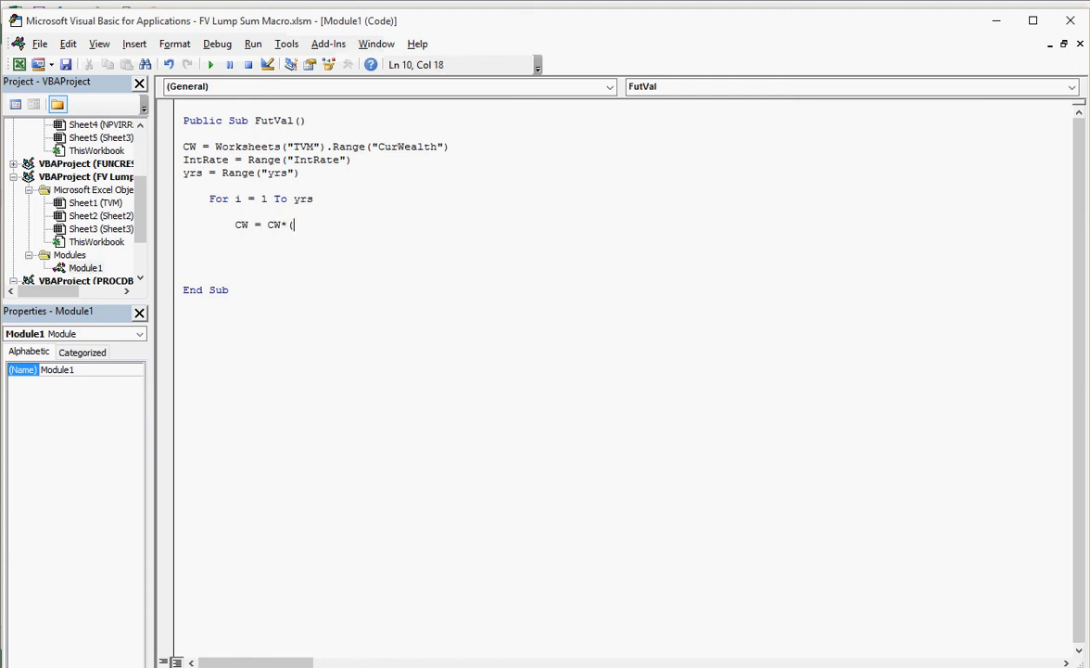
pyautogui.write('1+Int')
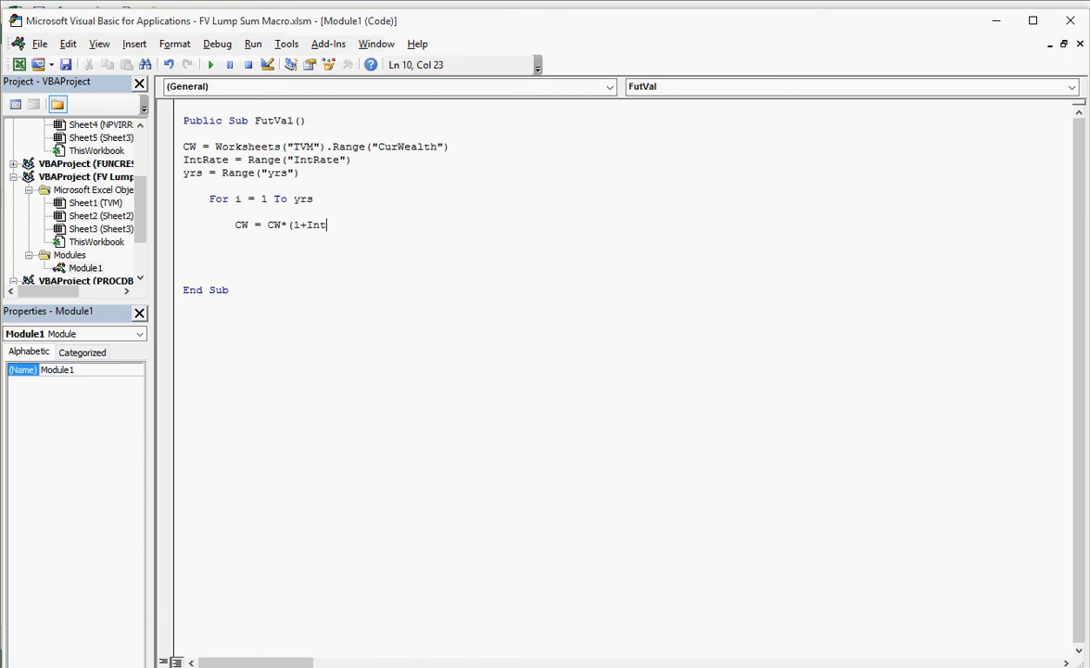
pyautogui.write('Rate)')
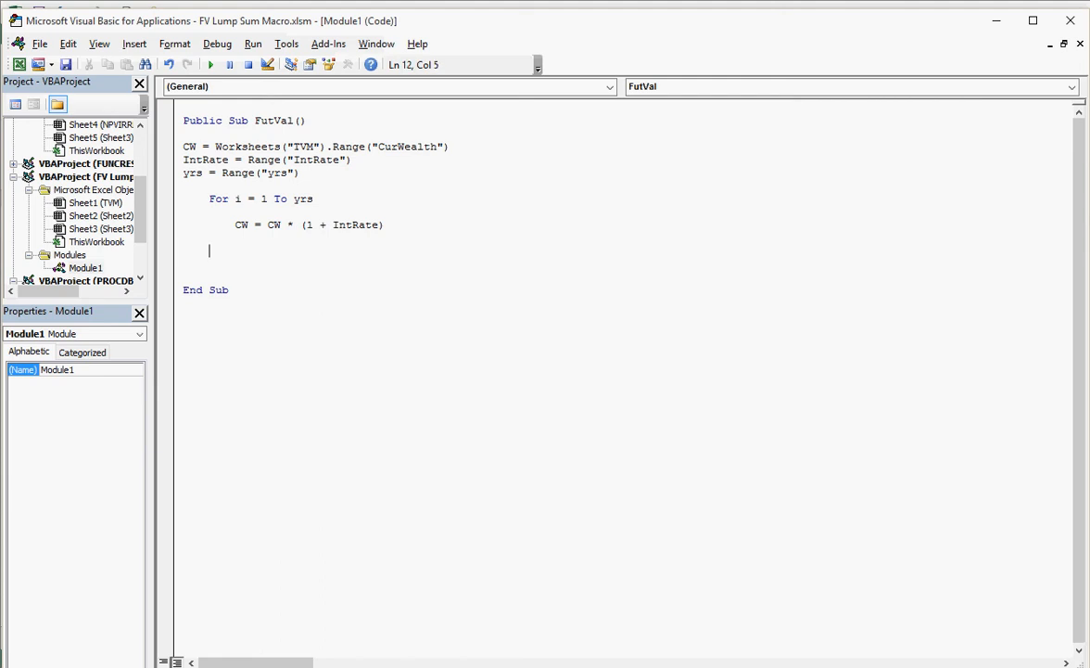
pyautogui.write('nex')
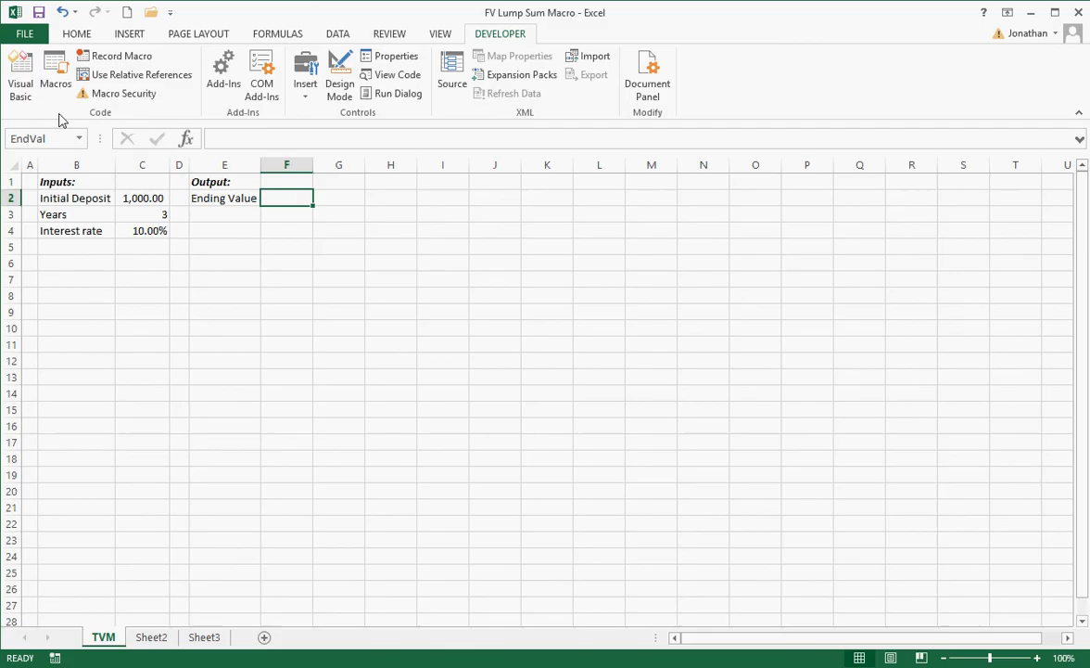
pyautogui.click(19, 75)
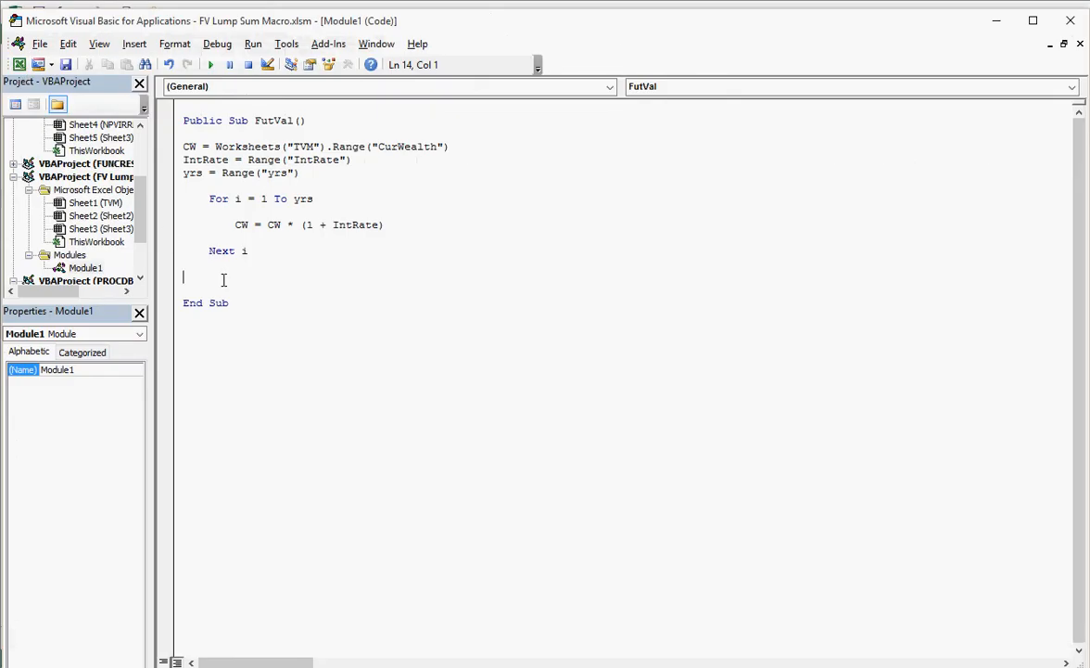
# Write Range("EndVal") = CW after the loop, correcting single quotes to double quotes.
pyautogui.write('range')
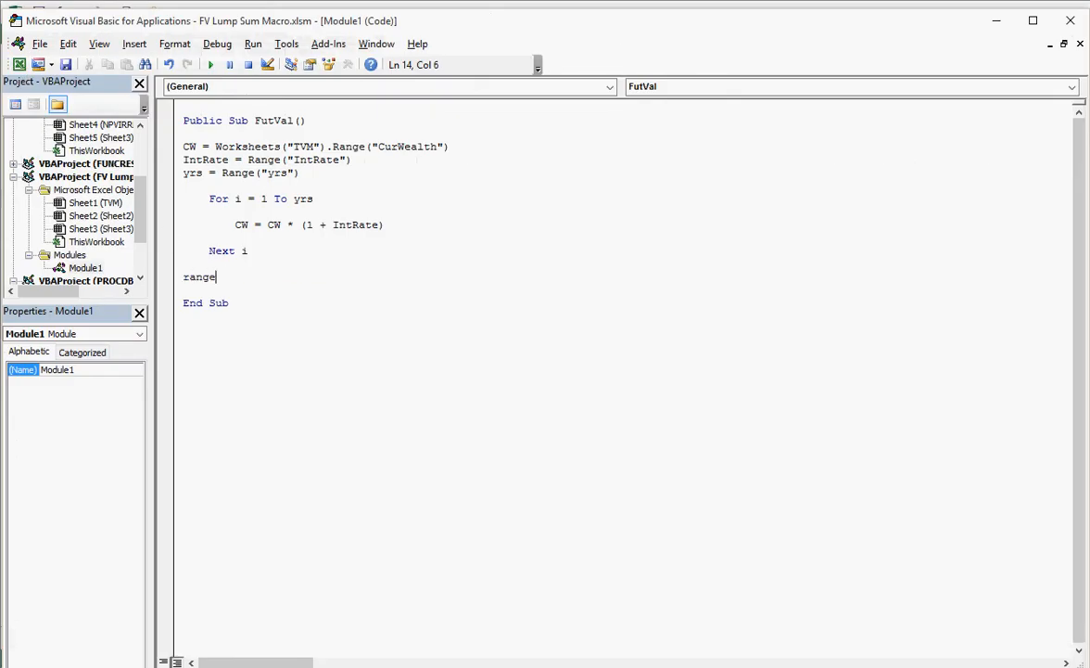
pyautogui.write("('E")
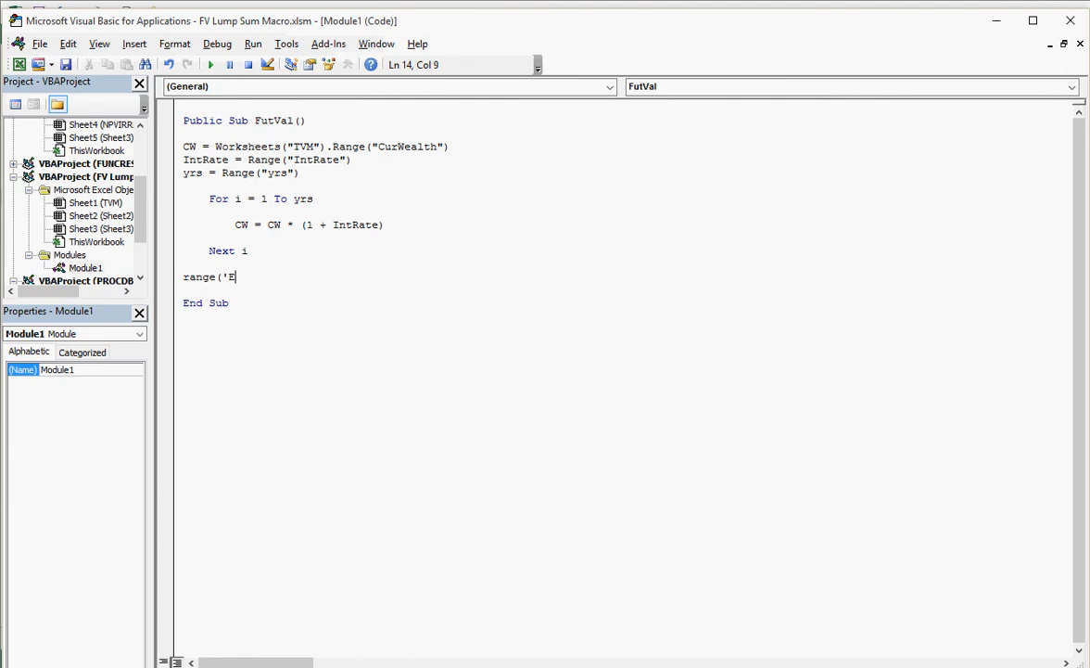
pyautogui.write('ndVal')
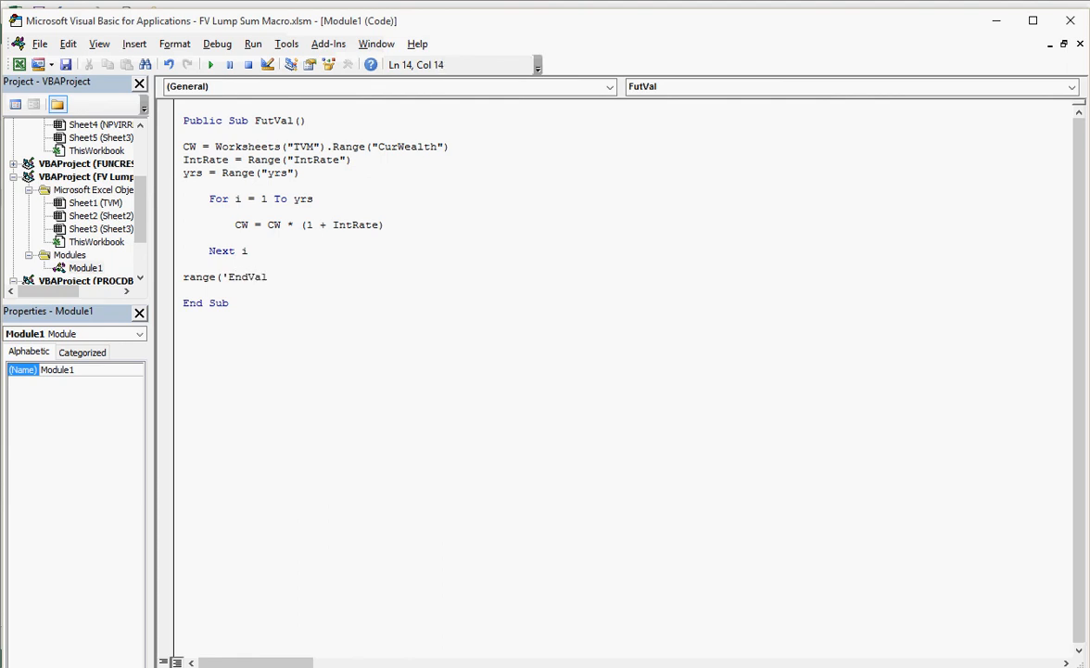
pyautogui.press('backspace')
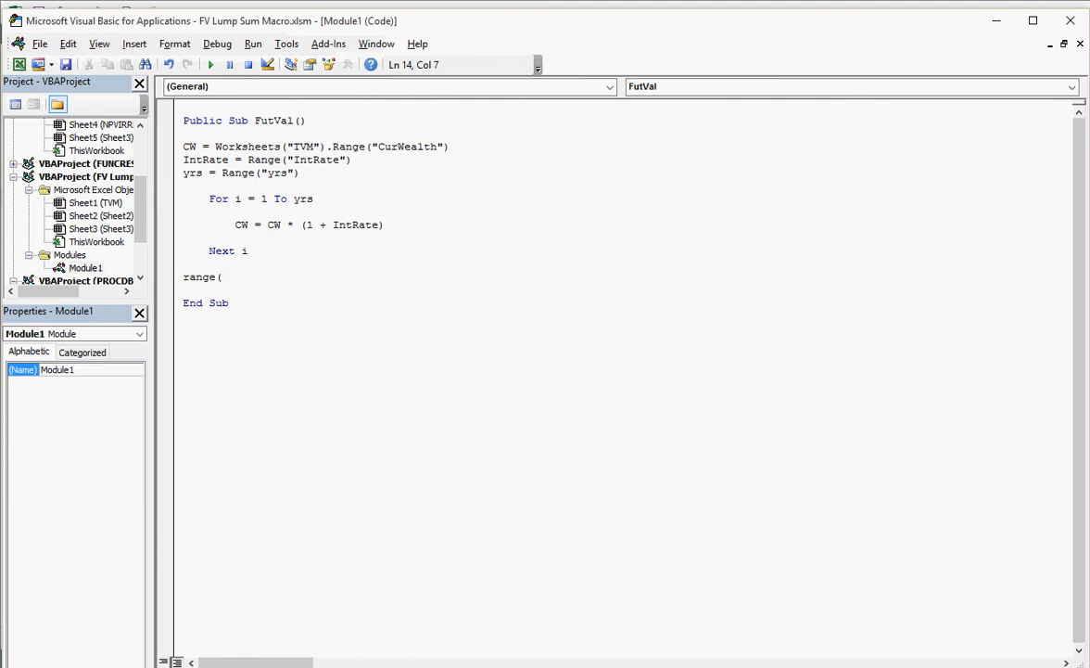
pyautogui.write('"E')
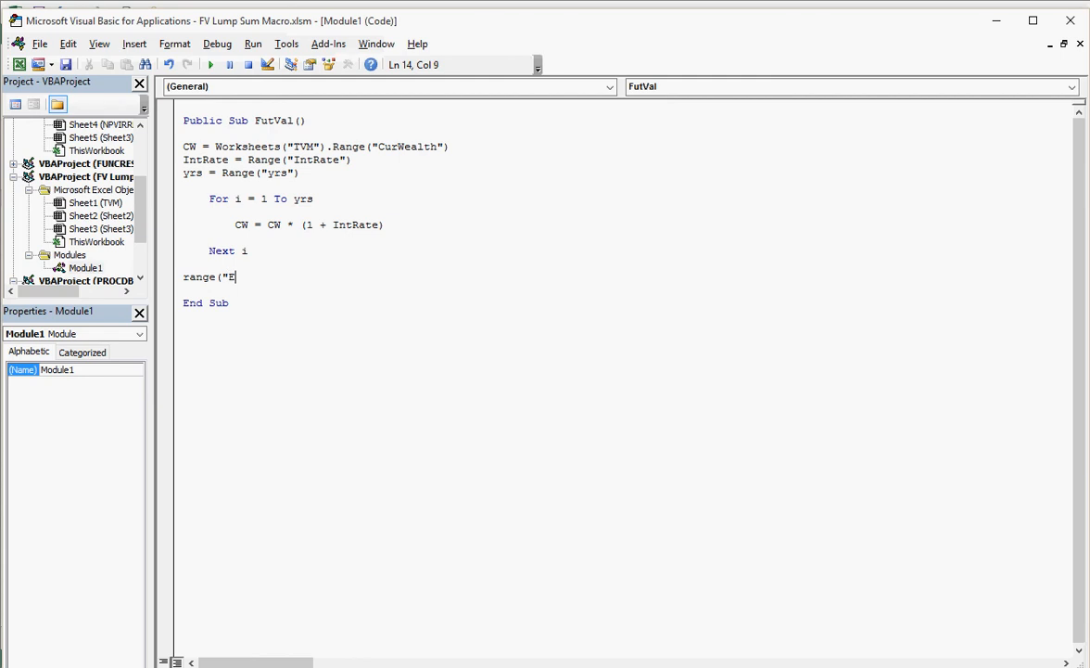
pyautogui.write('ndVal')
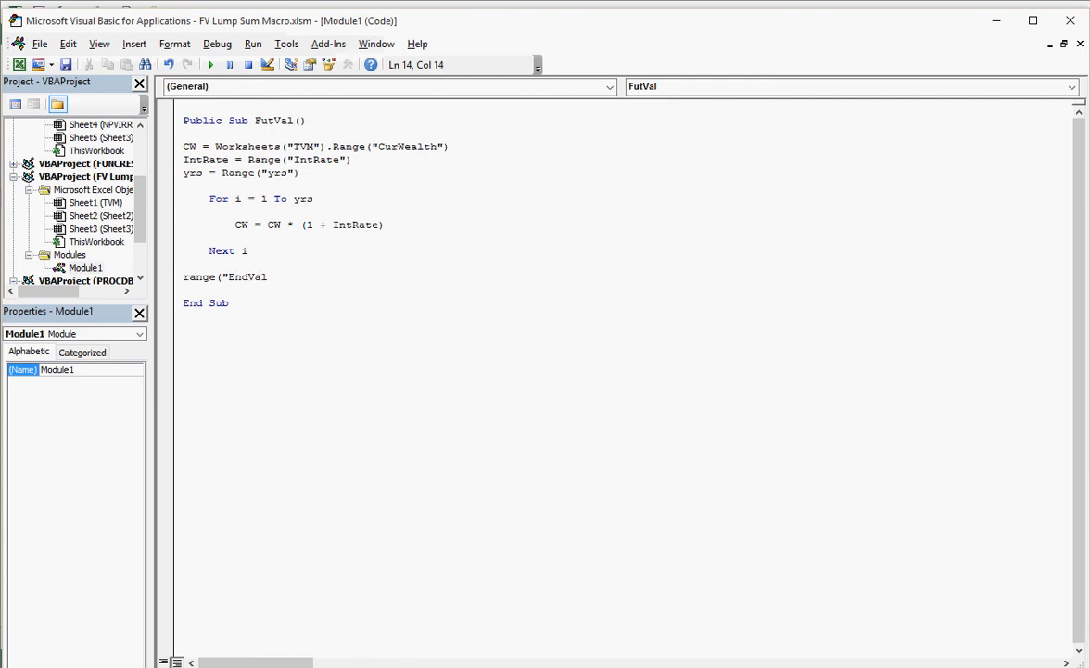
pyautogui.write('") =')
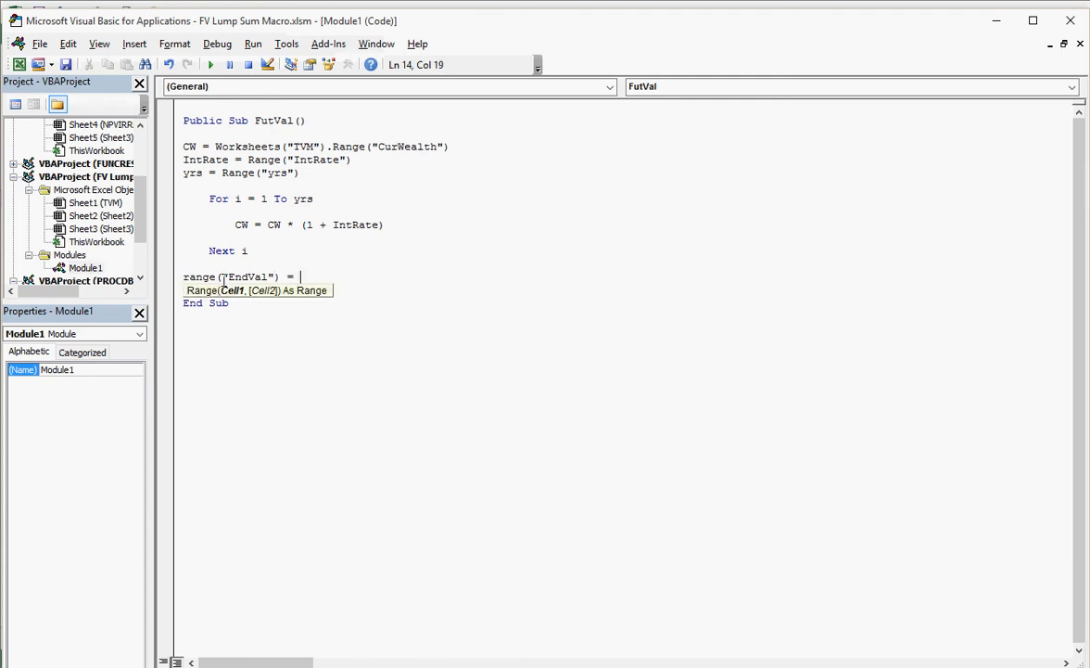
pyautogui.write('CW')
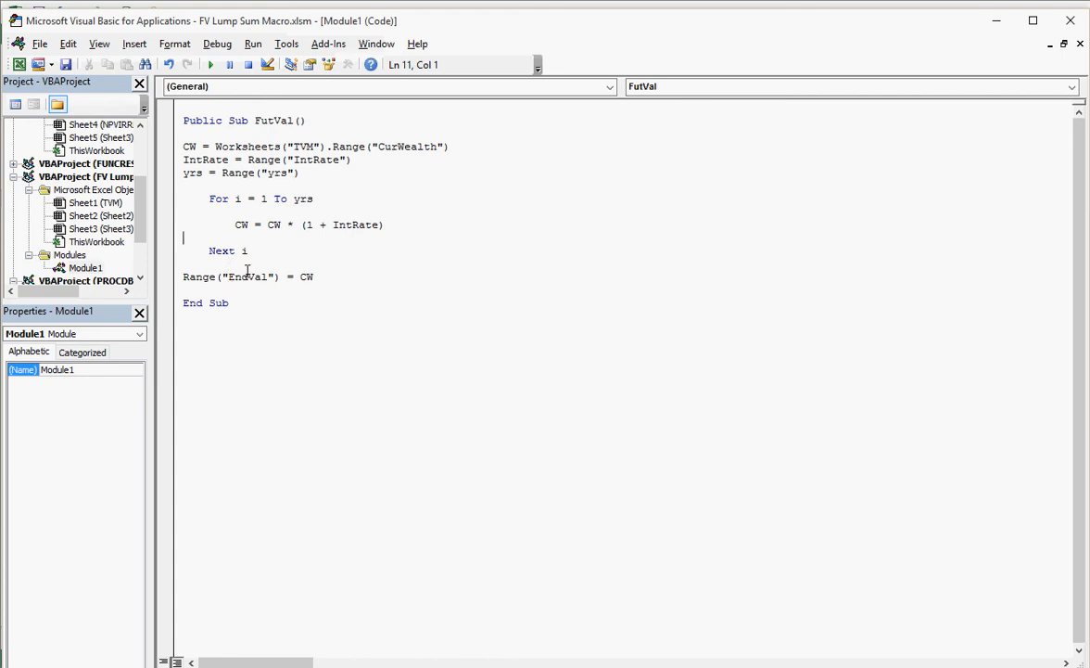
# Run FutVal from the Macros dialog for 3 years at 10%, giving 1,331.00 then 2,662.00 for 2,000.00.
pyautogui.click(212, 64)
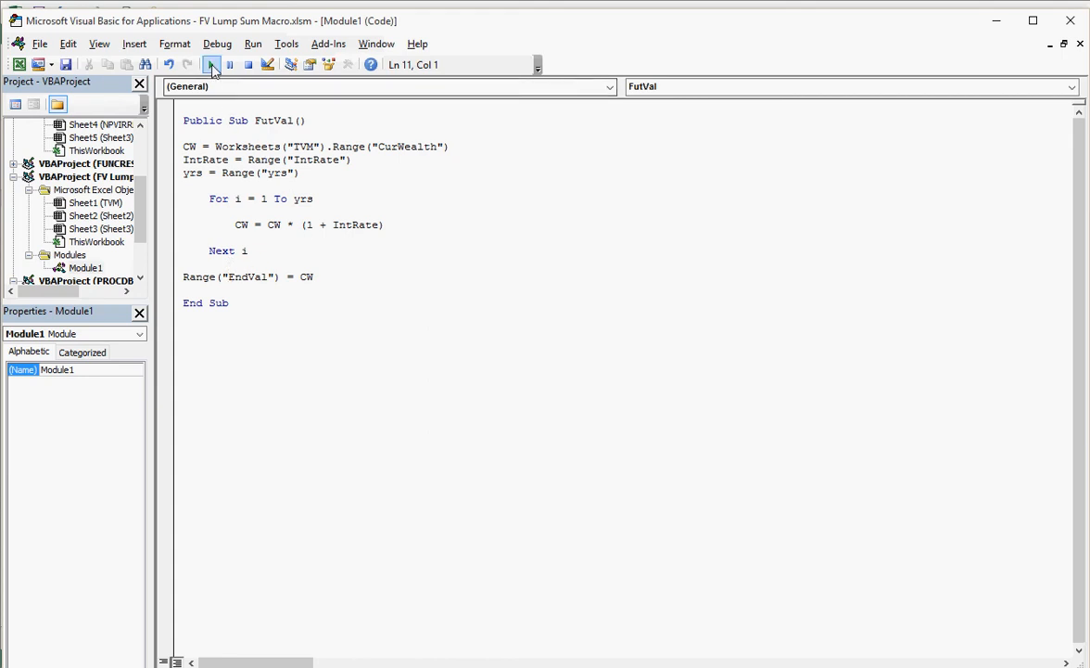
pyautogui.moveTo(212, 63)
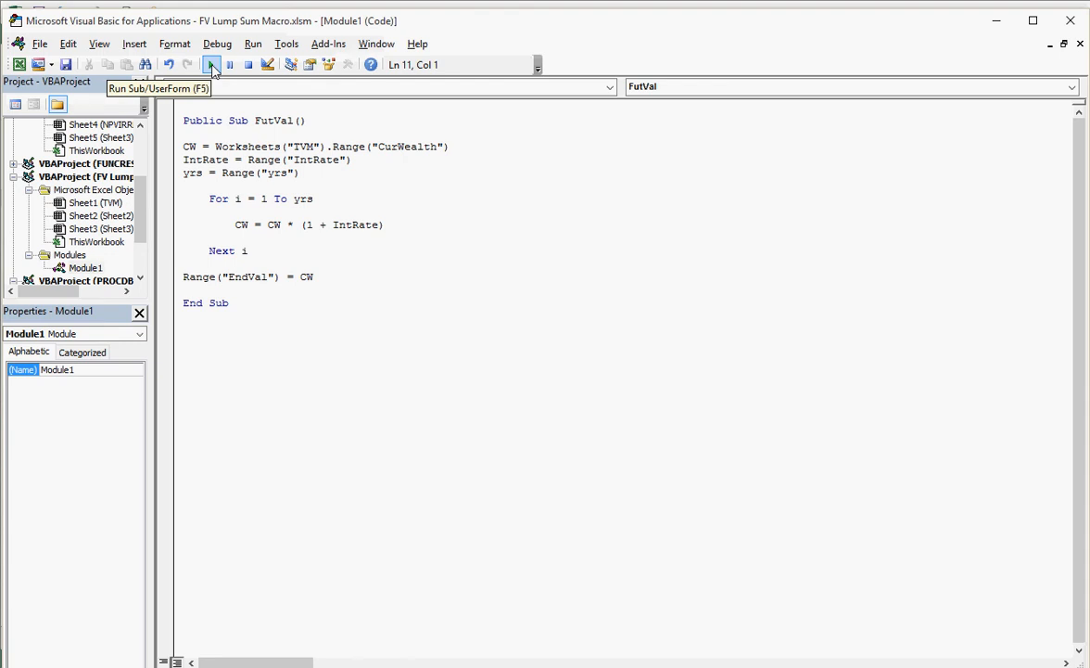
pyautogui.click(212, 63)
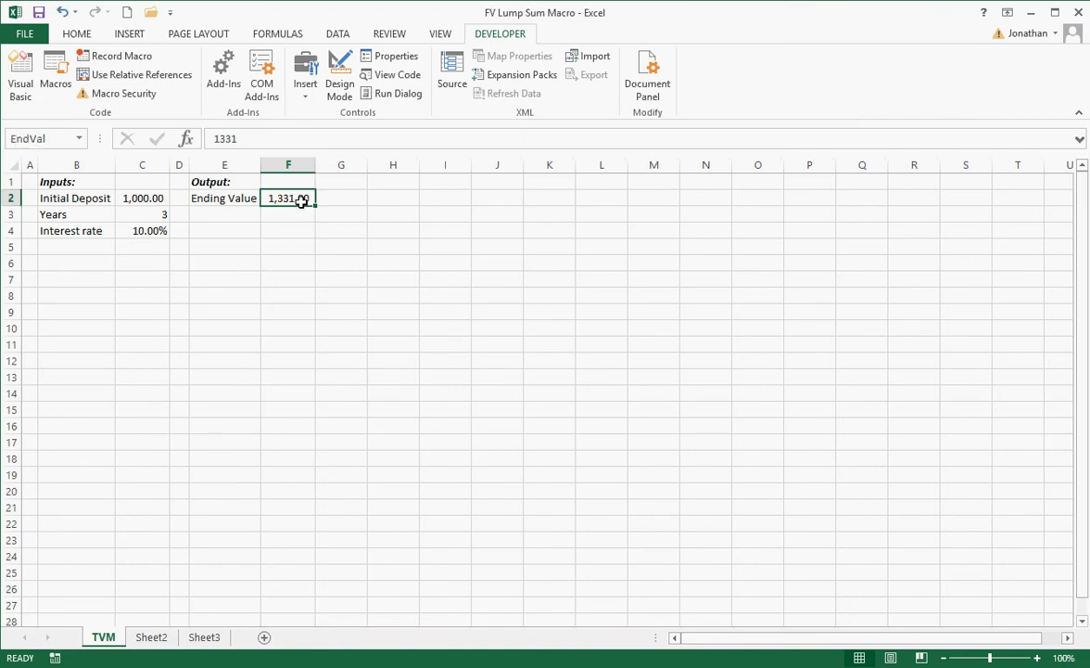
pyautogui.moveTo(304, 245)
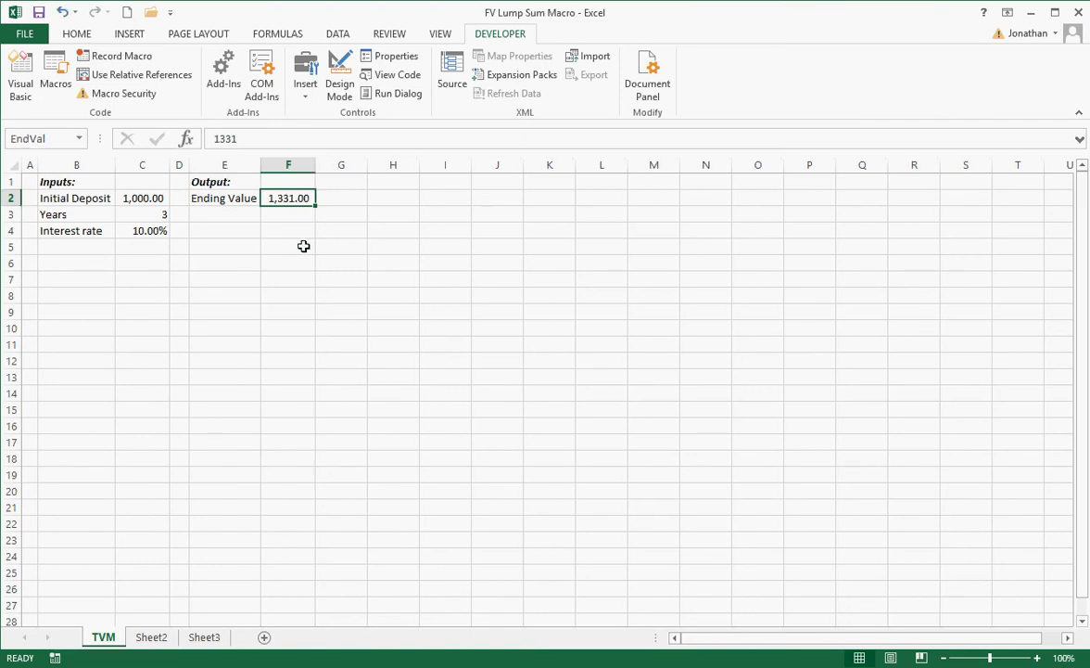
pyautogui.click(141, 196)
pyautogui.write('2,000')
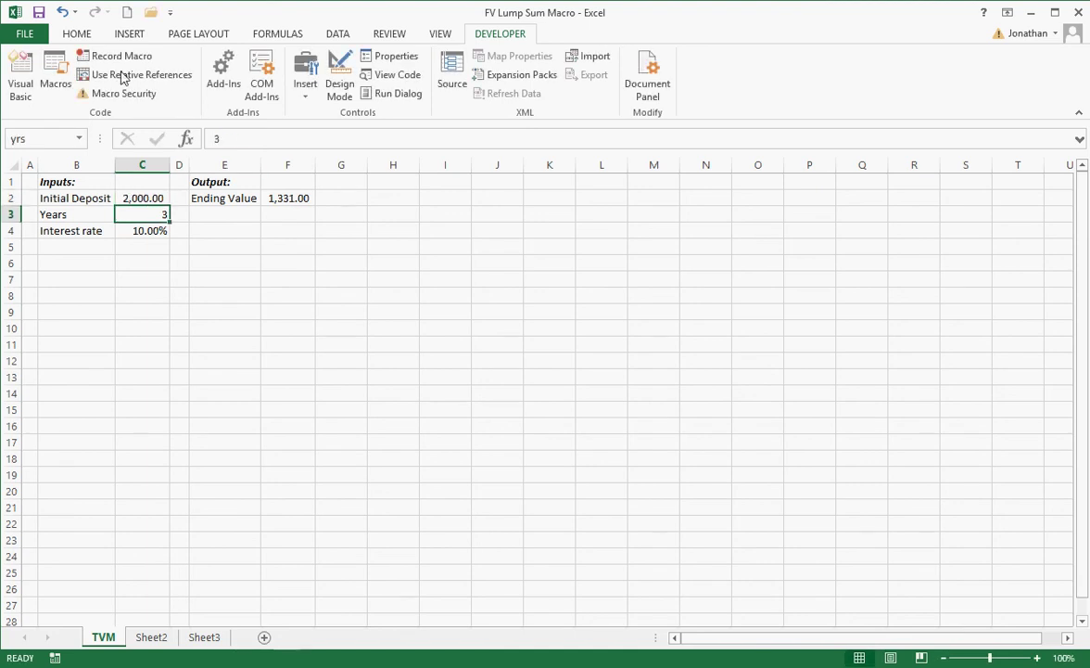
pyautogui.moveTo(56, 74)
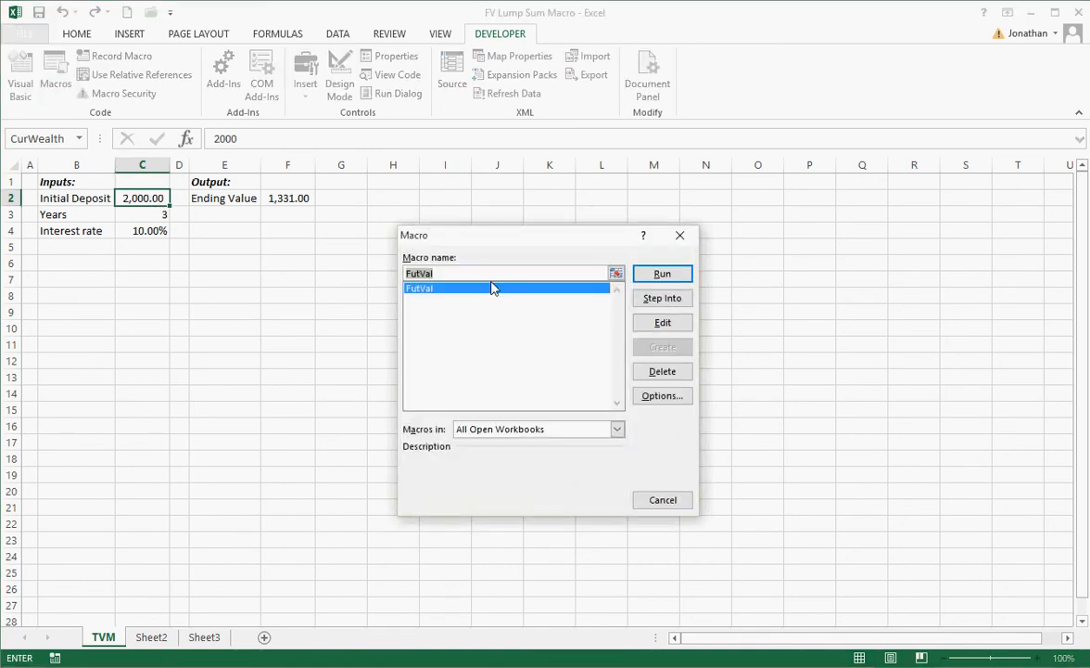
pyautogui.click(662, 273)
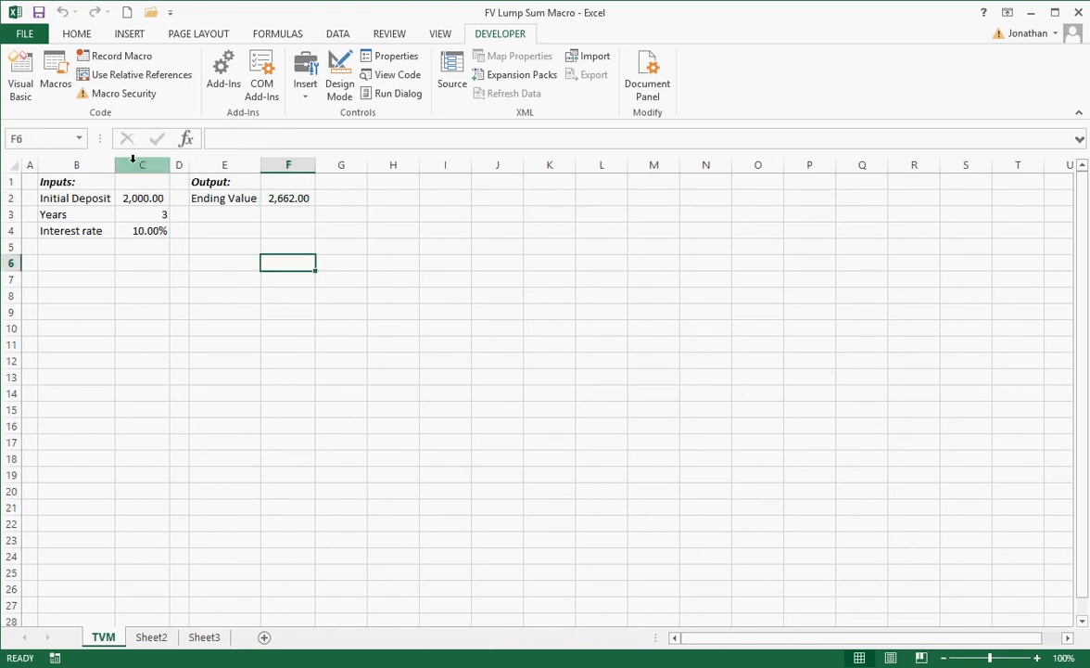
pyautogui.click(19, 74)
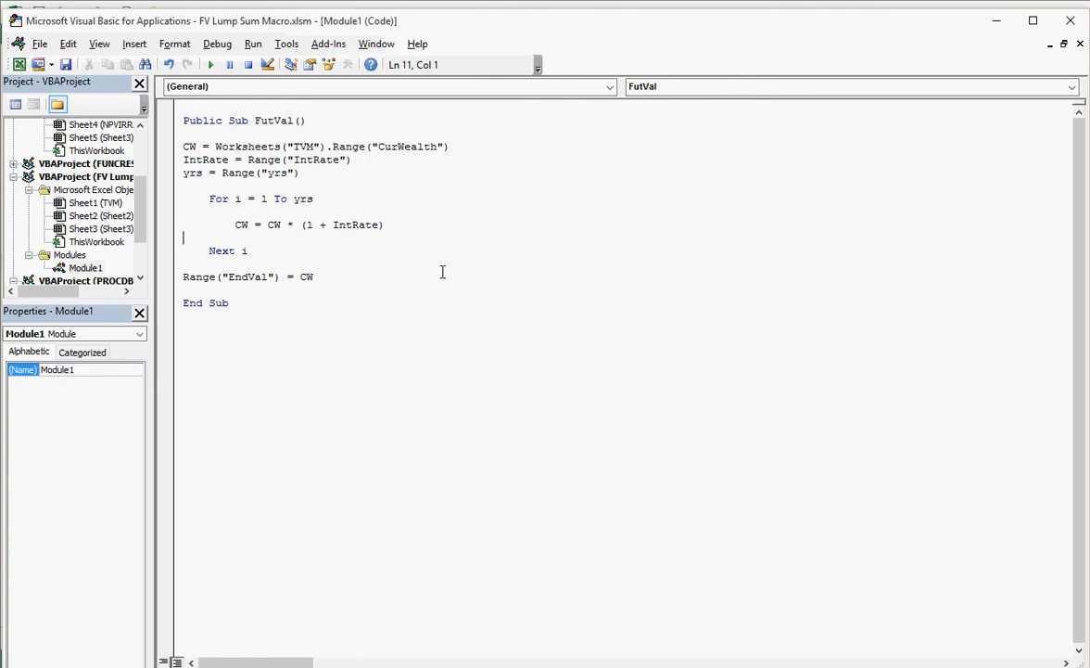
pyautogui.moveTo(343, 241)
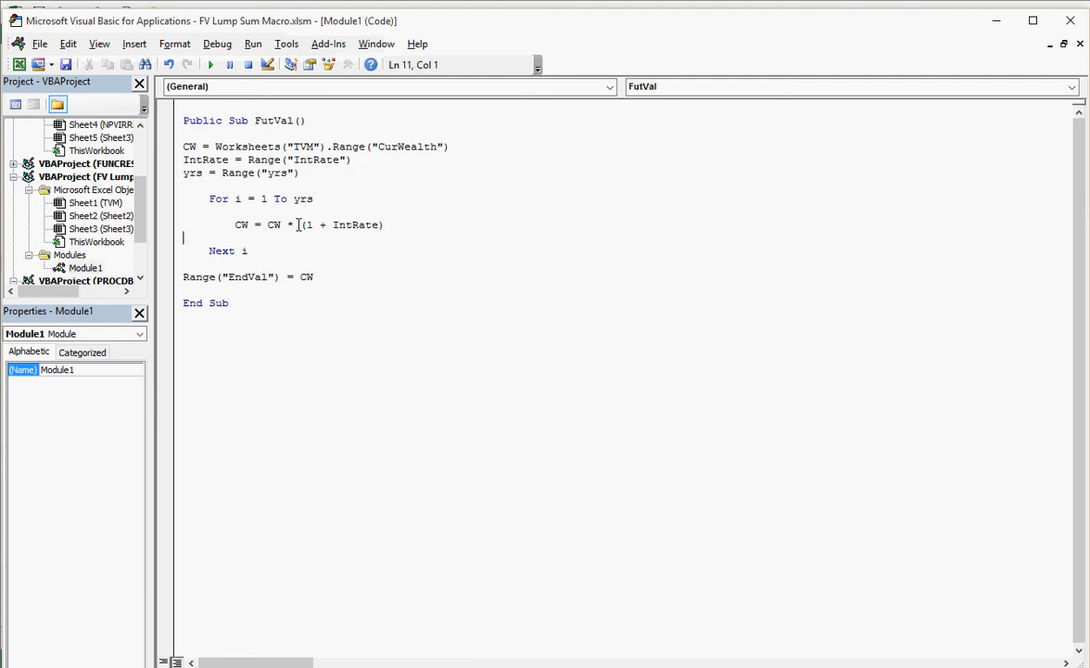
# Remove a quote from Range("EndVal") to see the compile error, acknowledge it and restore the quote.
pyautogui.click(229, 276)
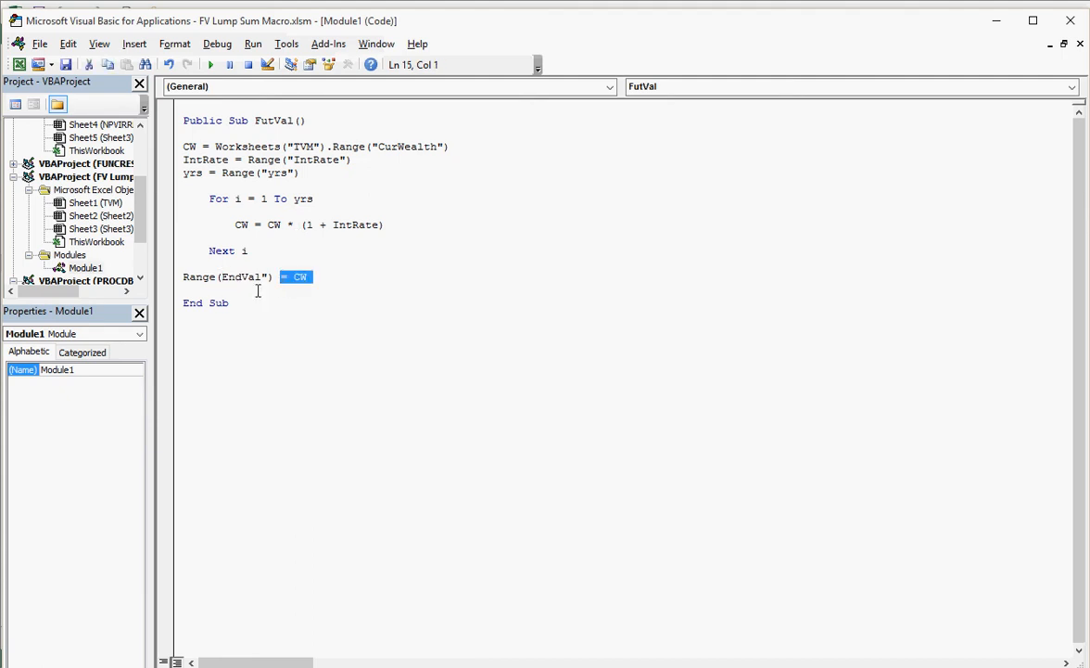
pyautogui.click(212, 63)
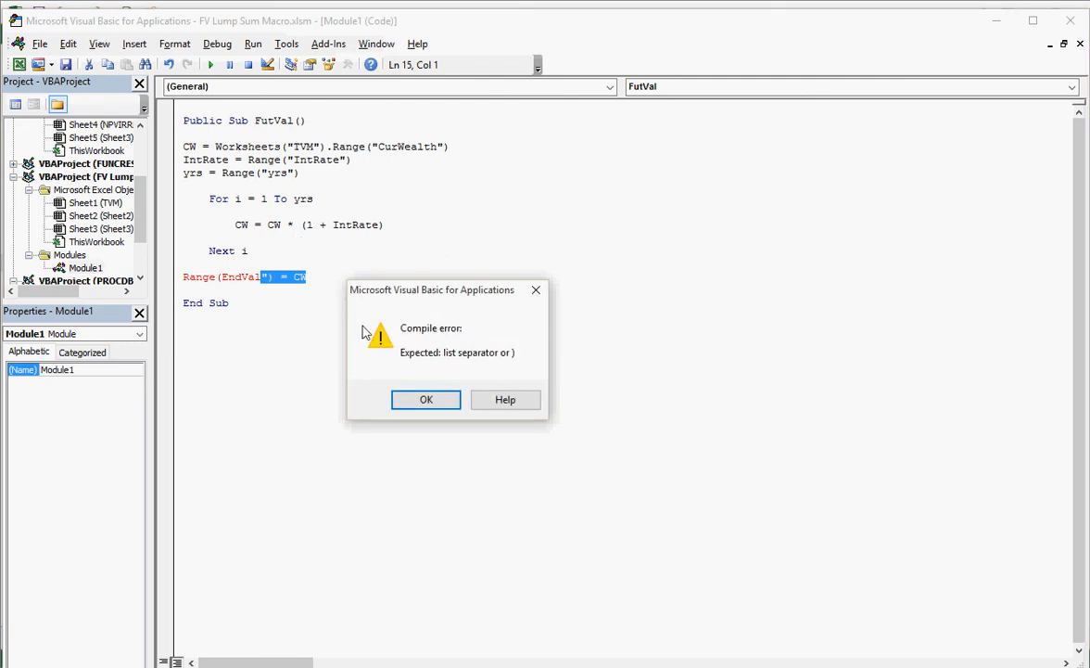
pyautogui.click(427, 399)
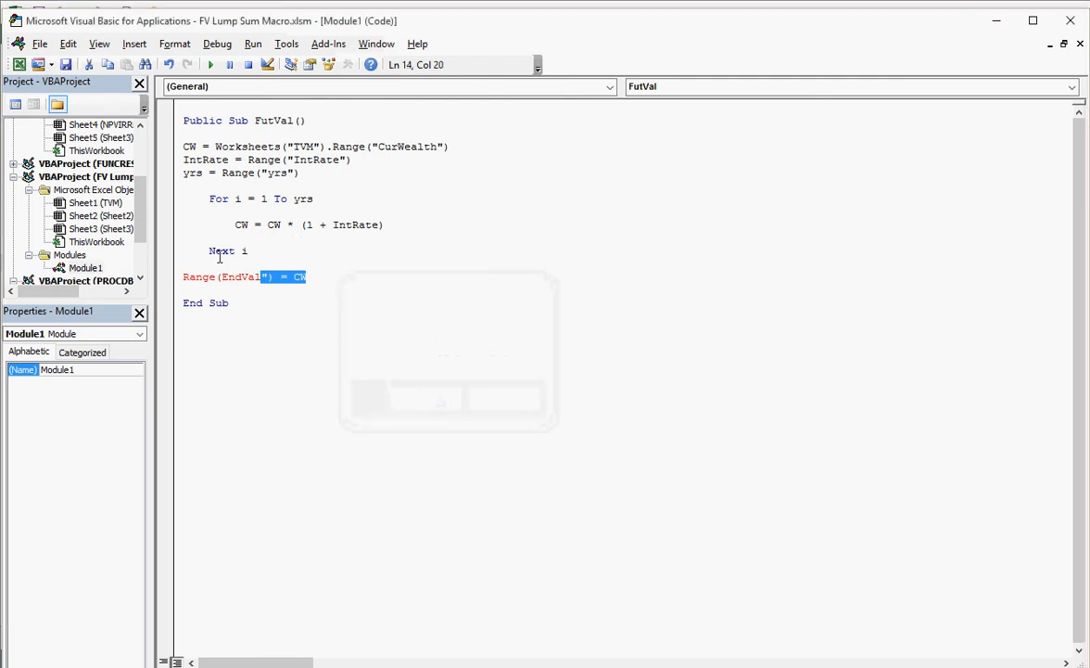
pyautogui.click(230, 277)
pyautogui.write('"')
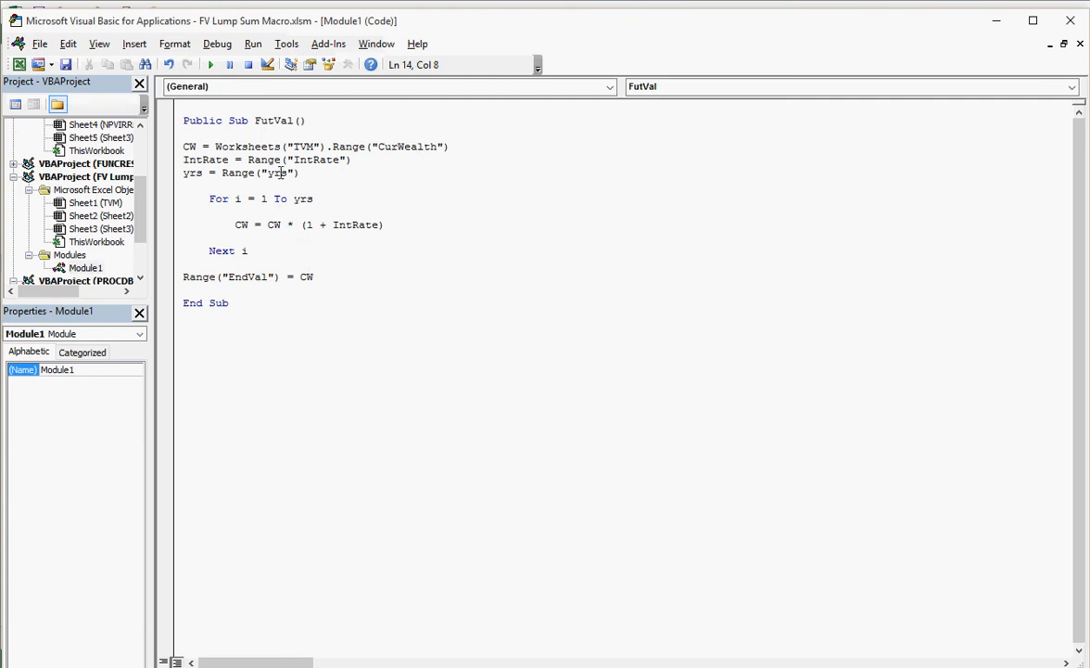
# Replace the For loop's upper limit yrs with n.
pyautogui.click(328, 198)
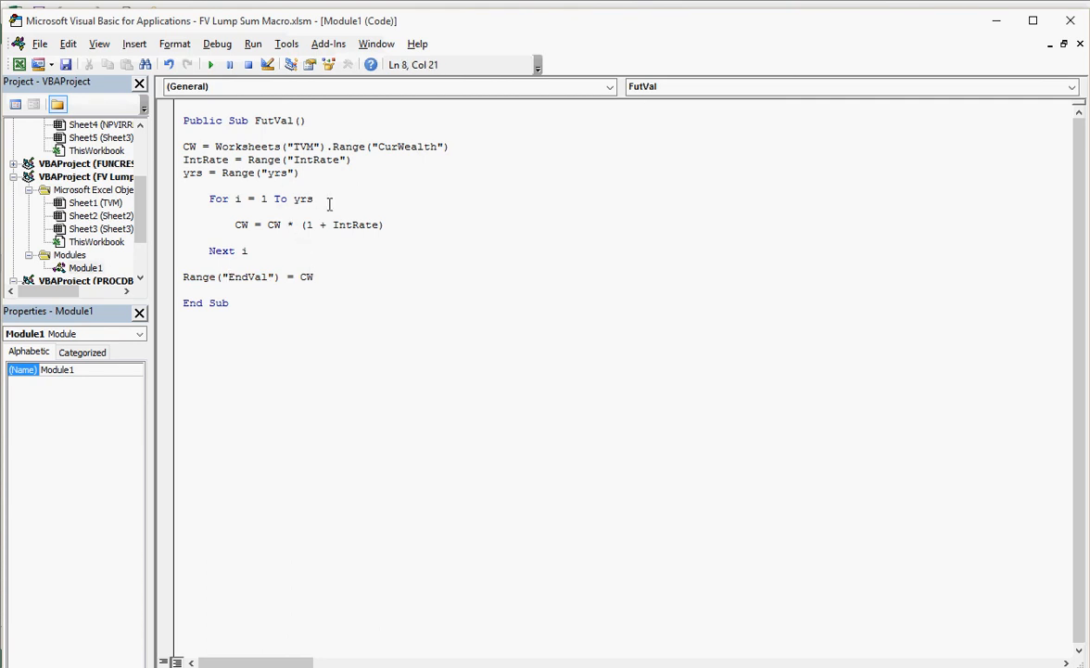
pyautogui.press('Backspace')
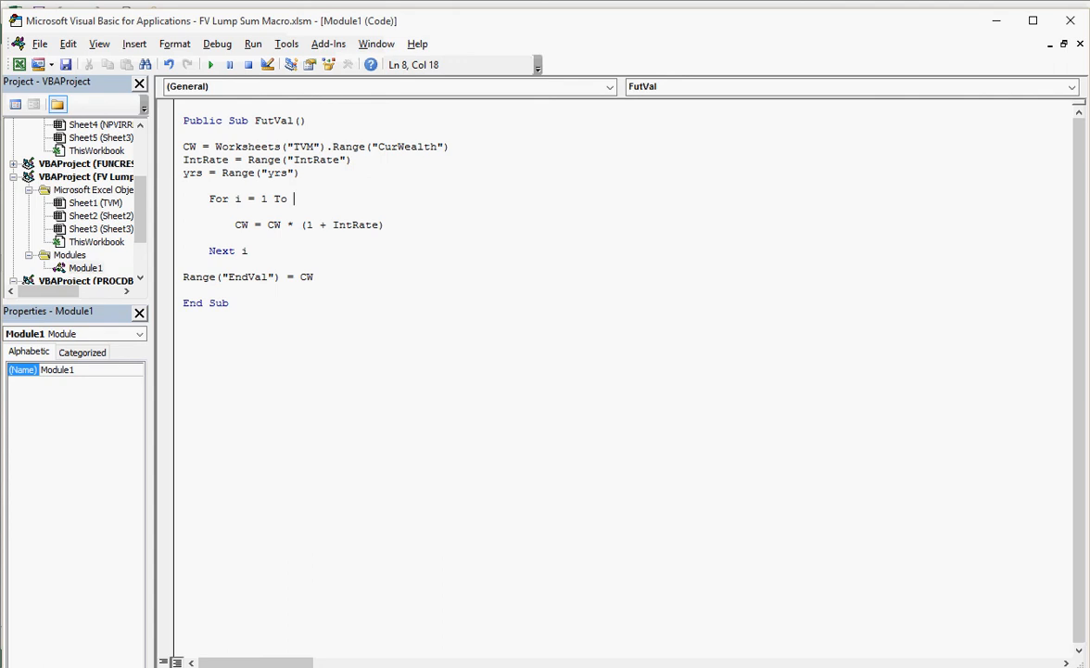
pyautogui.write('n')
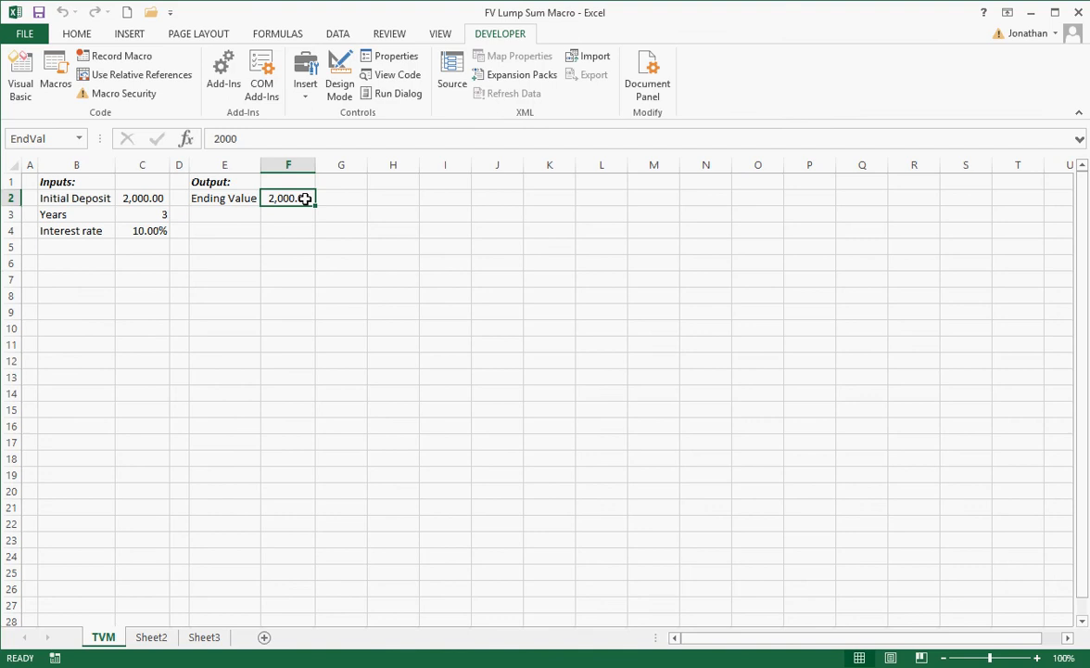
pyautogui.moveTo(308, 206)
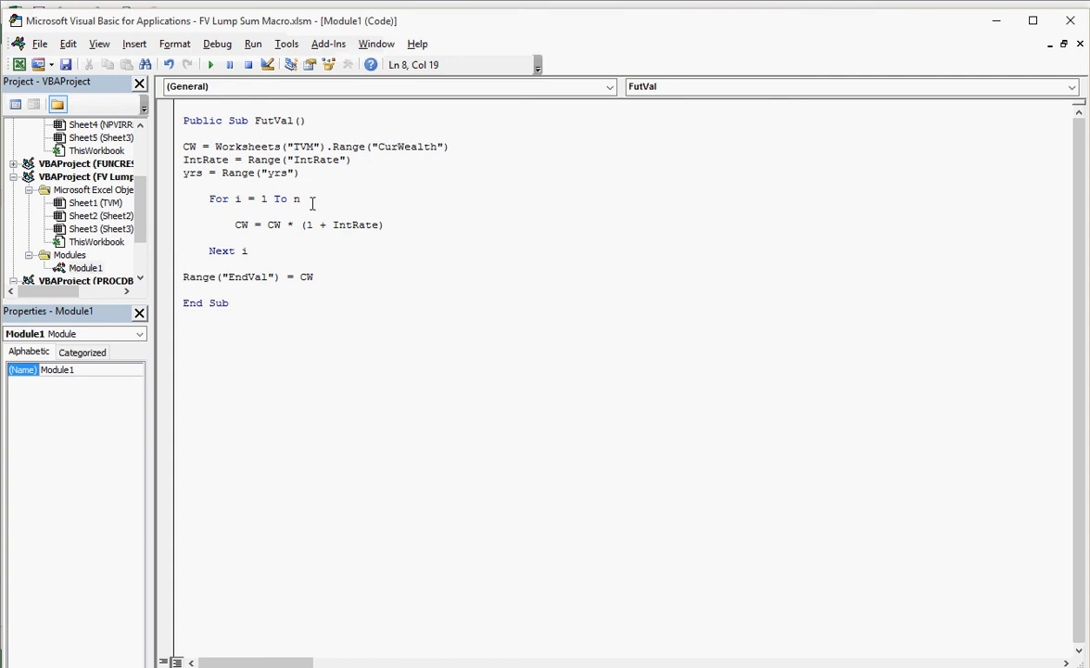
# Retype the For loop limit back to yrs so the line reads For i = 1 To yrs.
pyautogui.write('t')
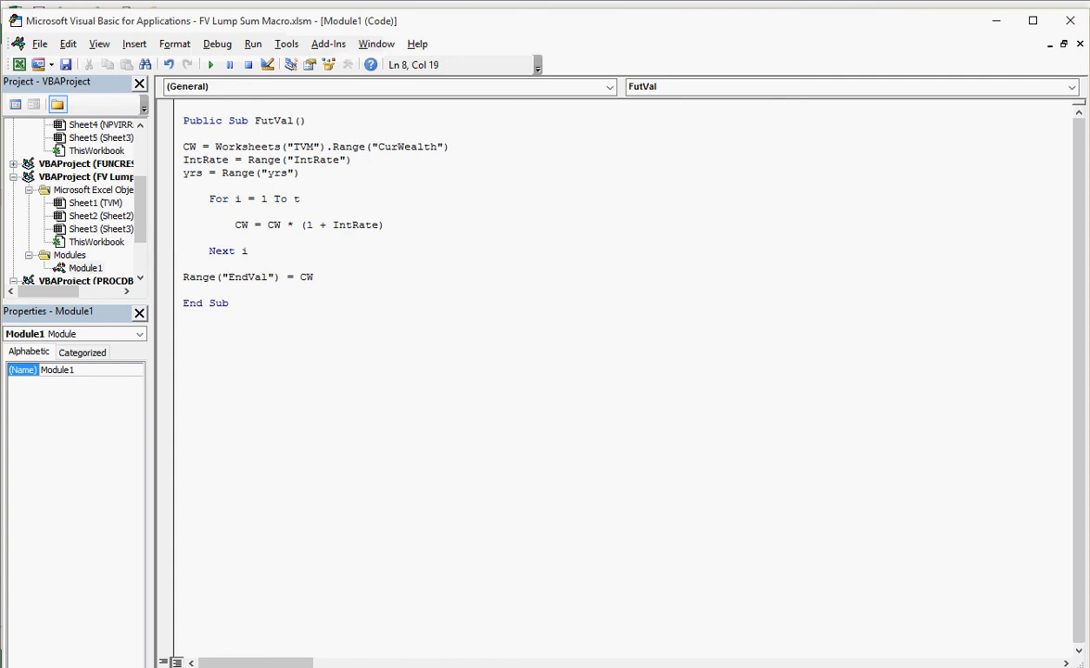
pyautogui.write('yrs')
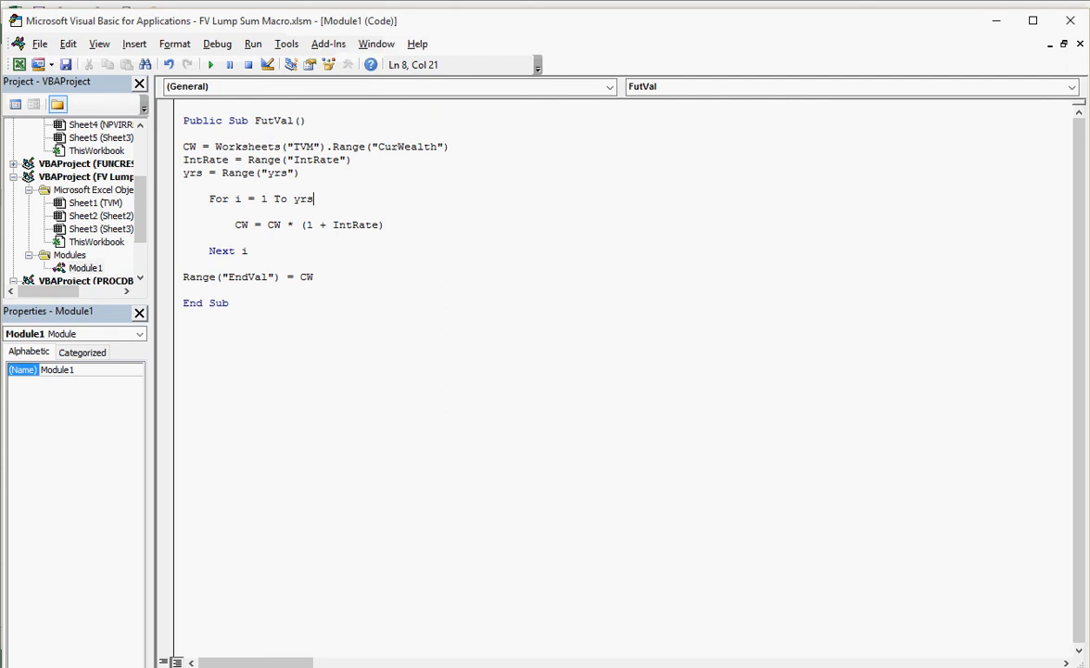
pyautogui.click(436, 146)
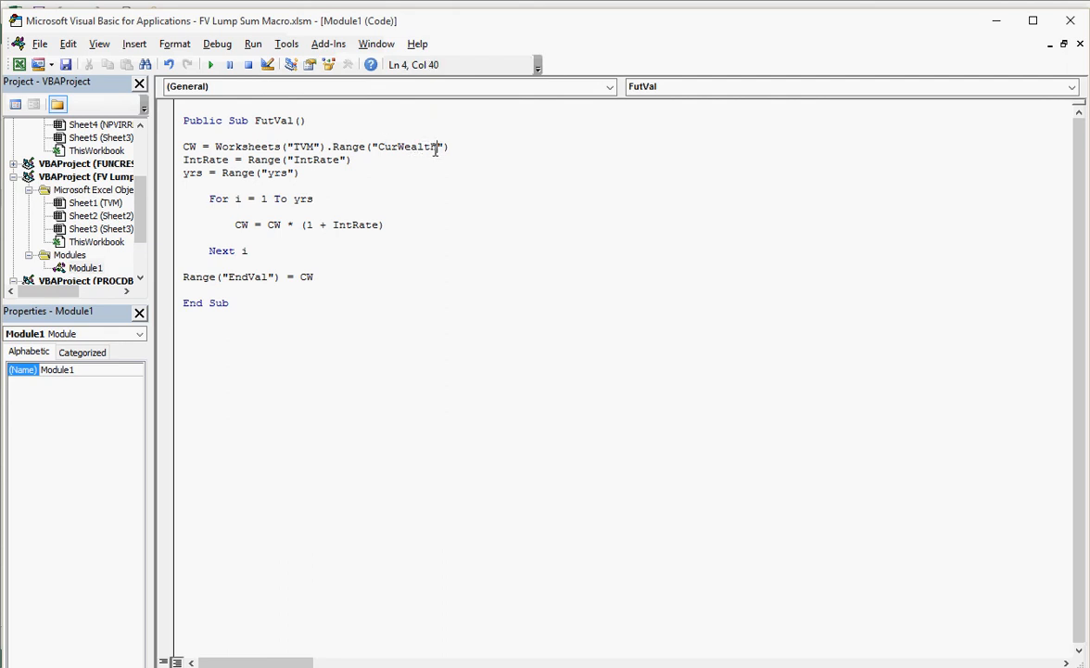
pyautogui.moveTo(348, 148)
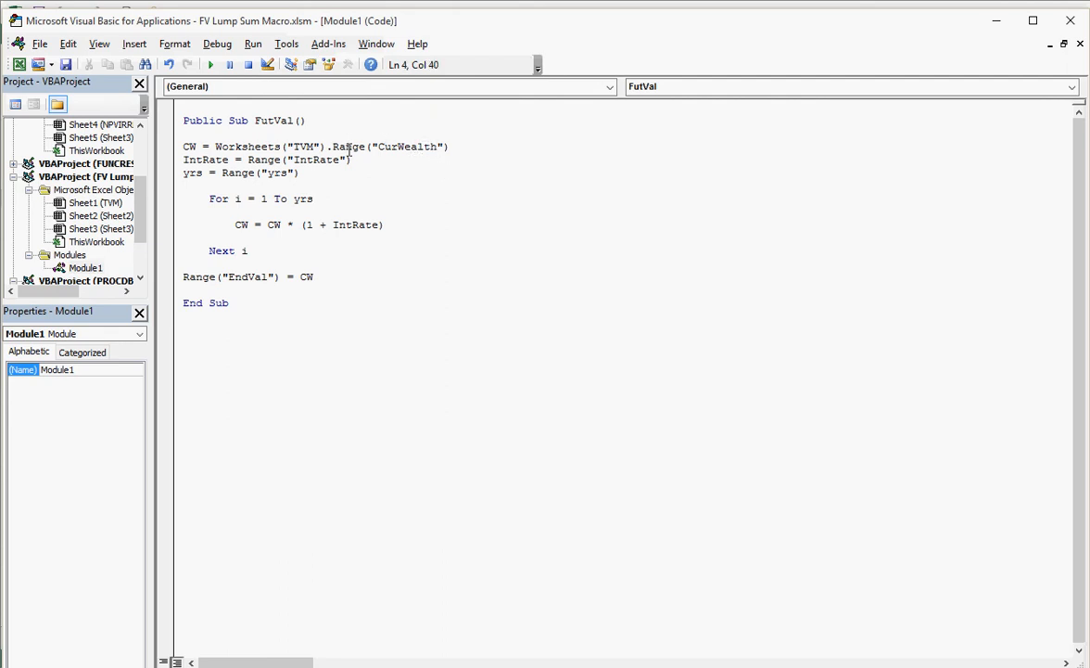
pyautogui.click(359, 159)
pyautogui.write('m')
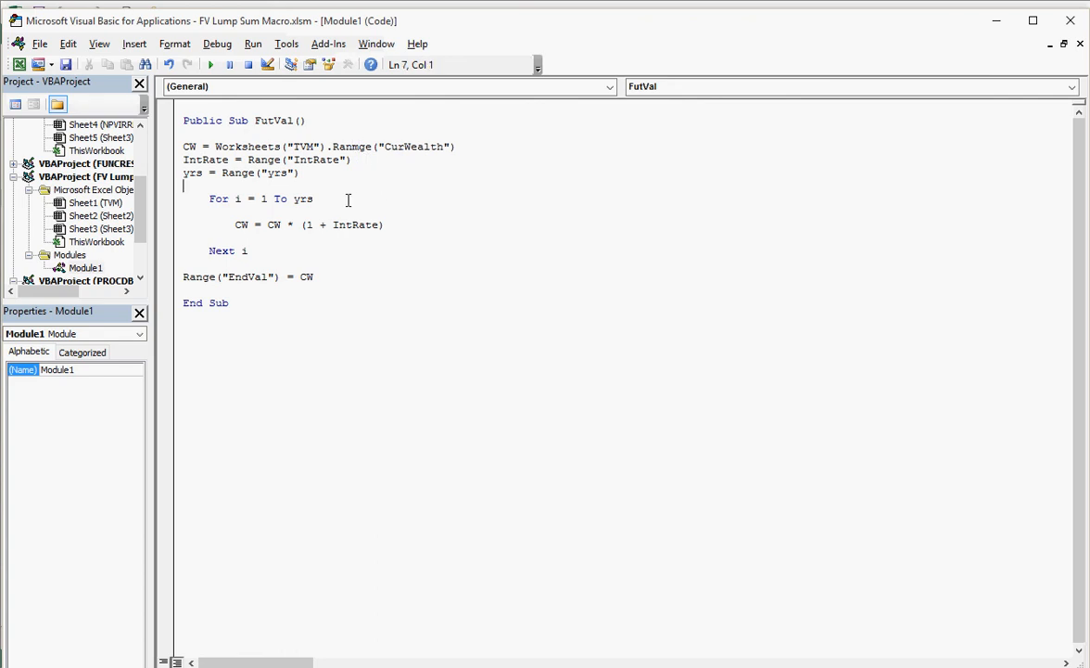
pyautogui.click(212, 63)
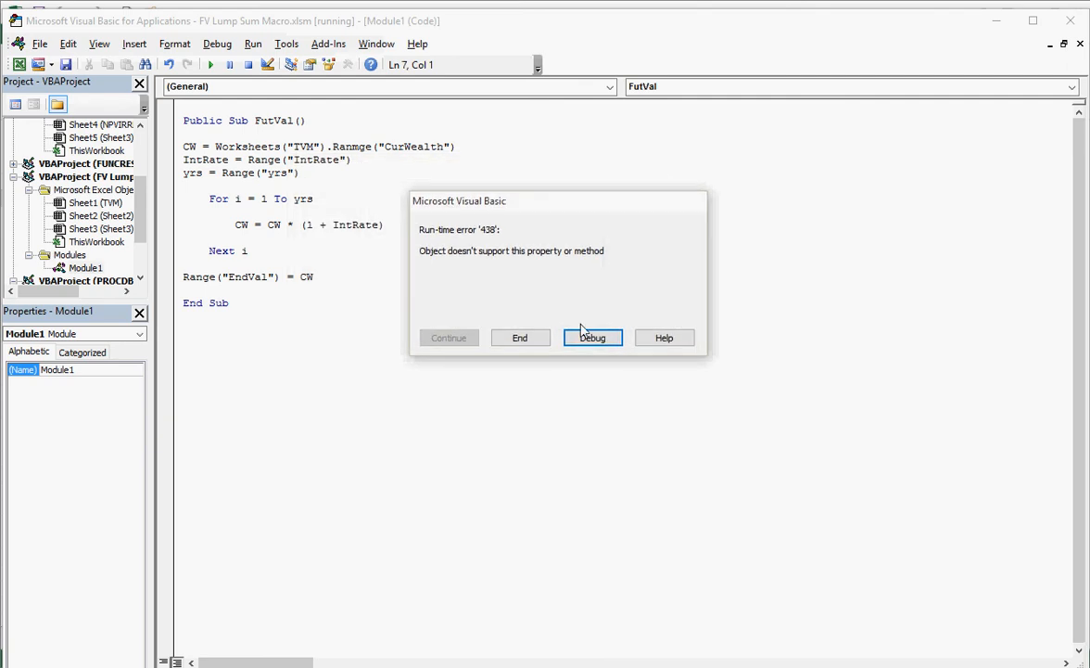
pyautogui.click(591, 338)
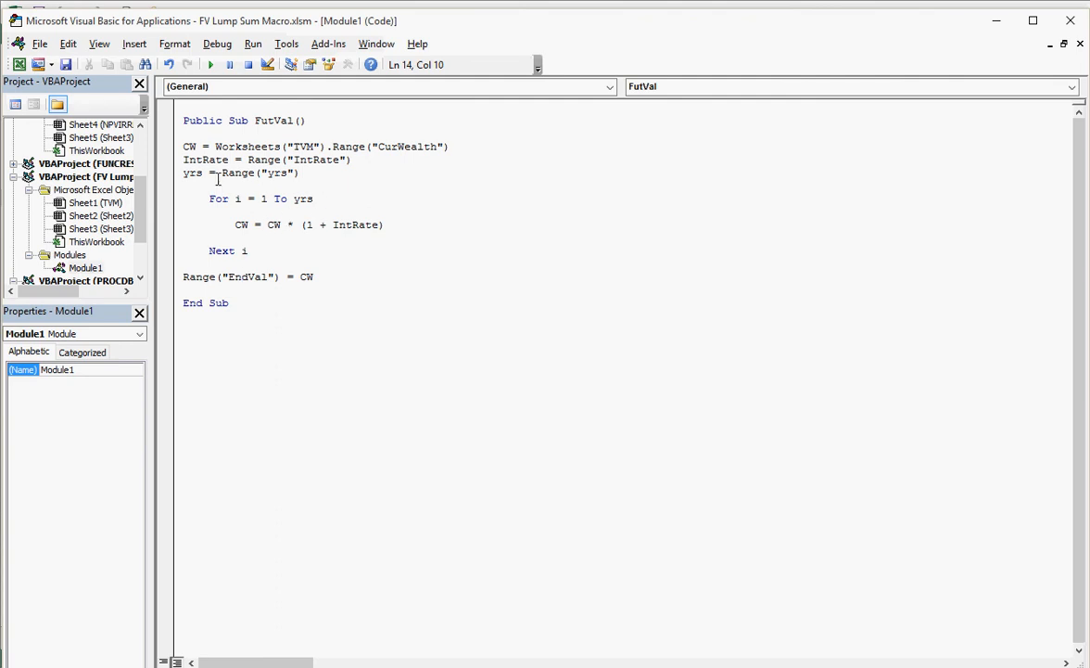
pyautogui.click(289, 173)
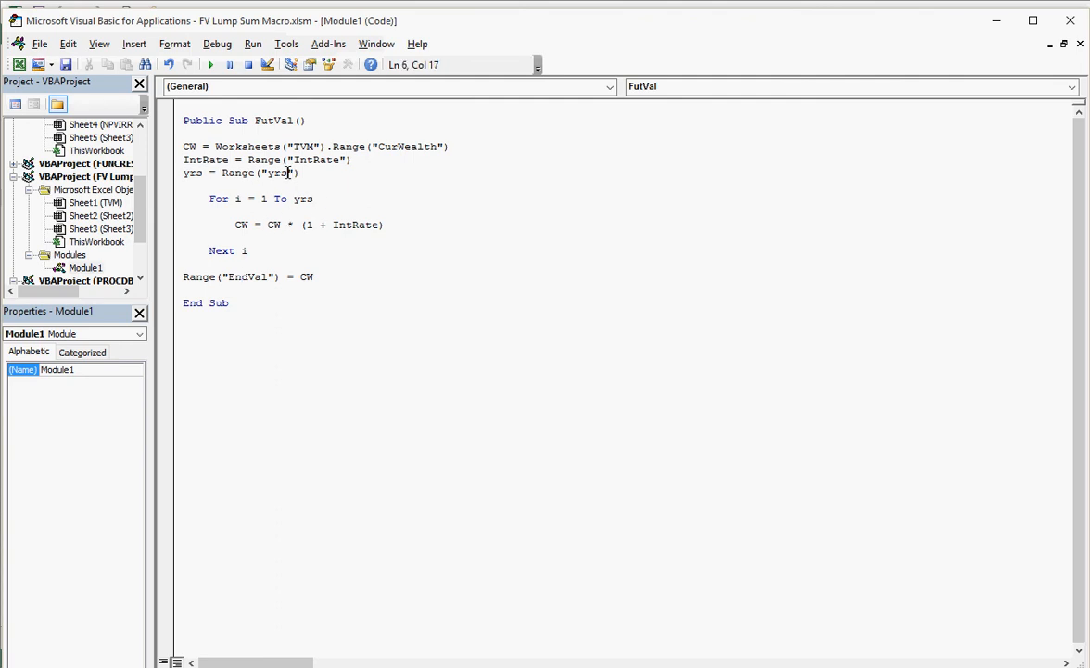
pyautogui.write('kk')
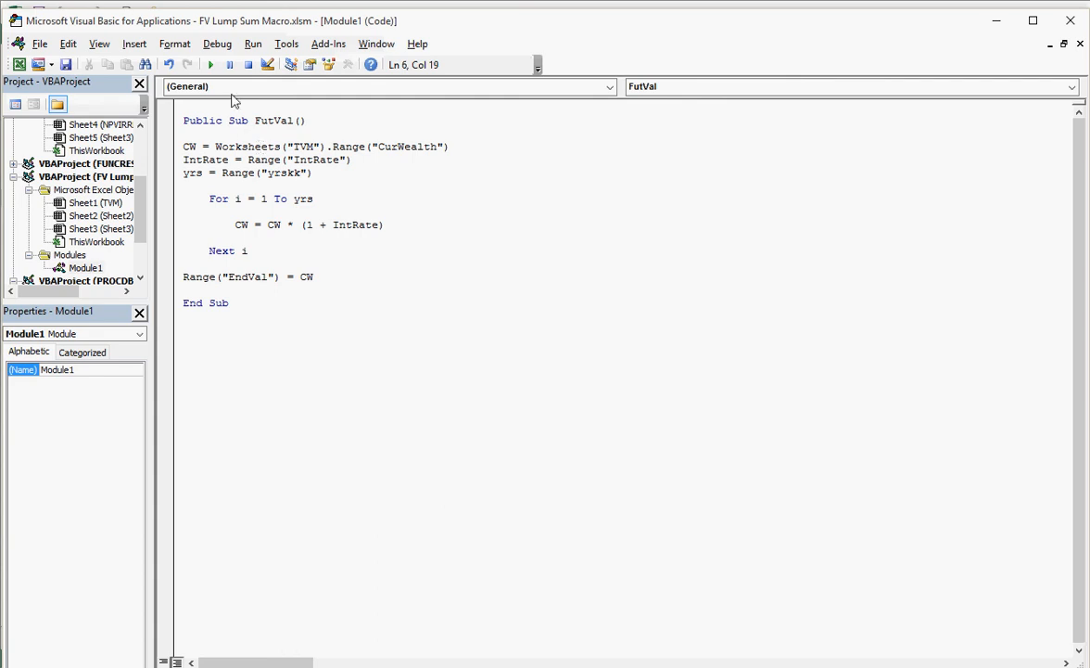
pyautogui.click(211, 63)
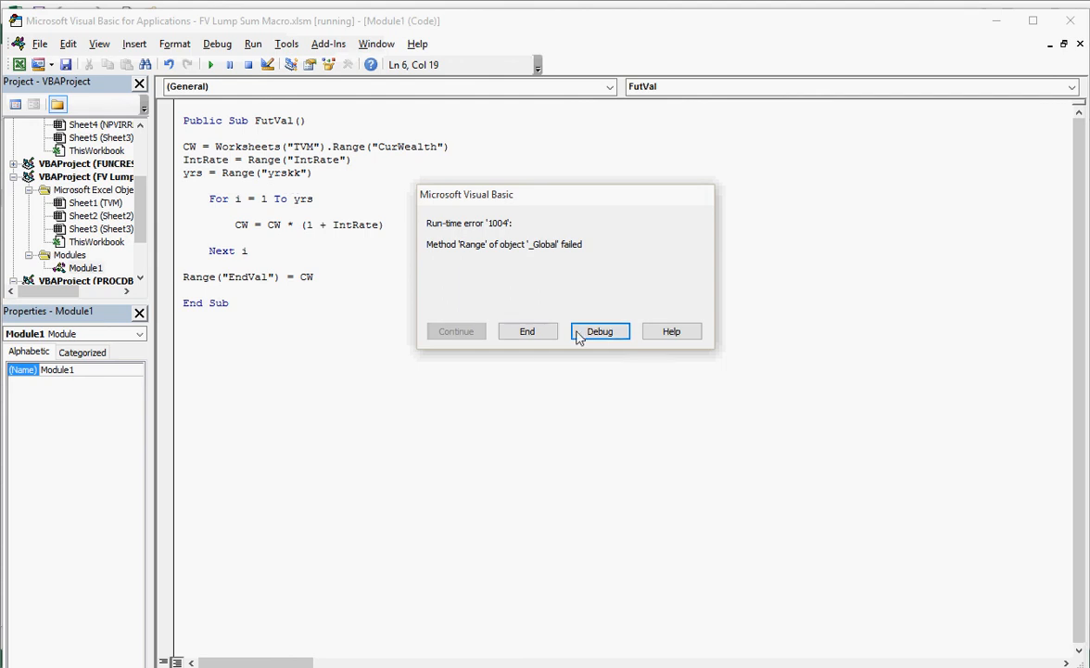
pyautogui.click(601, 330)
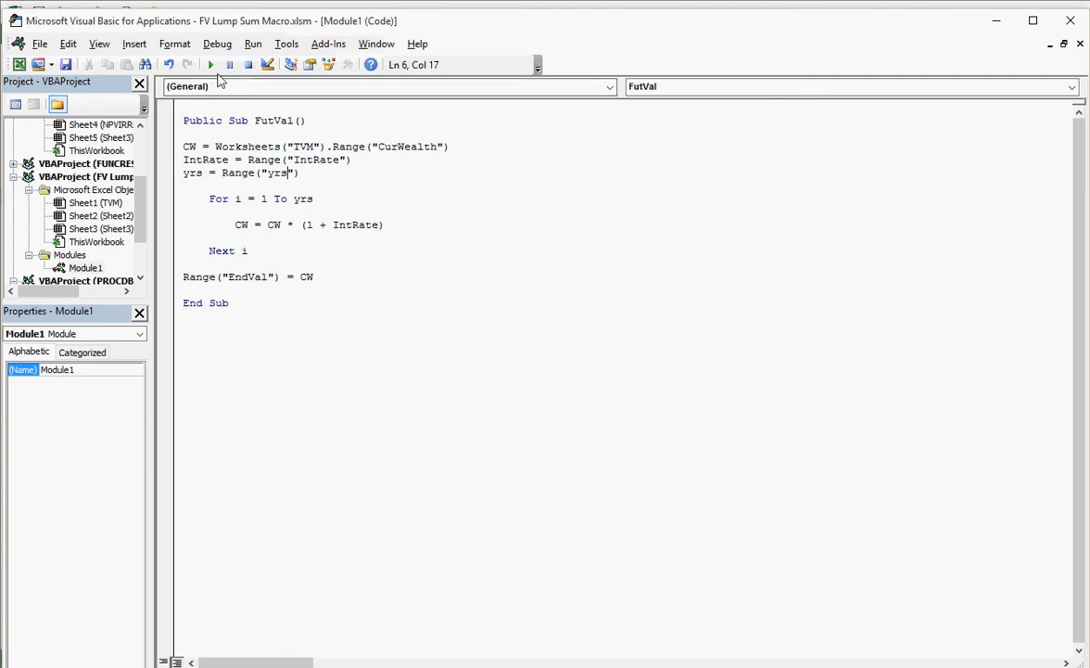
pyautogui.moveTo(341, 264)
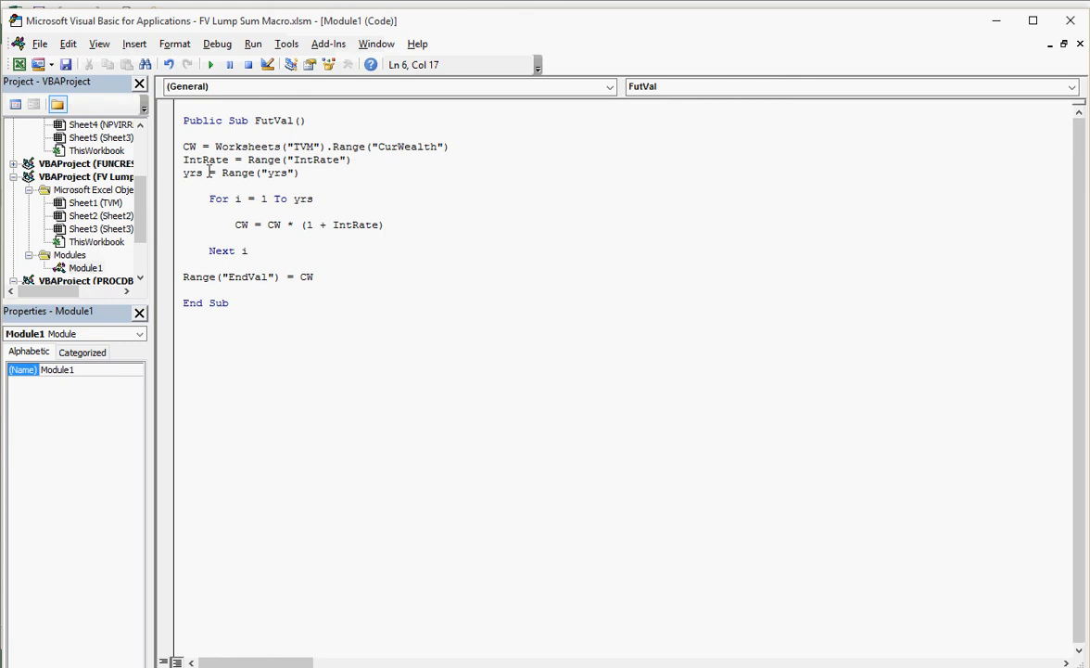
pyautogui.doubleClick(193, 173)
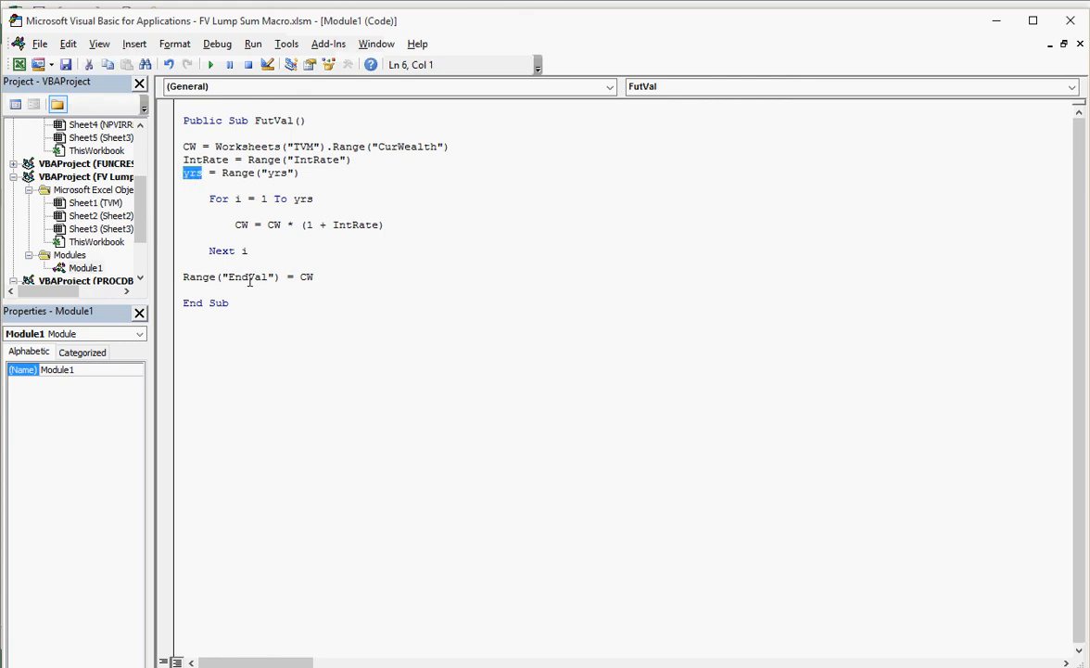